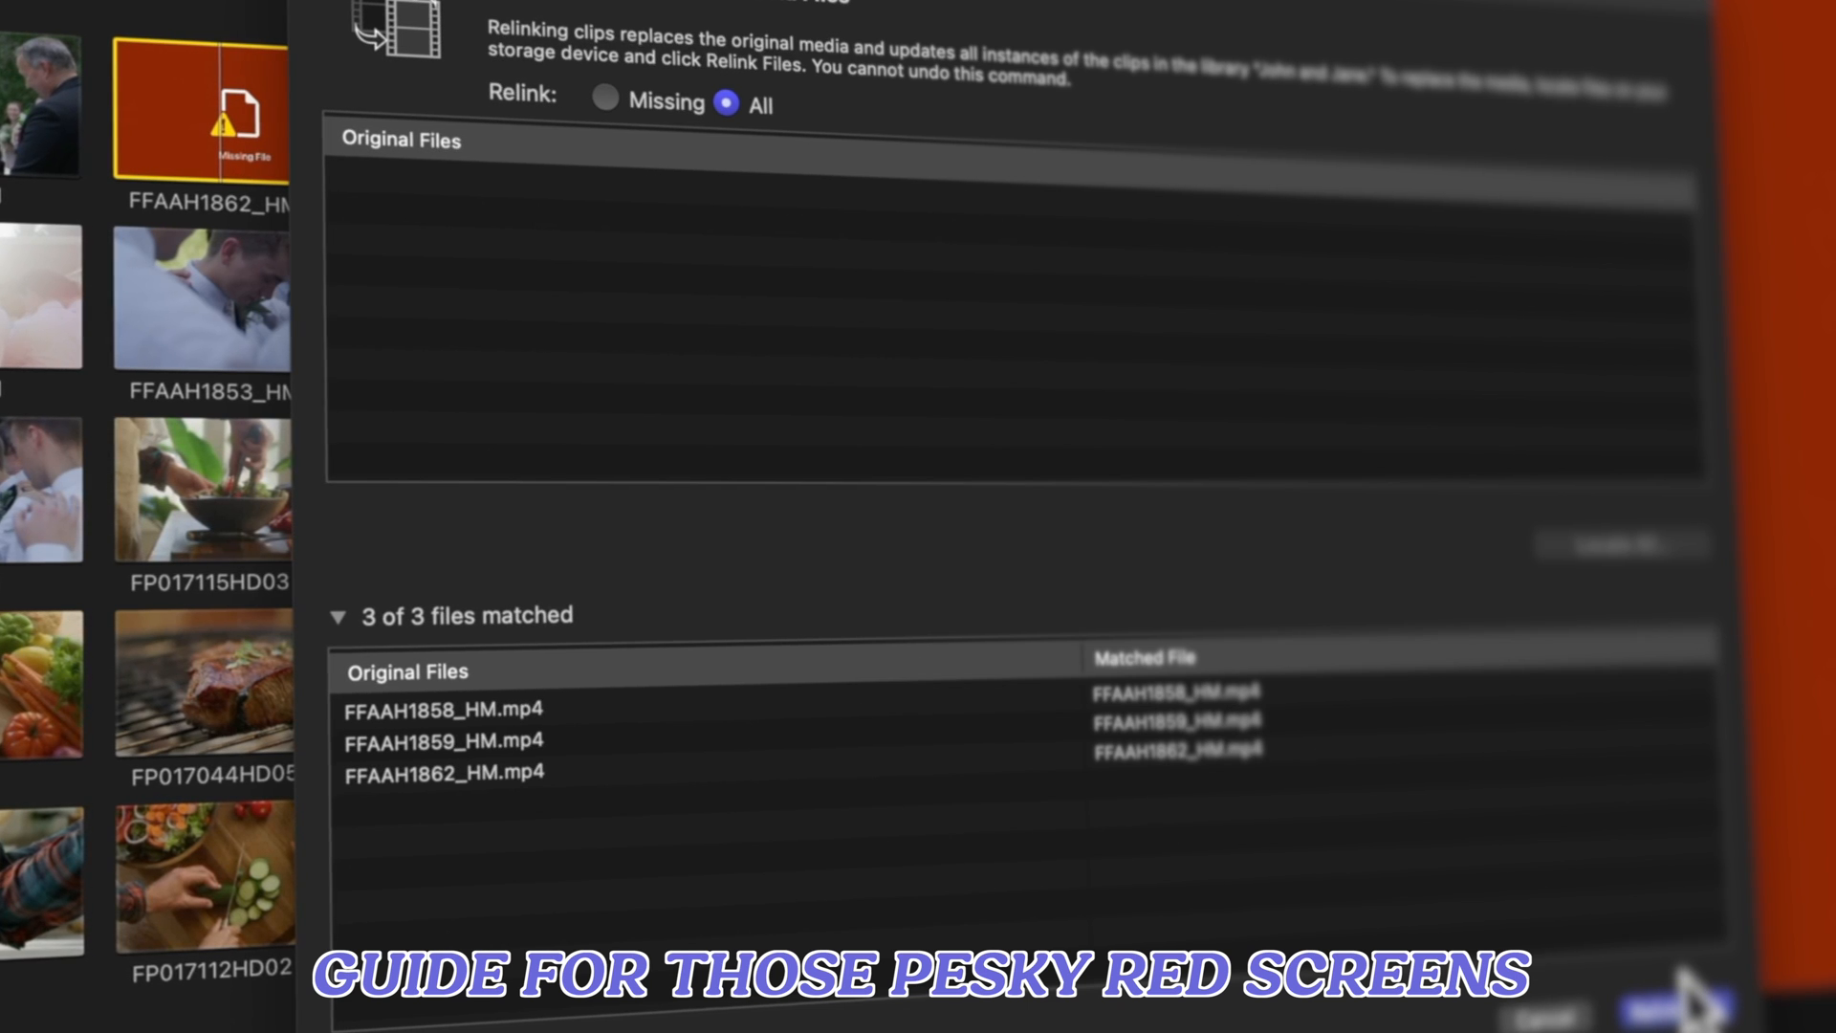
Relink the 3 of 3 matched wedding clips to their original files.
{"action": "left_click", "coordinate": [1676, 1014]}
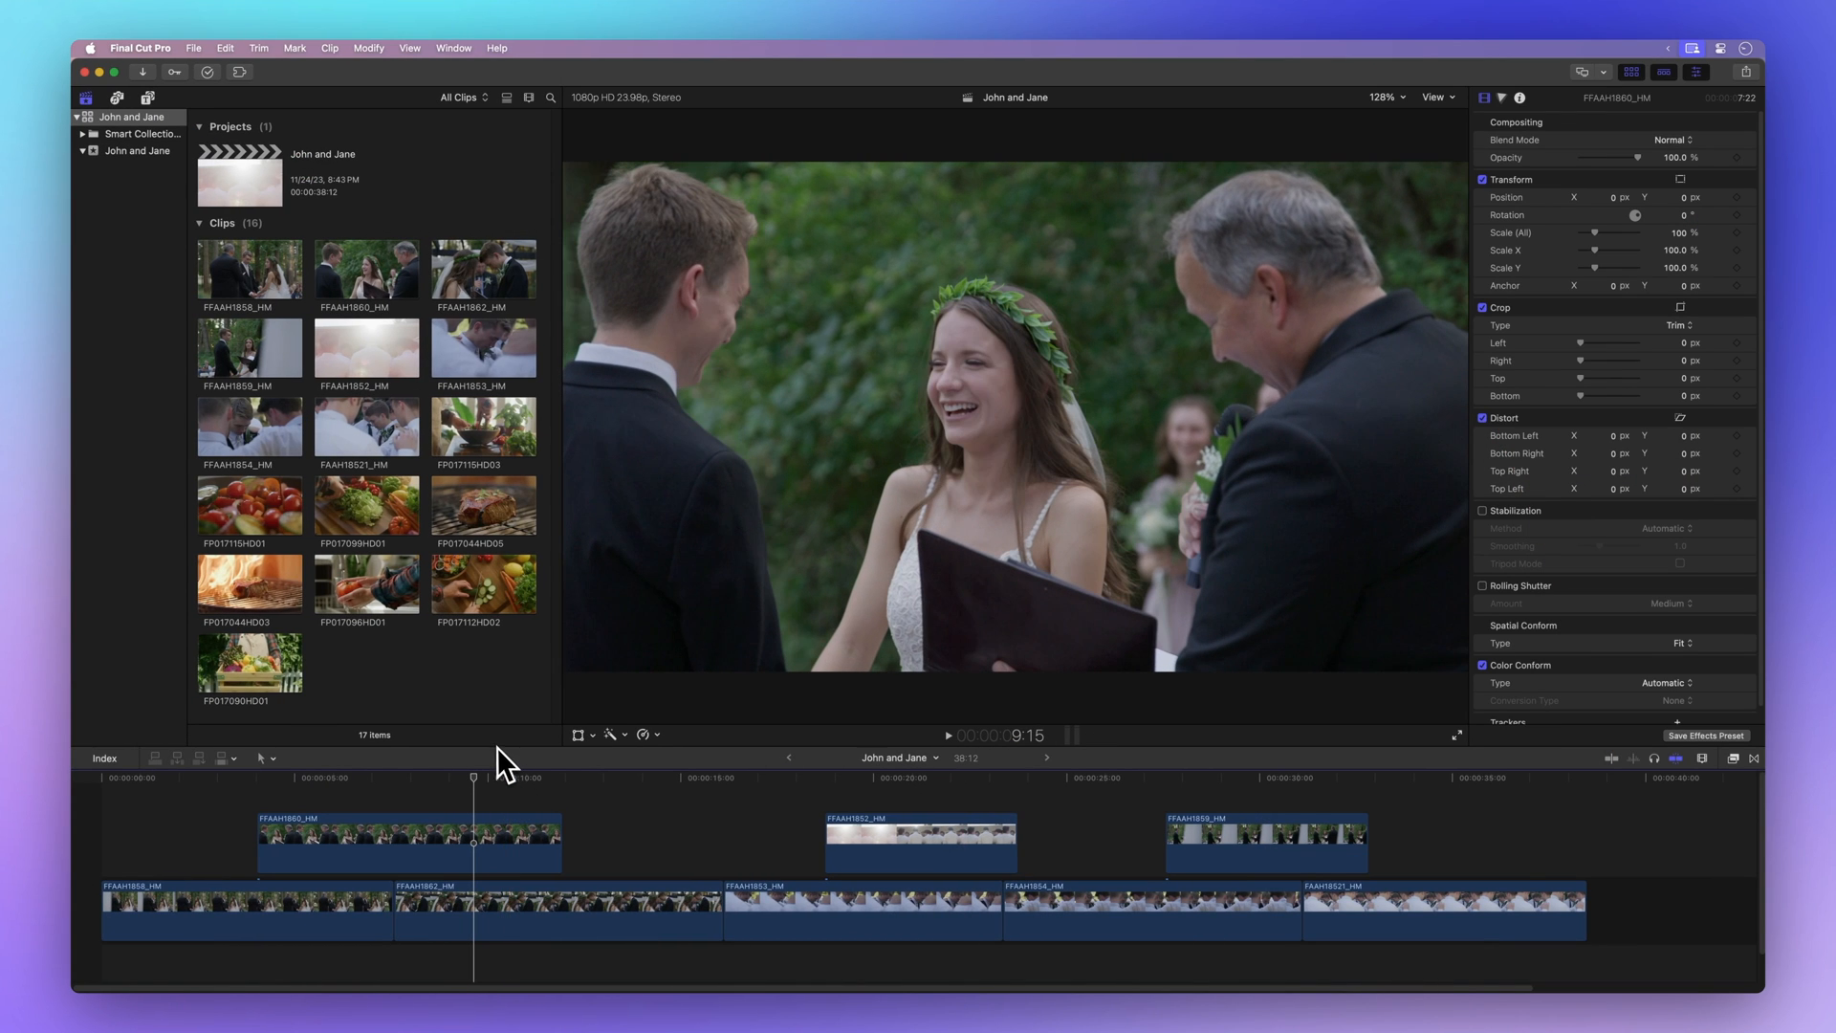
{"action": "mouse_move", "coordinate": [460, 691]}
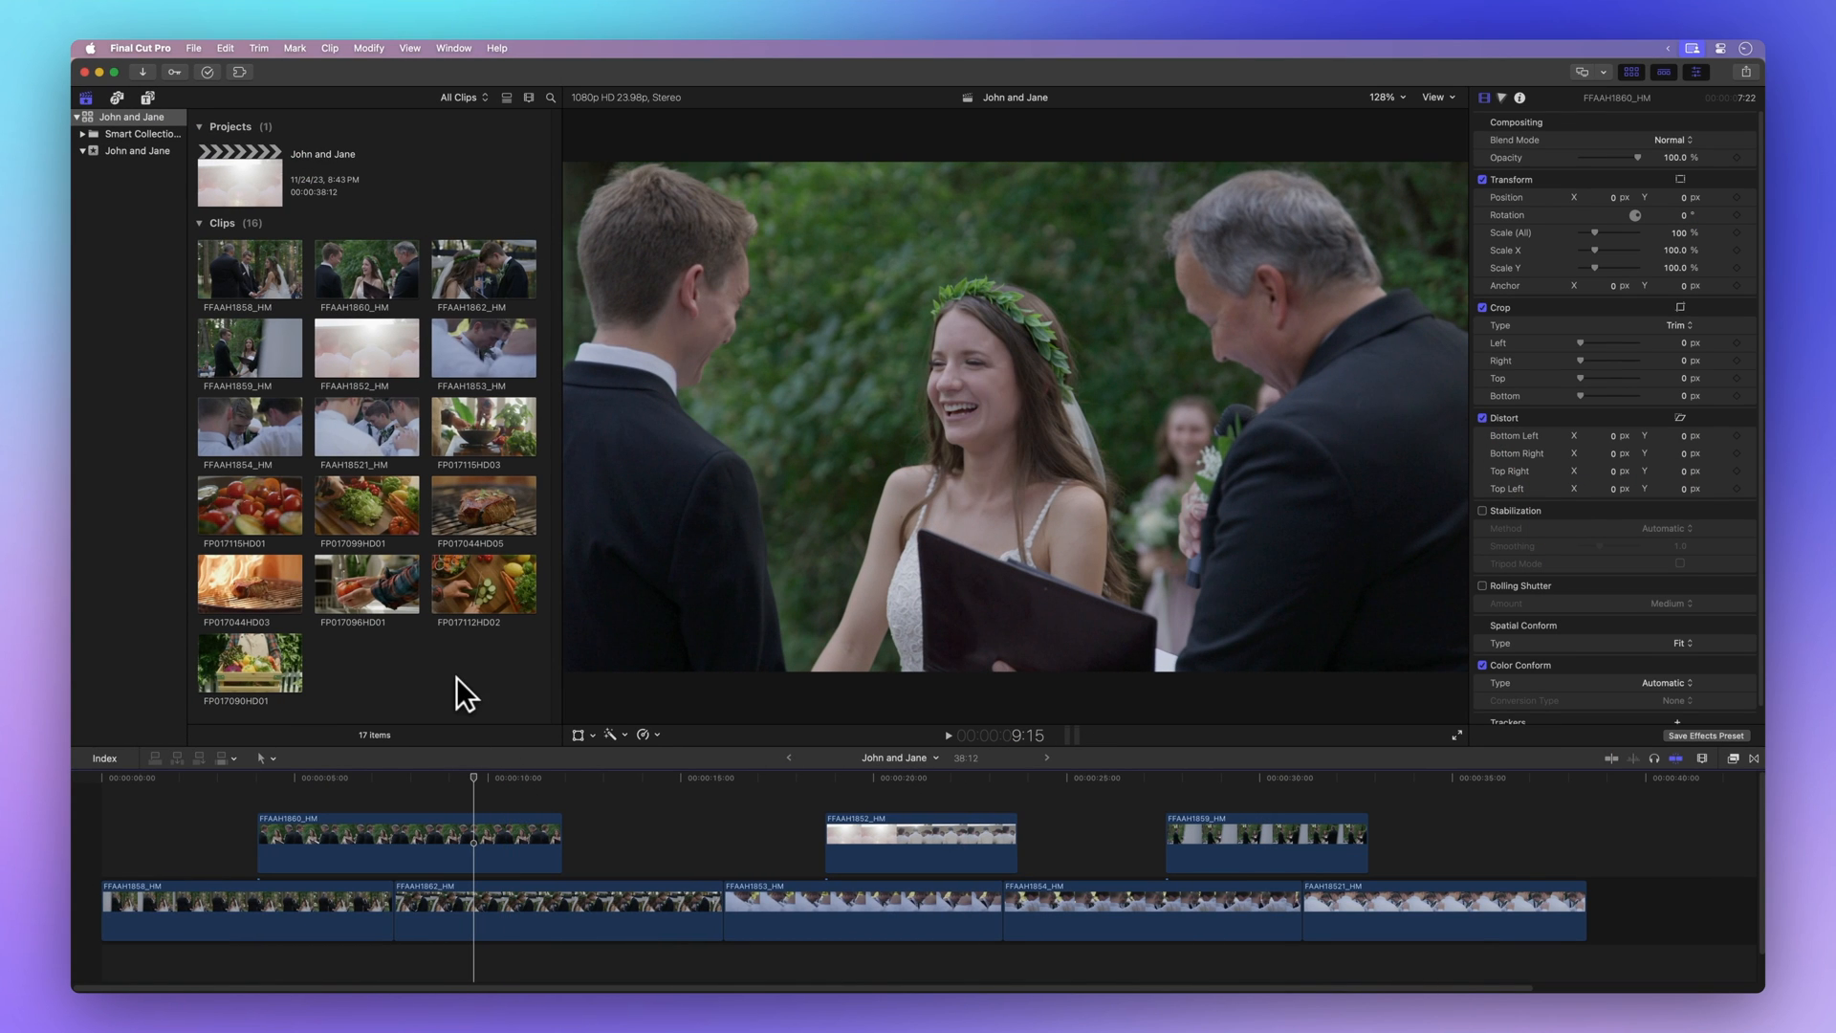
{"action": "mouse_move", "coordinate": [266, 296]}
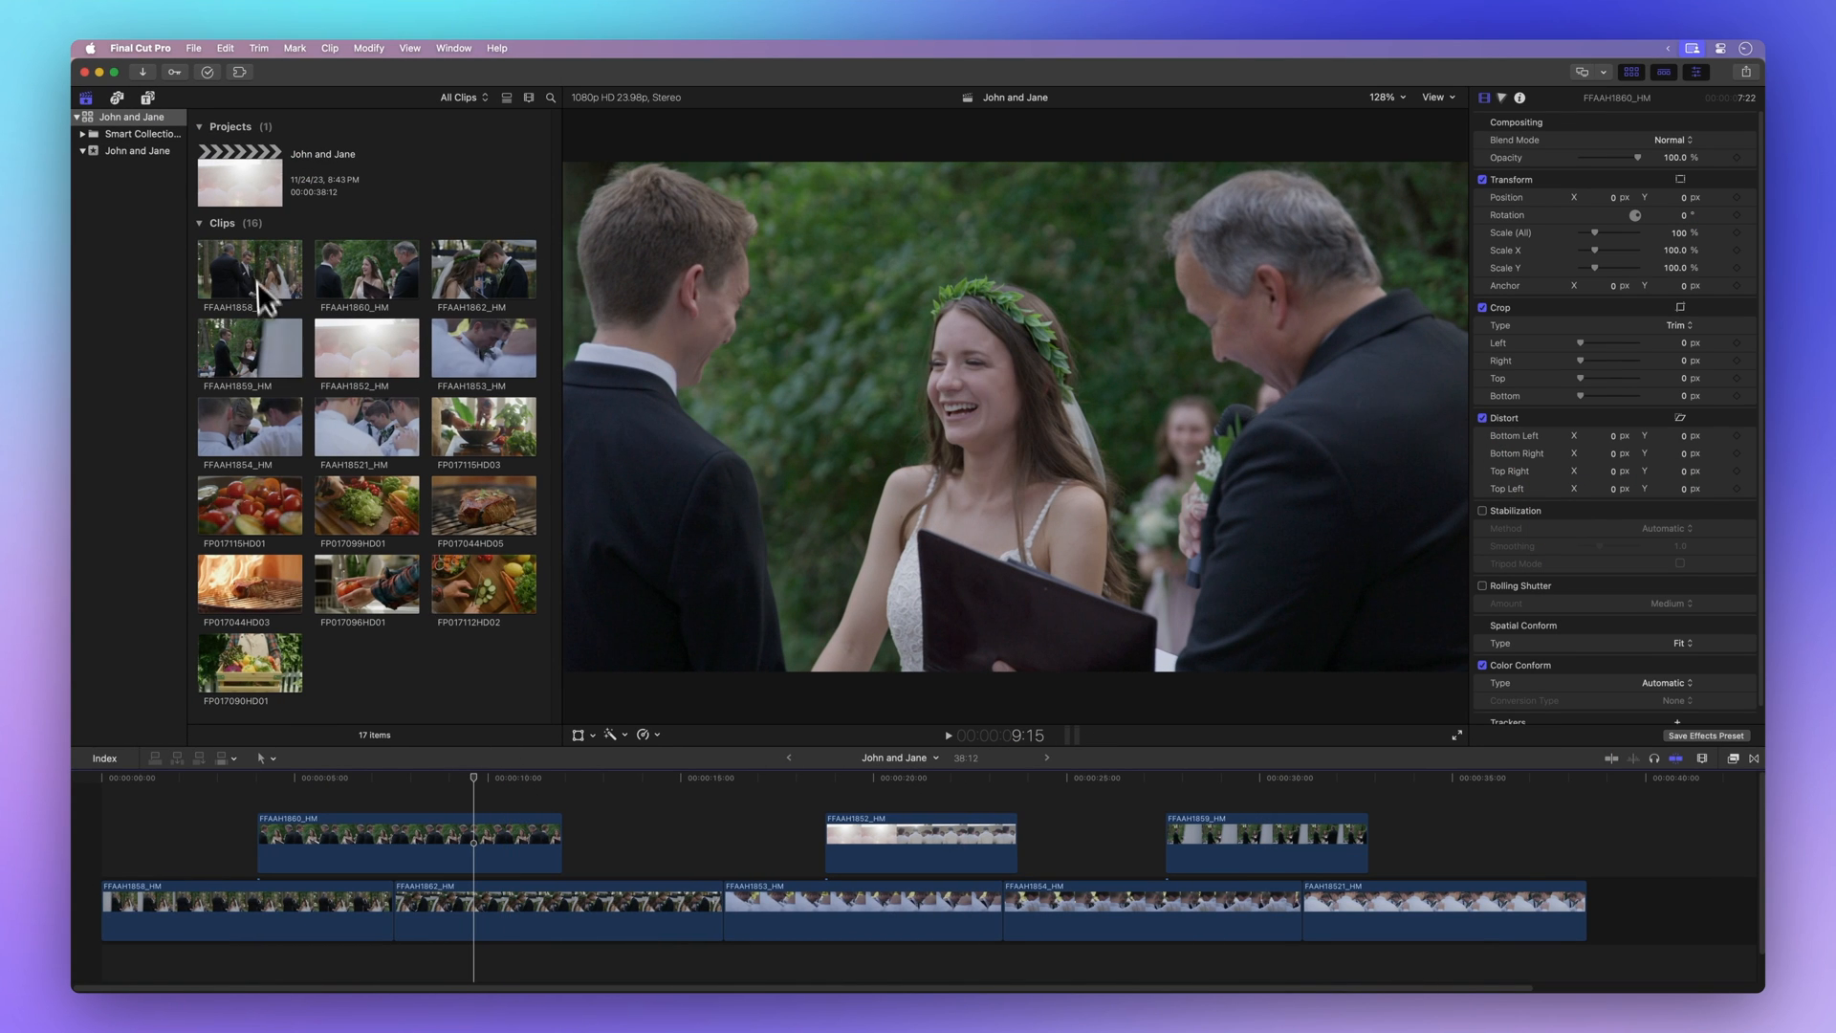
{"action": "right_click", "coordinate": [249, 272]}
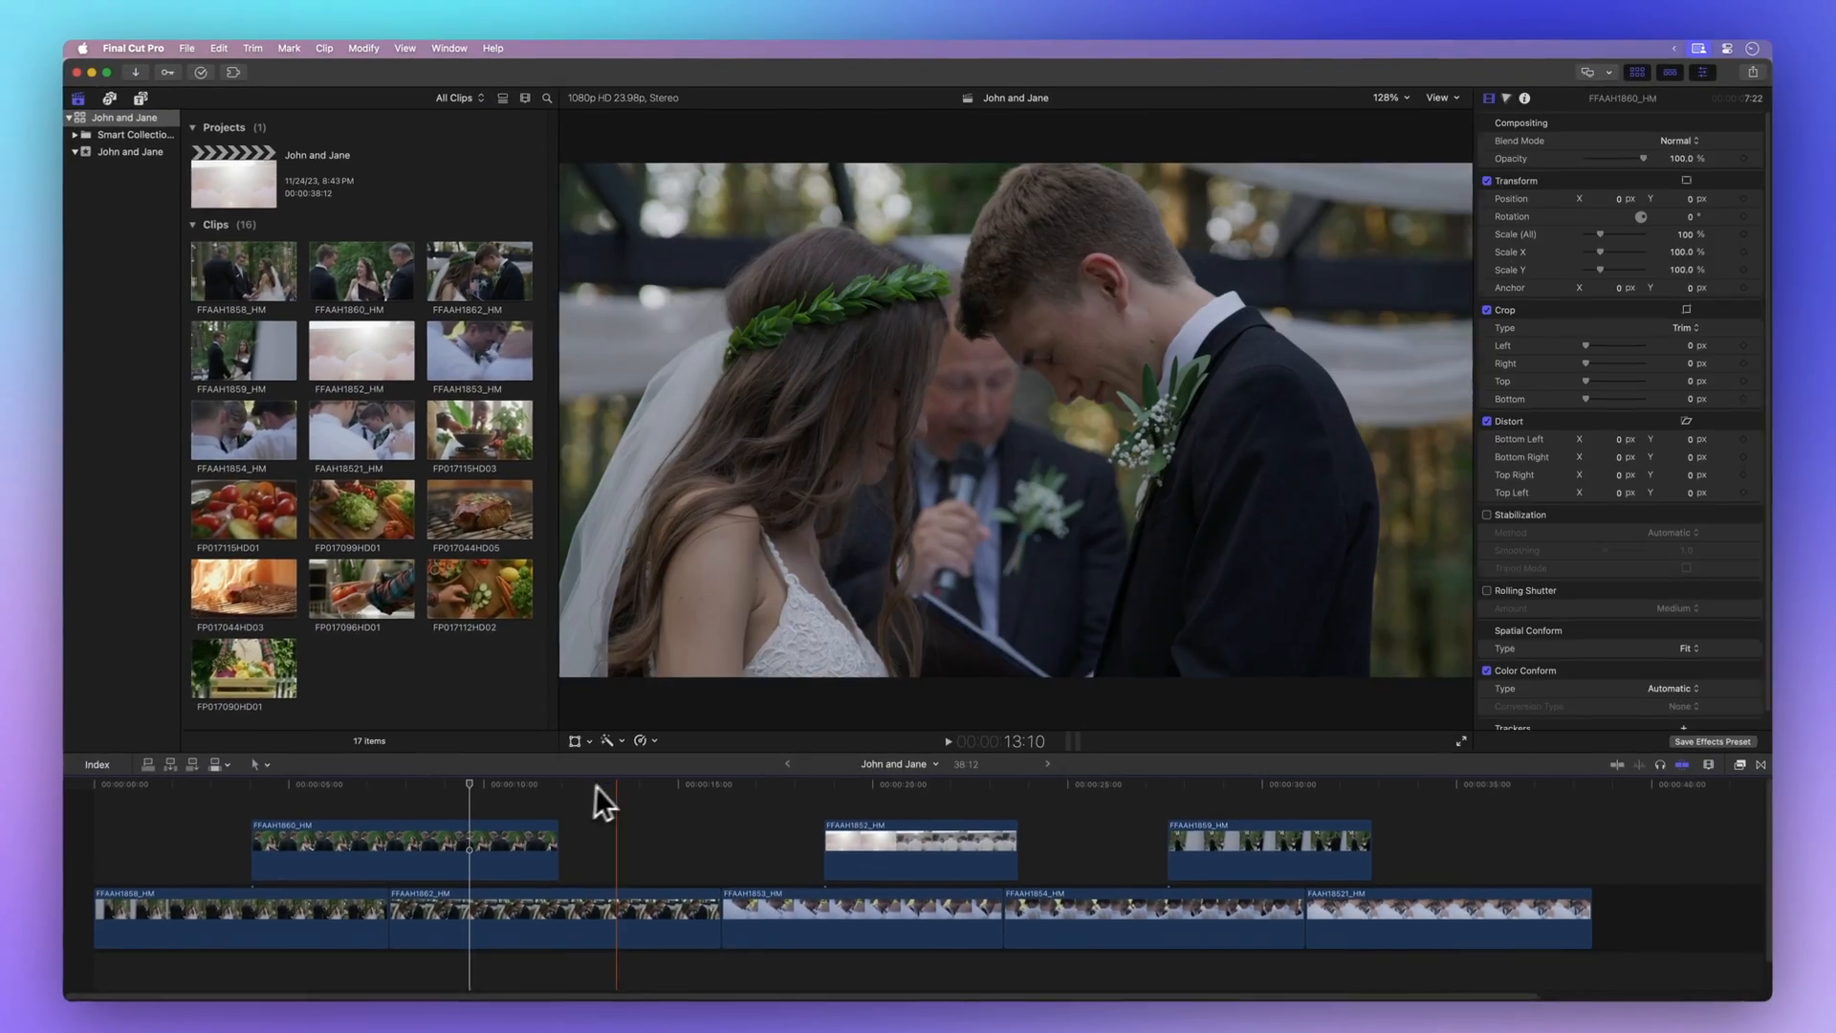
Reveal timeline clip FFAAH1862_HM in the browser, then reveal its source MP4 in Finder.
{"action": "left_click", "coordinate": [618, 778]}
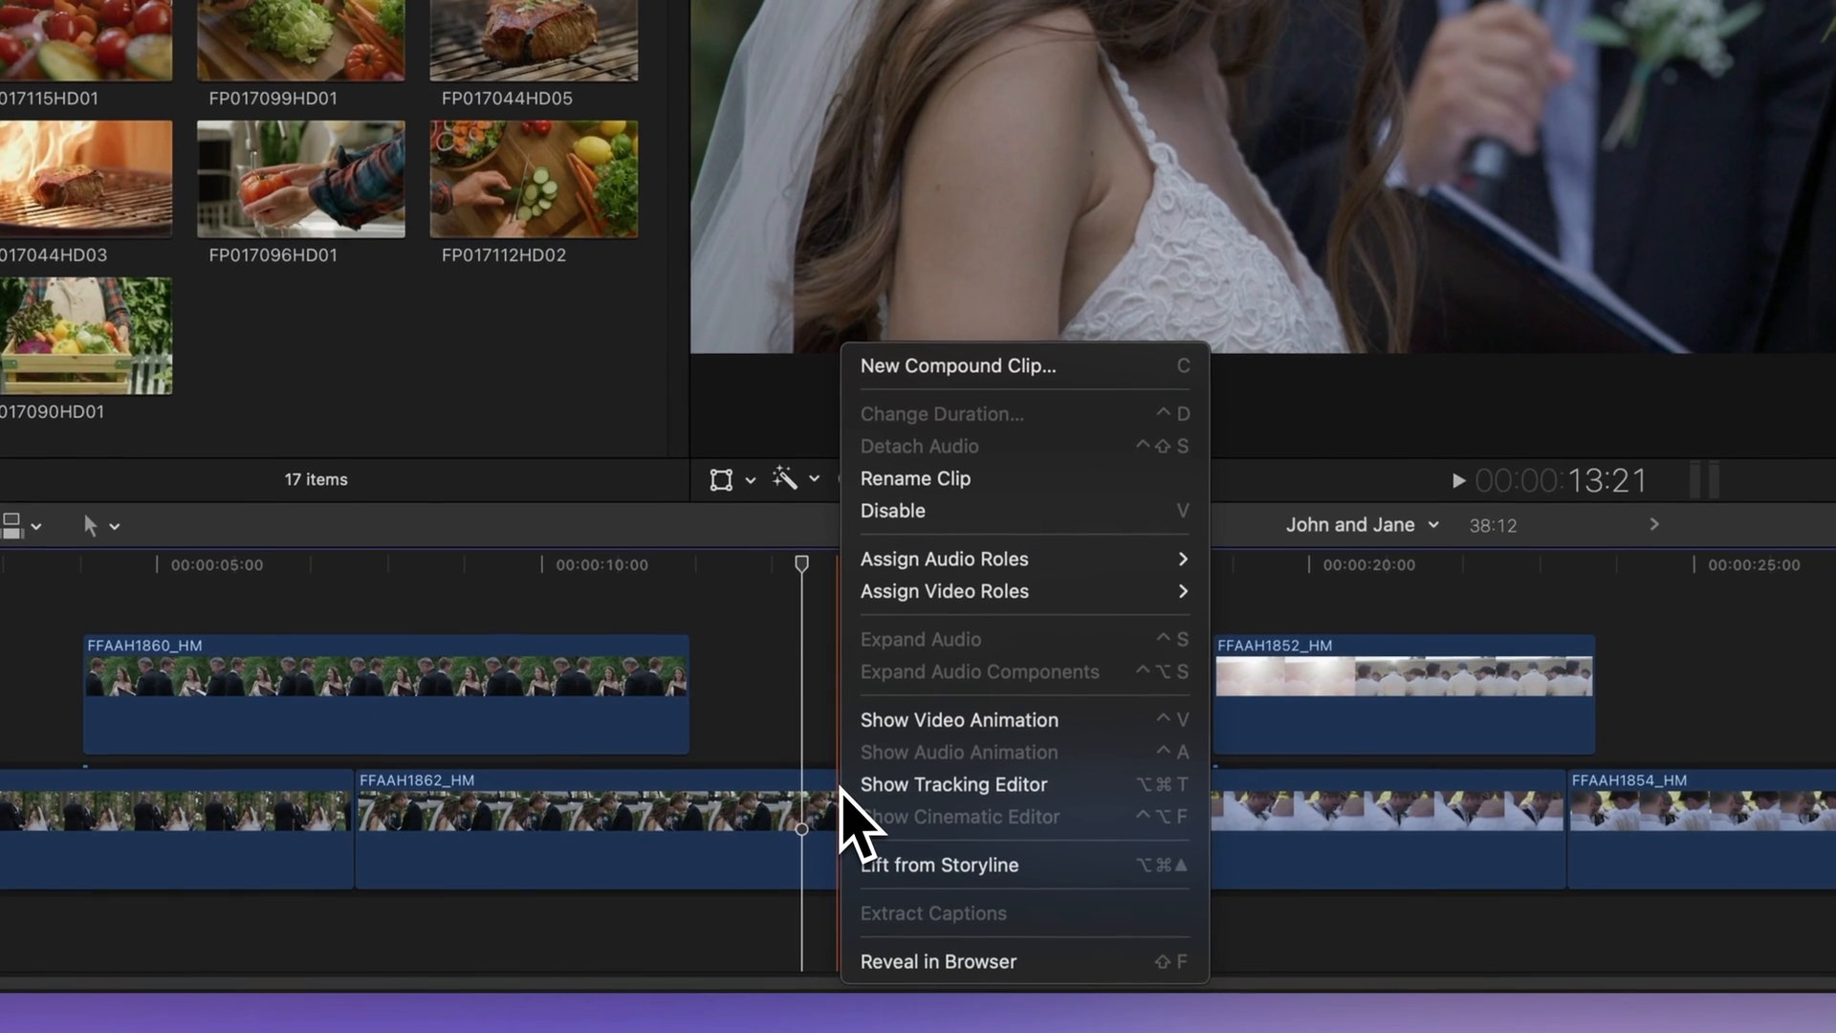
{"action": "mouse_move", "coordinate": [983, 988]}
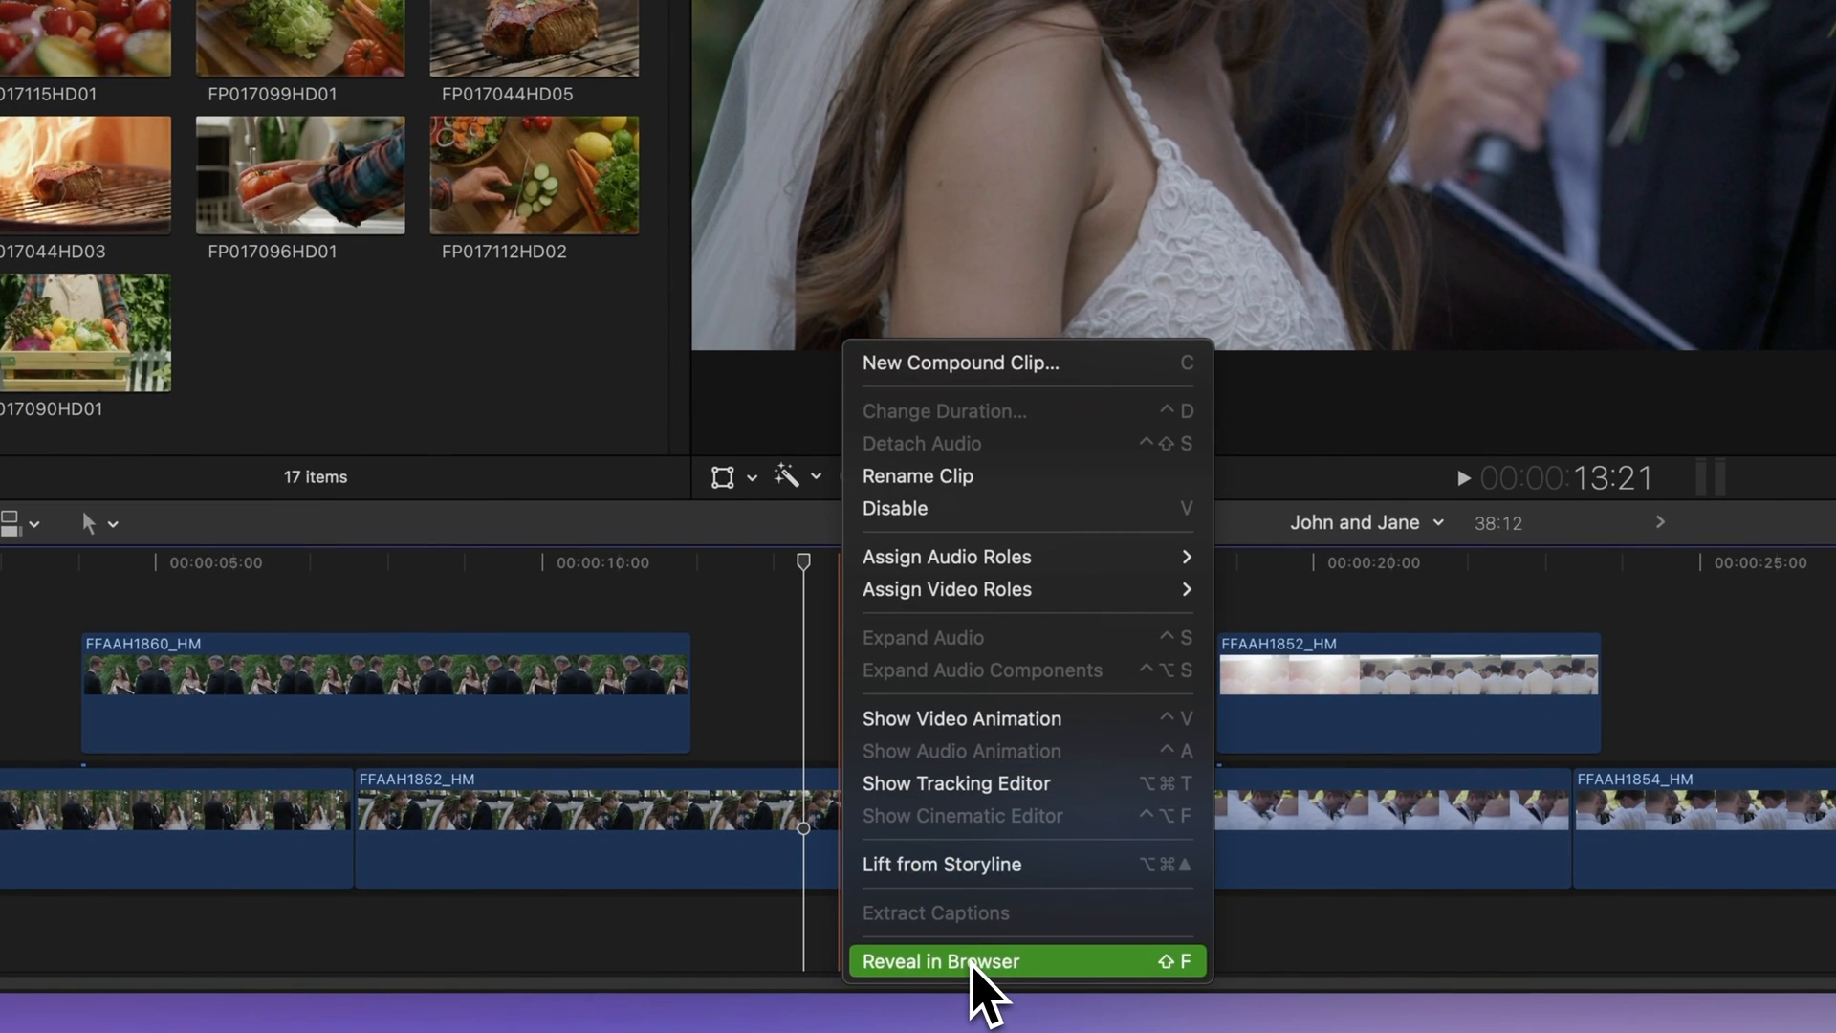
{"action": "left_click", "coordinate": [937, 960]}
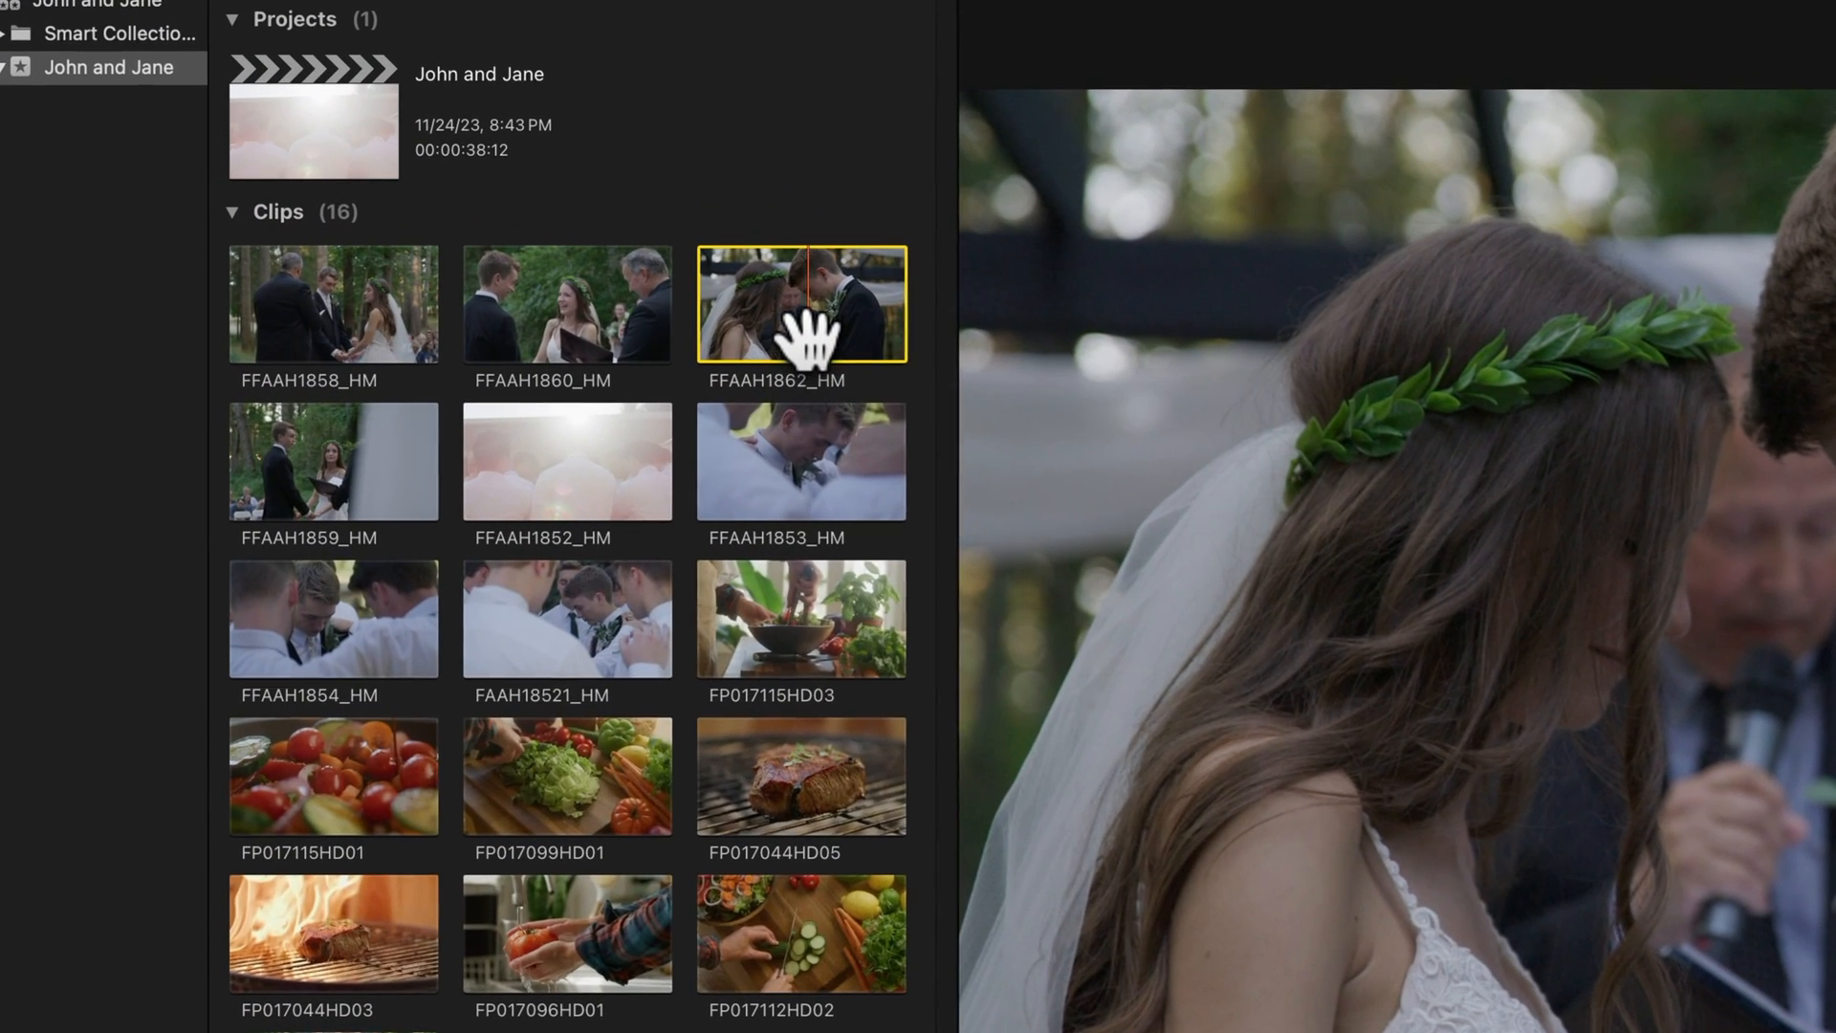
{"action": "right_click", "coordinate": [801, 303]}
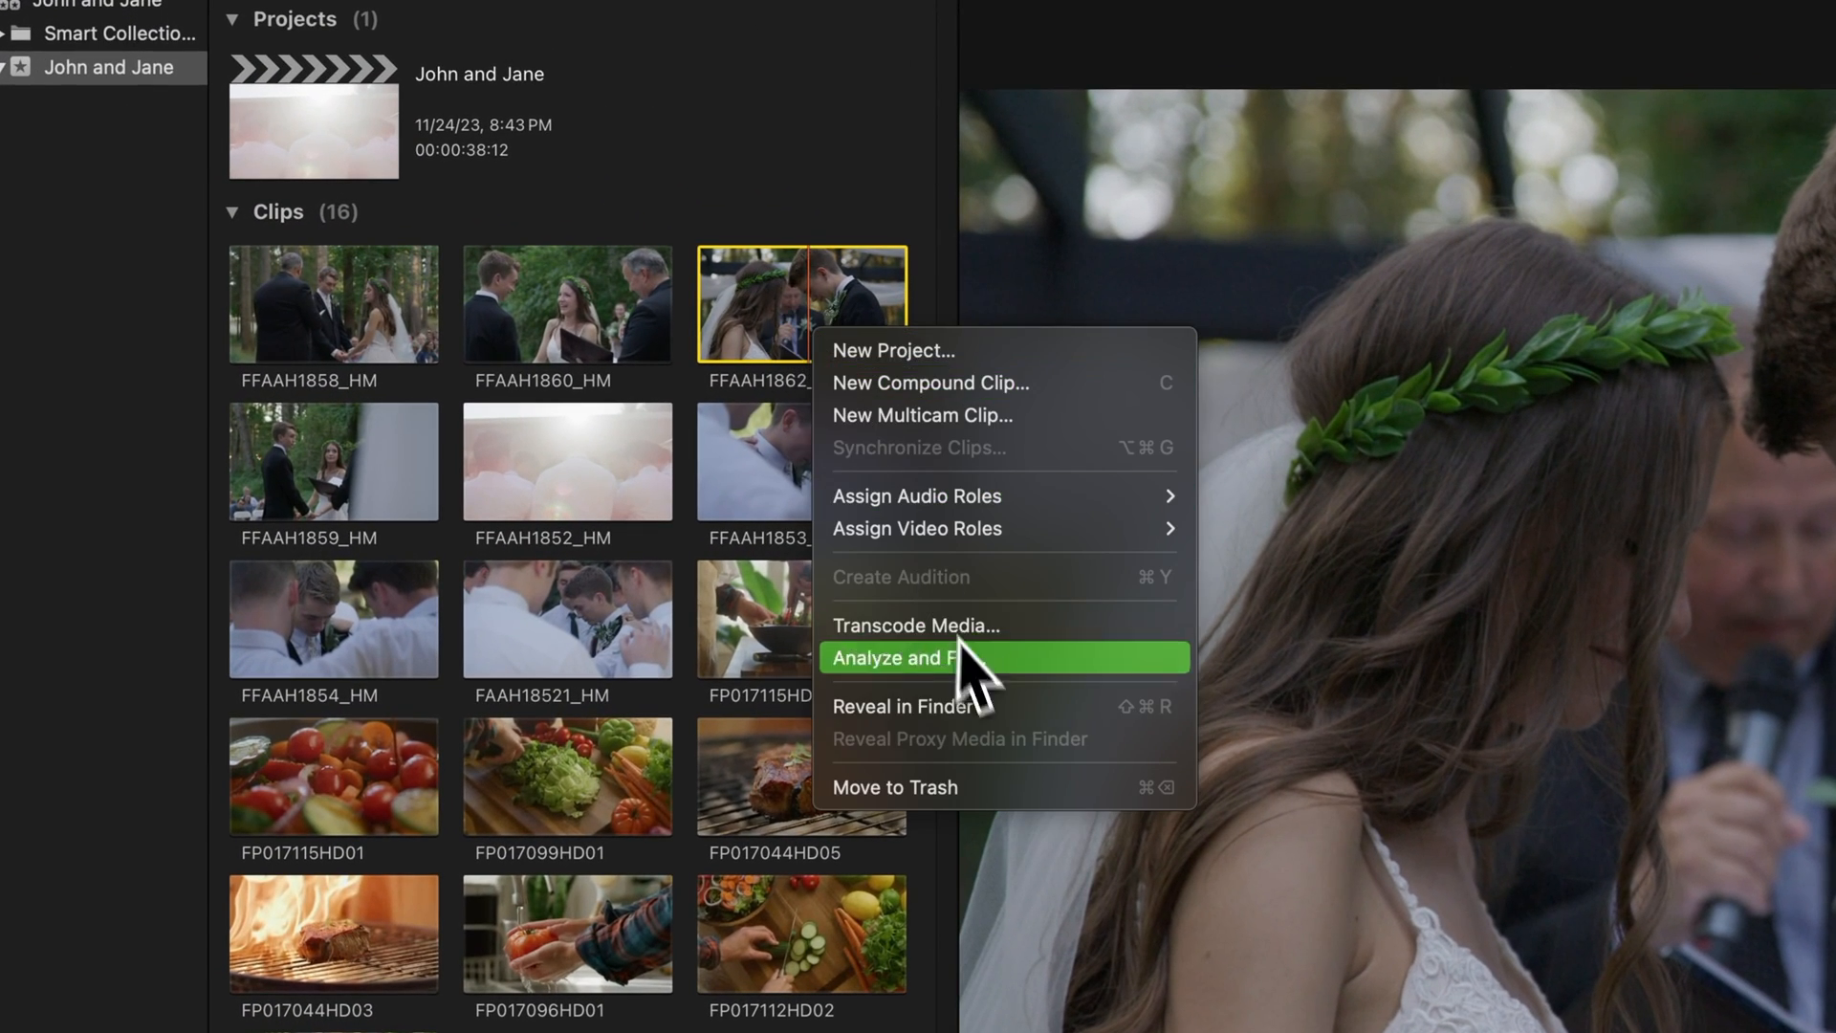
{"action": "left_click", "coordinate": [901, 706]}
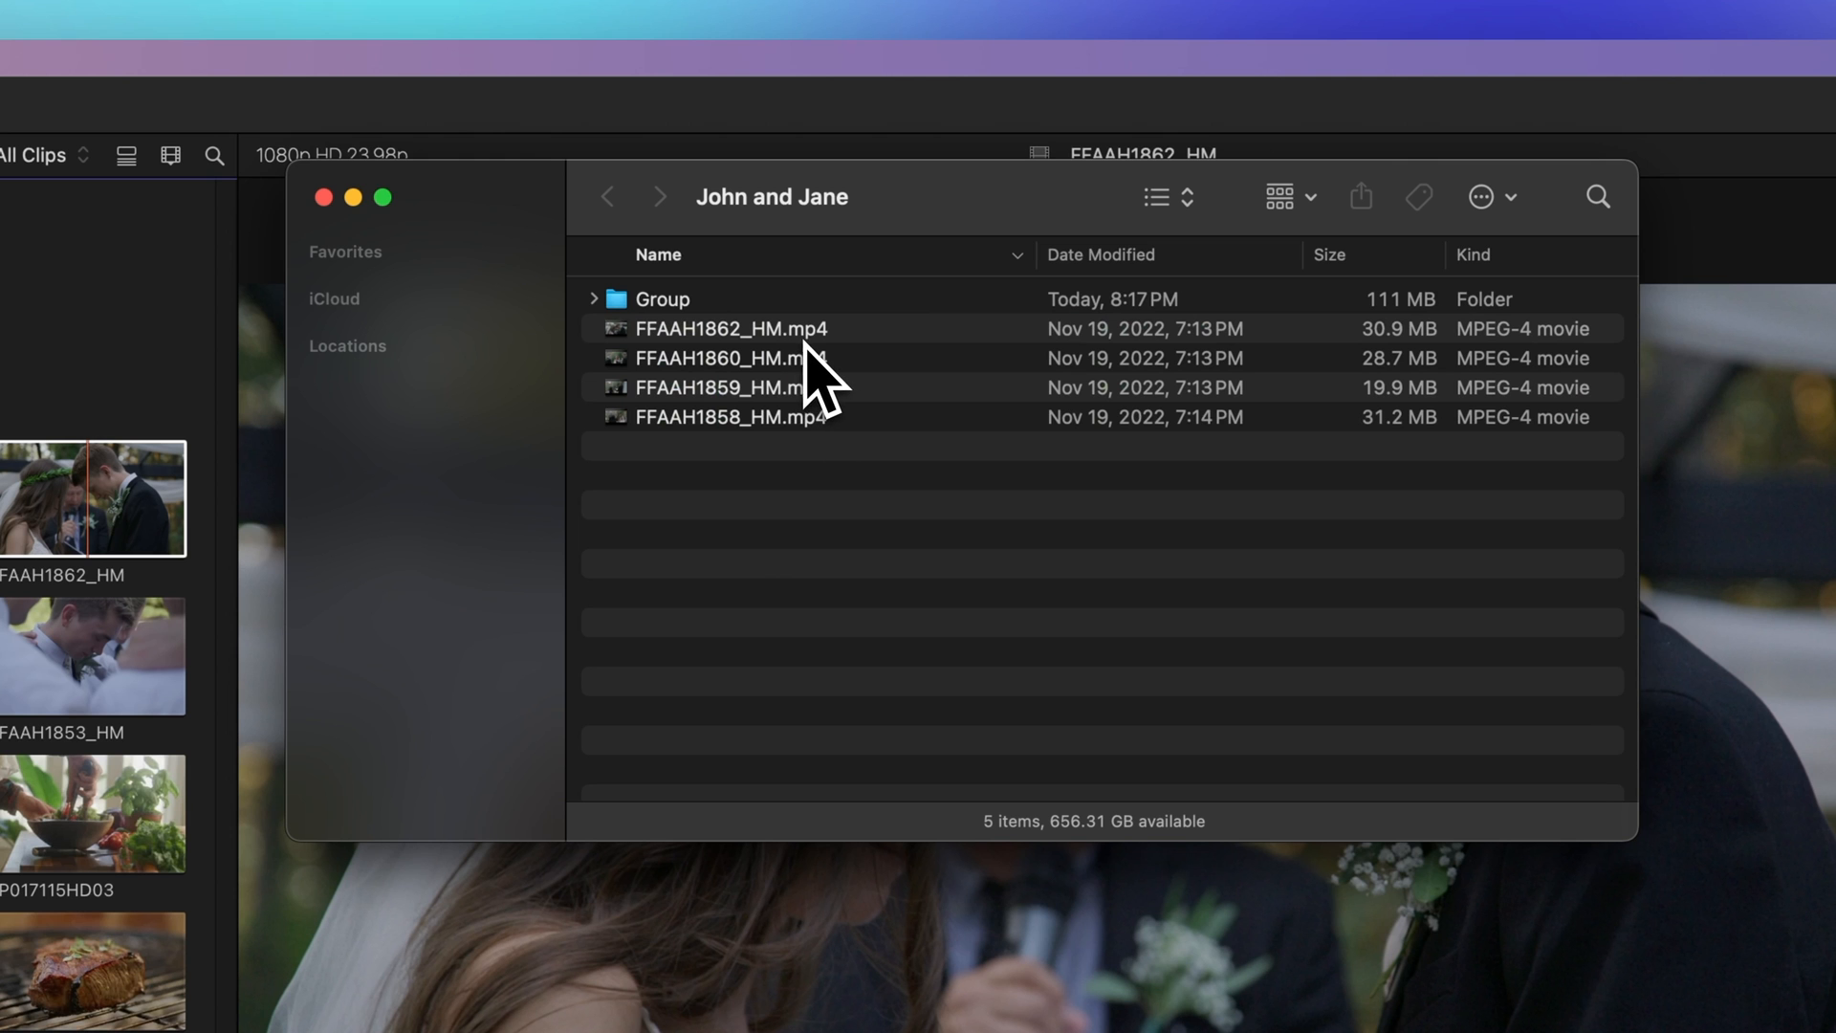
Create a new folder in John and Jane and move the four FFAAH .mp4 files into it.
{"action": "left_click", "coordinate": [731, 327]}
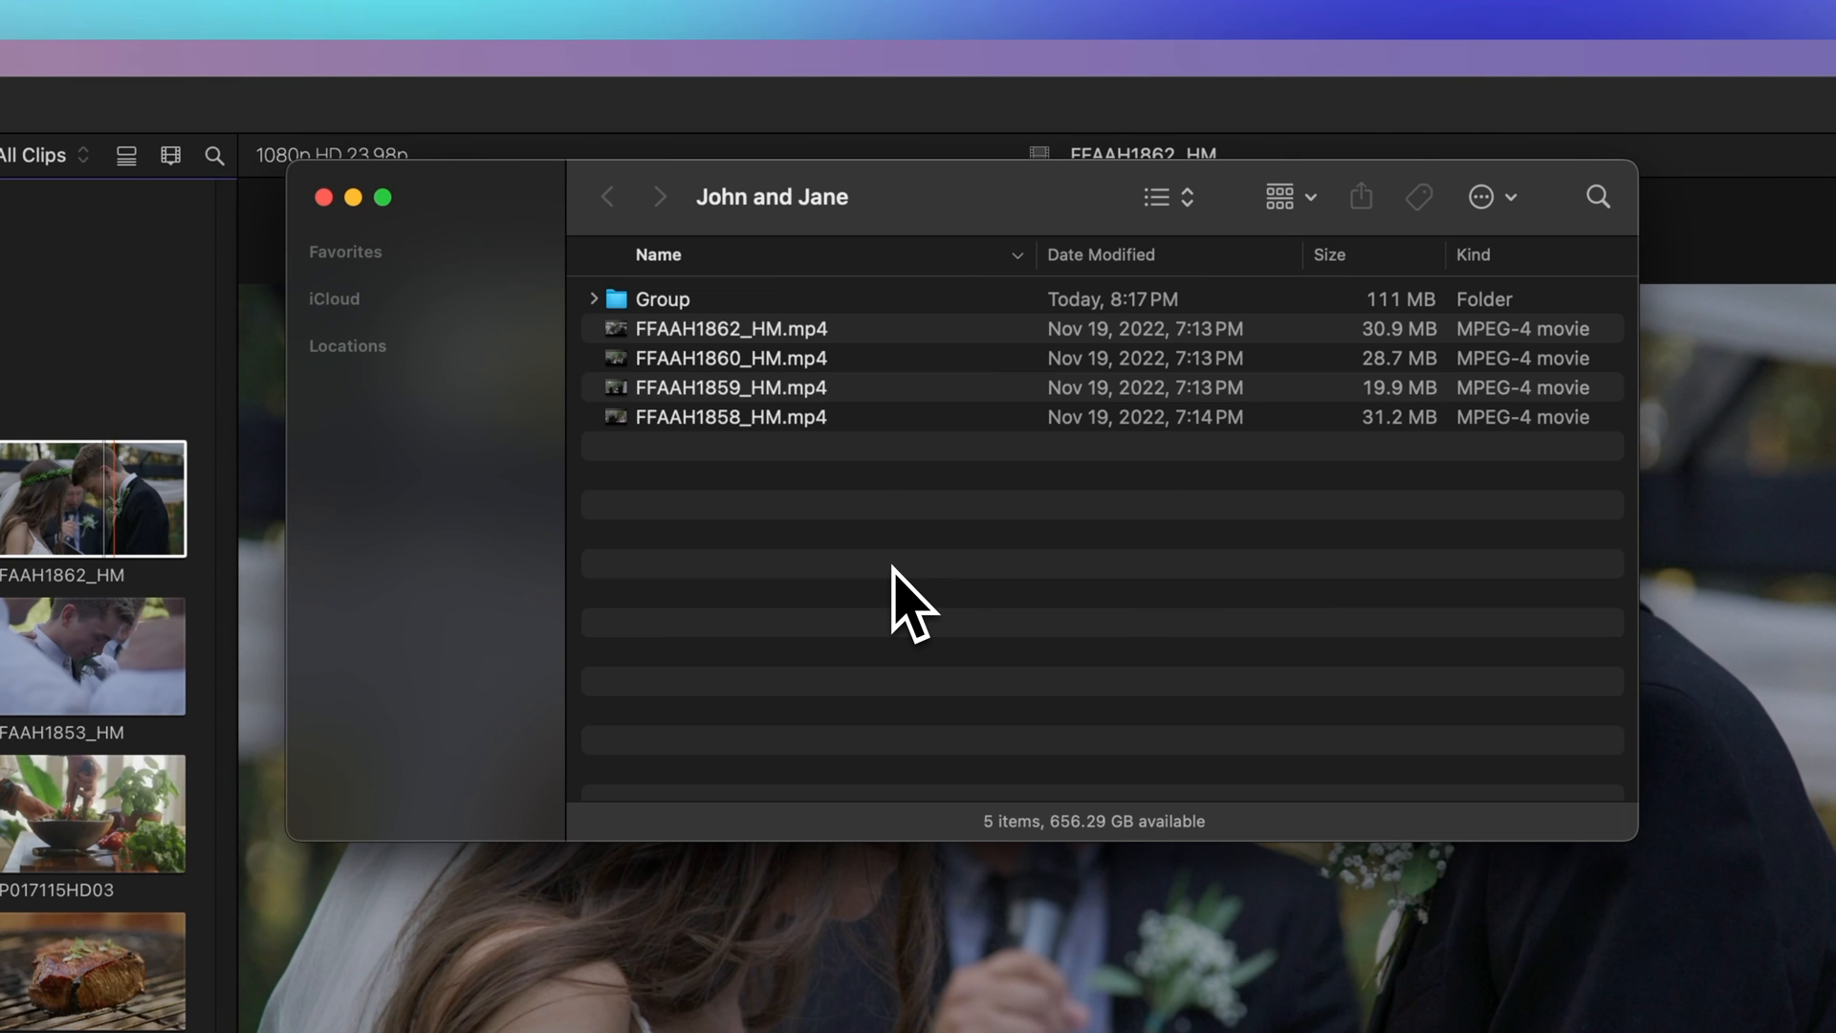
{"action": "right_click", "coordinate": [910, 606]}
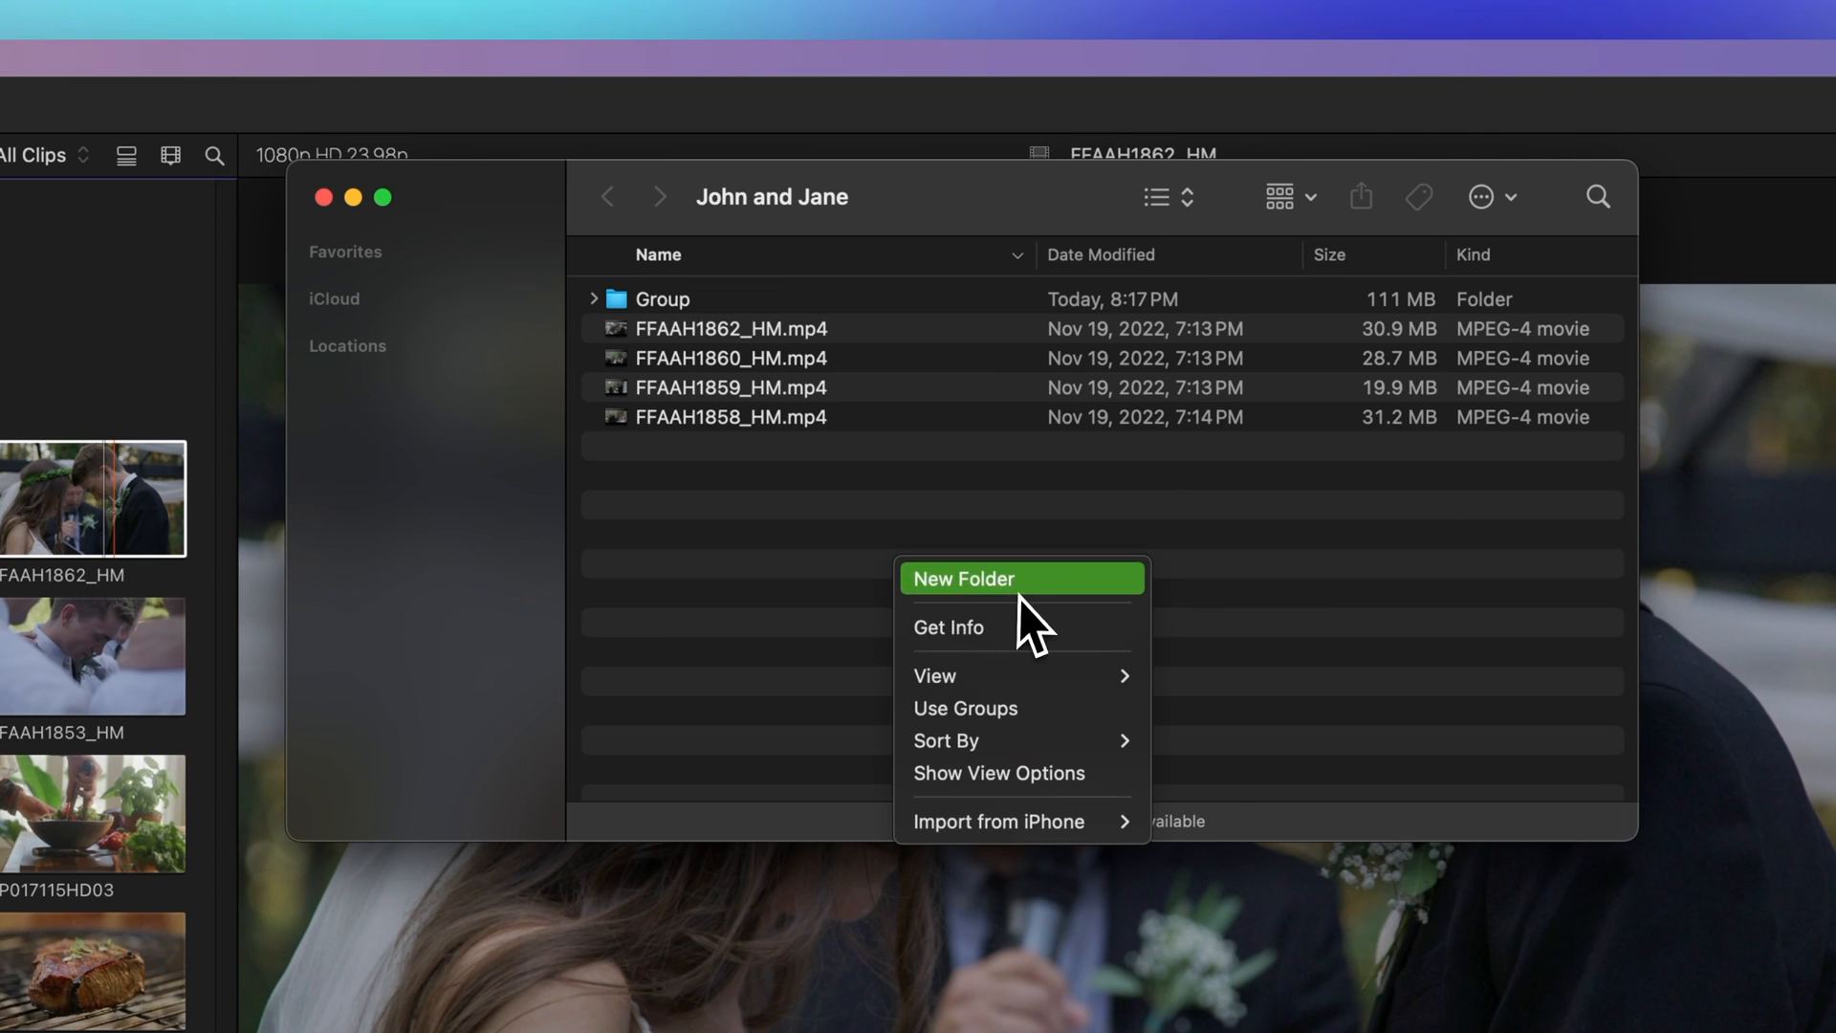
{"action": "left_click", "coordinate": [962, 578]}
{"action": "type", "text": "Name"}
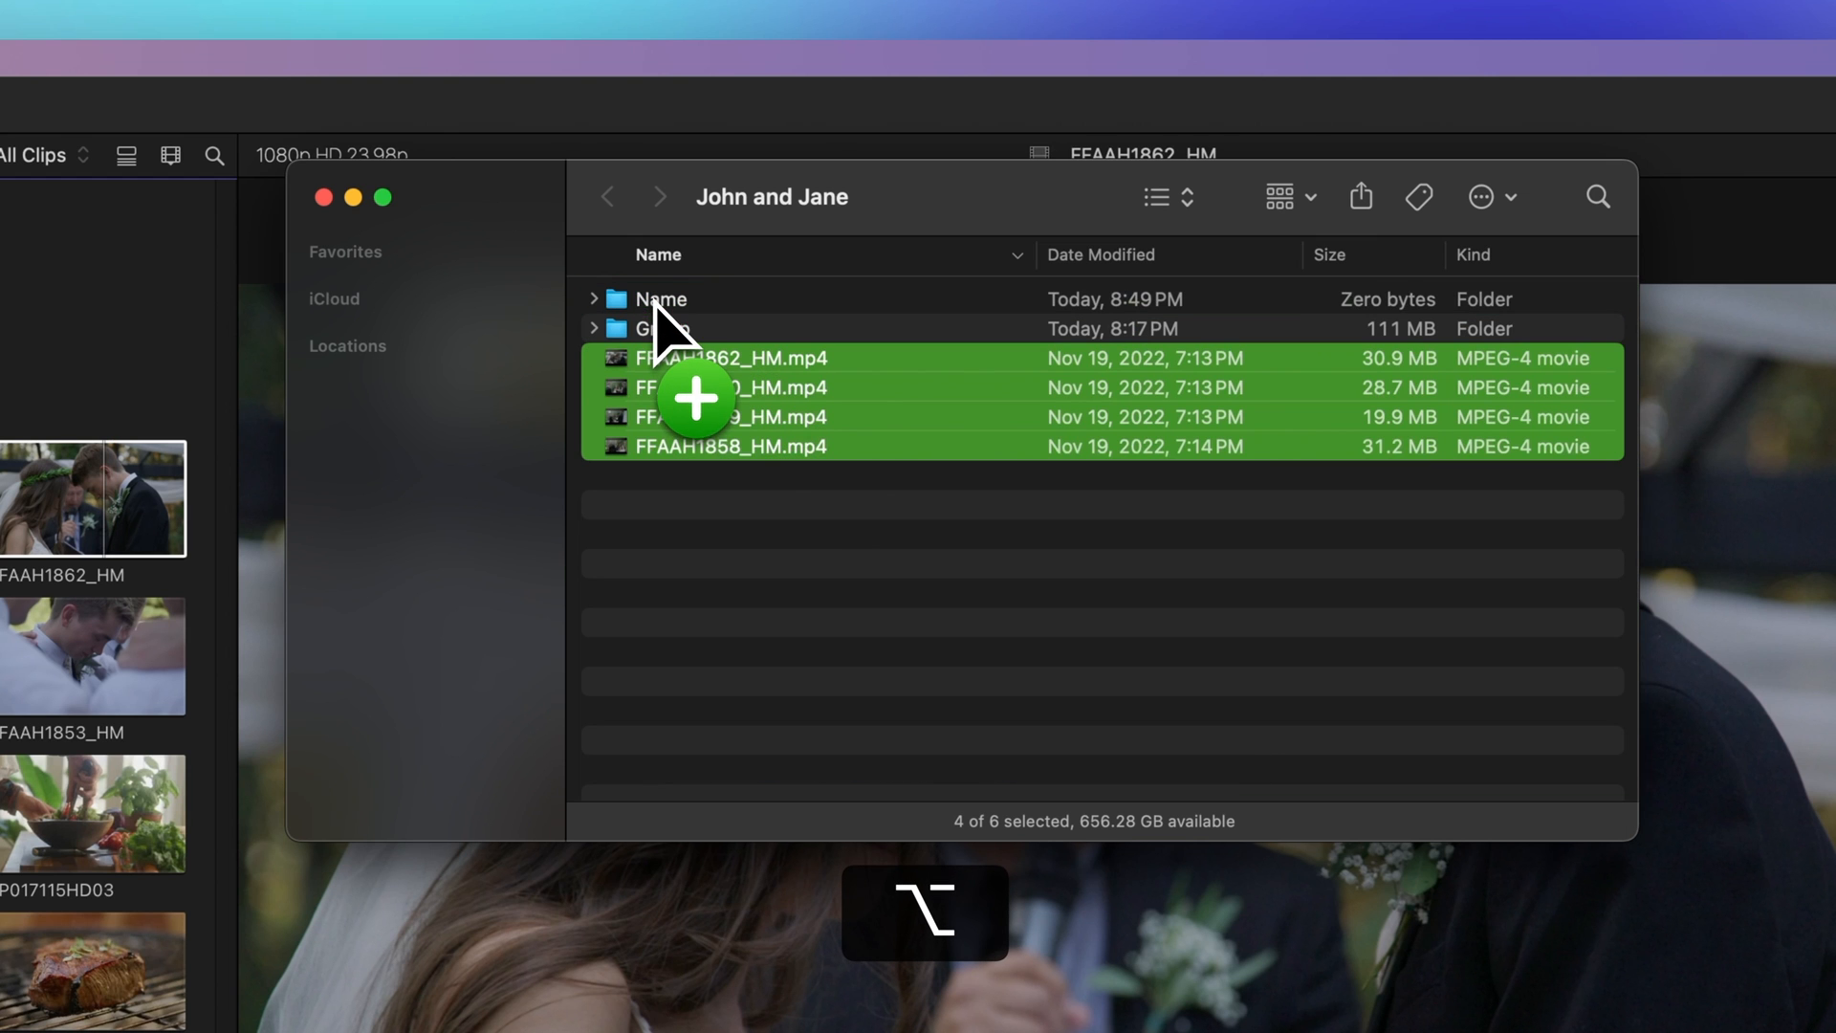
{"action": "right_click", "coordinate": [727, 386]}
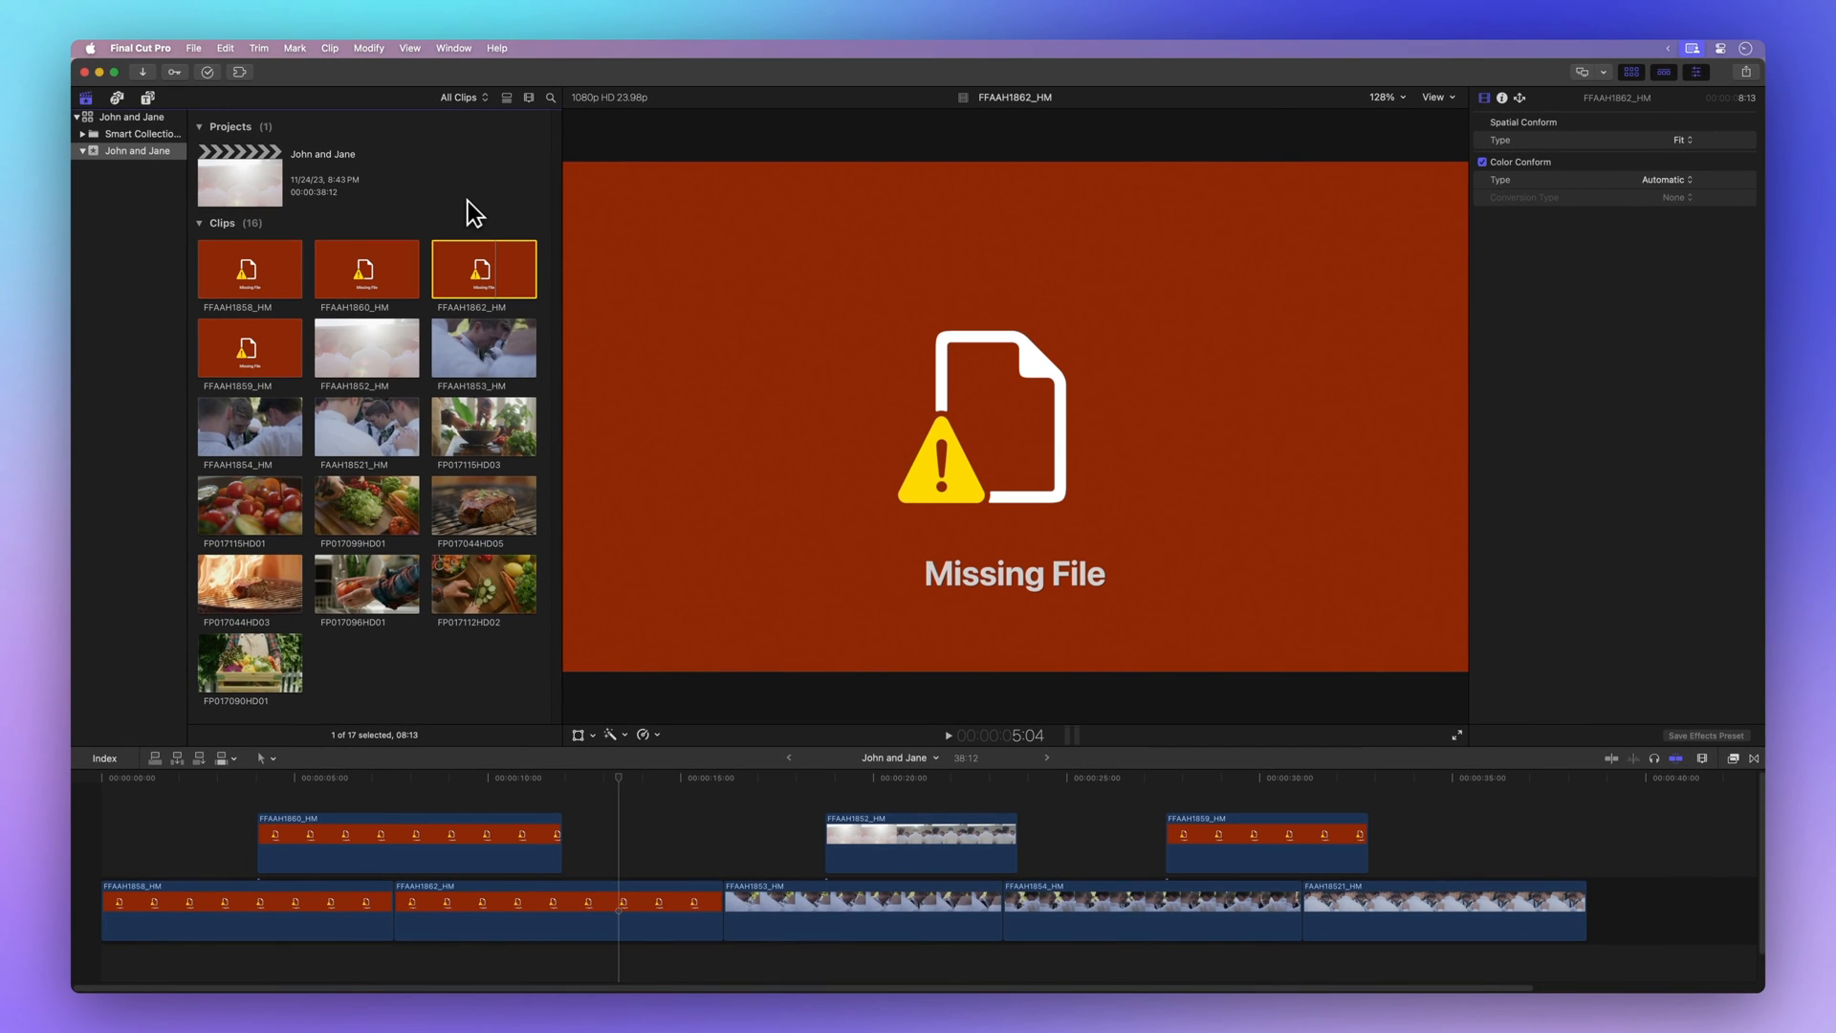
{"action": "mouse_move", "coordinate": [279, 214]}
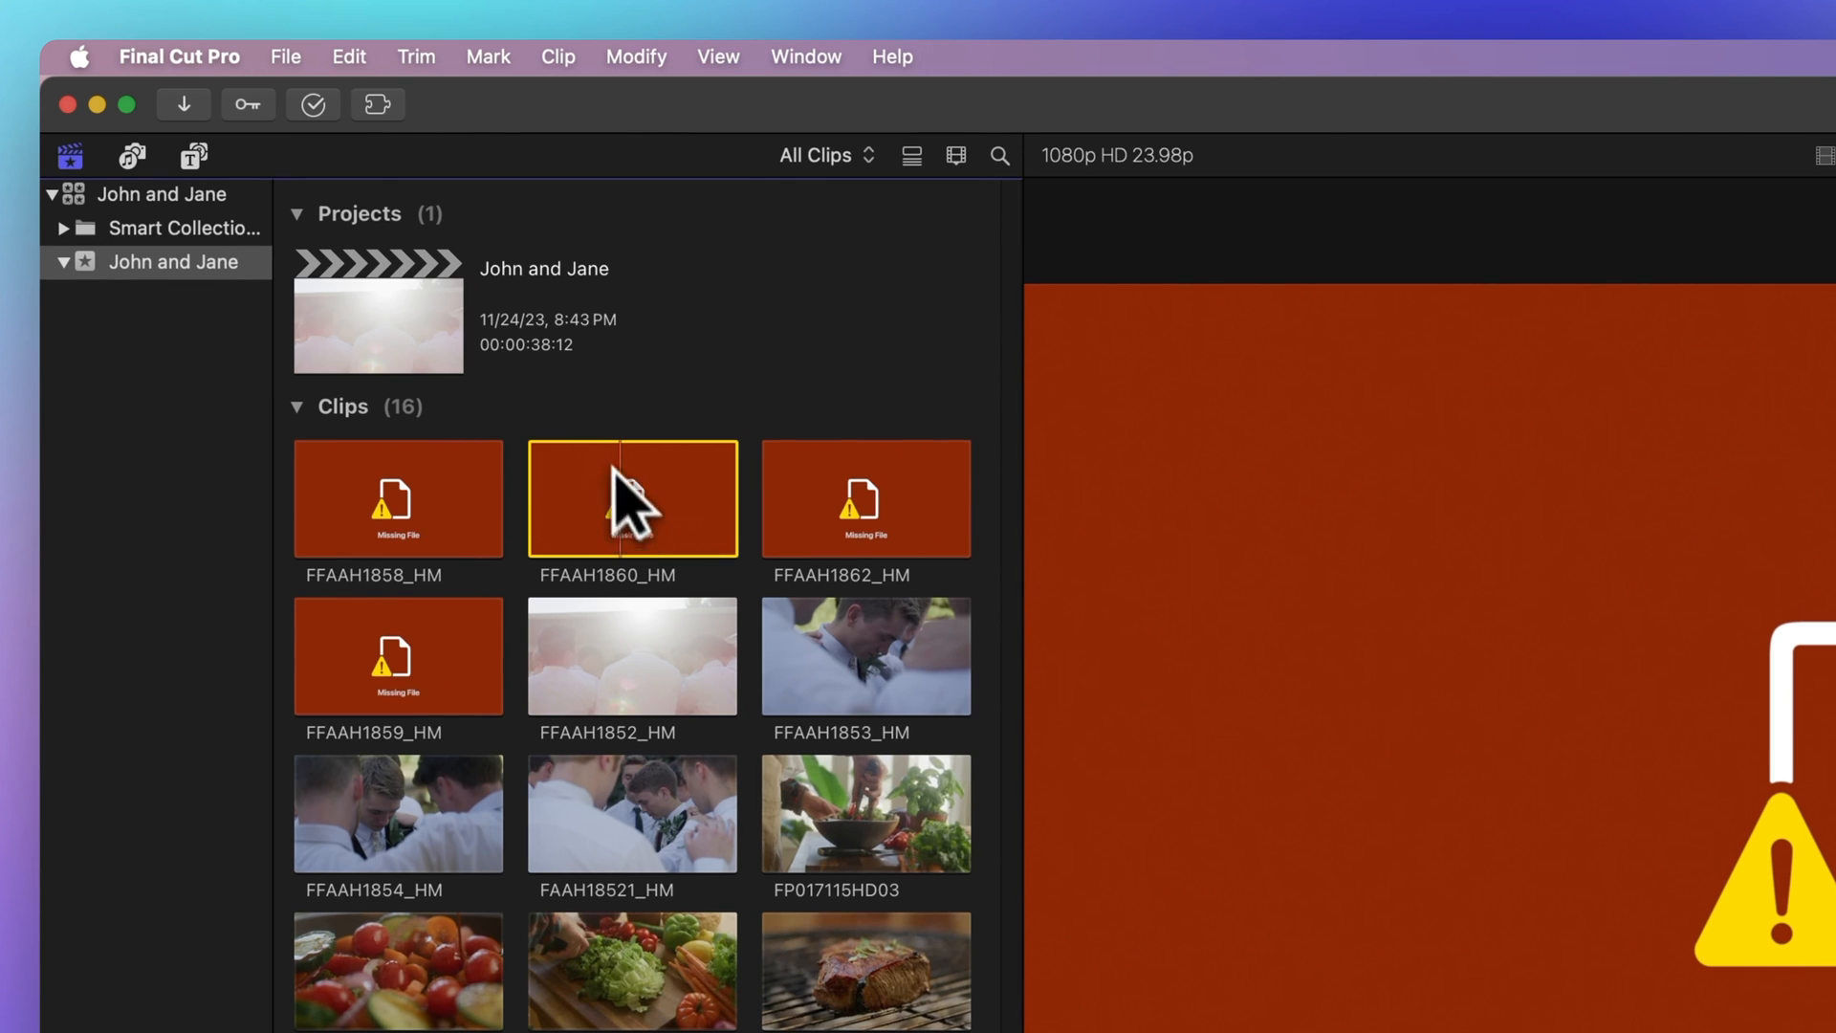
Start Relink Files > Original Media for the missing clip FFAAH1860_HM.
{"action": "left_click", "coordinate": [285, 55]}
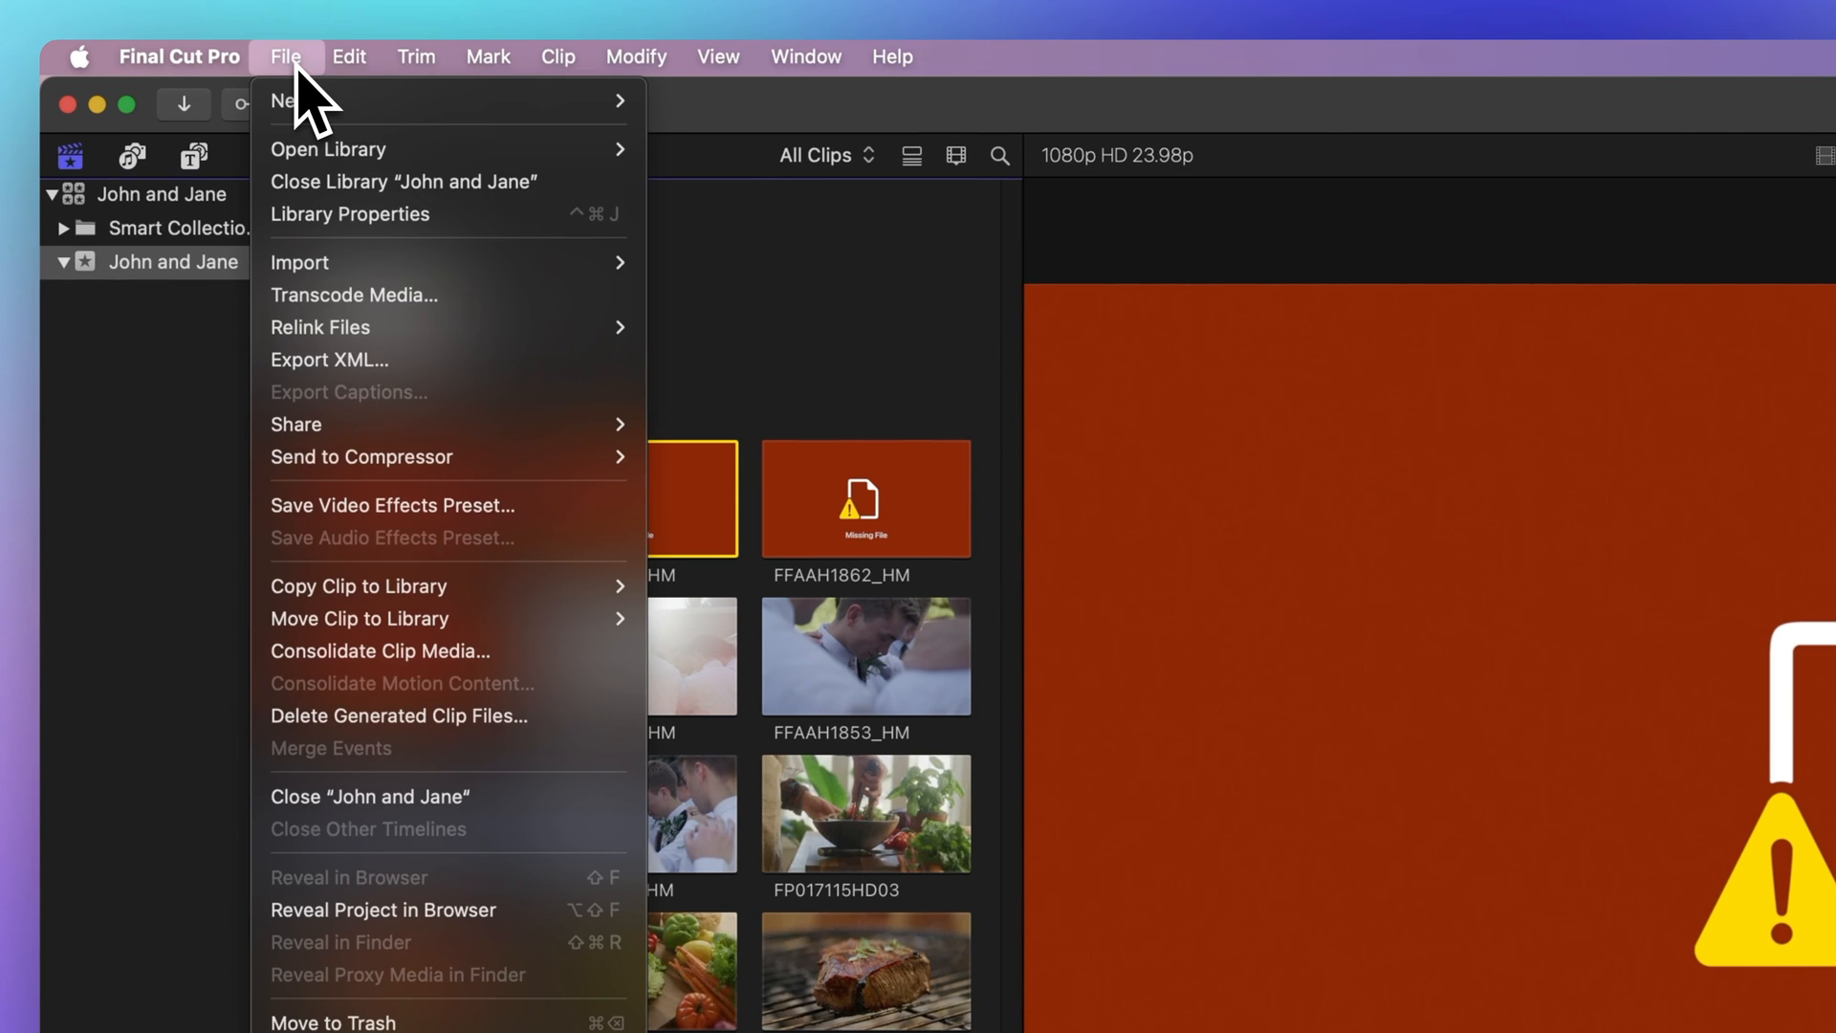
{"action": "mouse_move", "coordinate": [357, 294]}
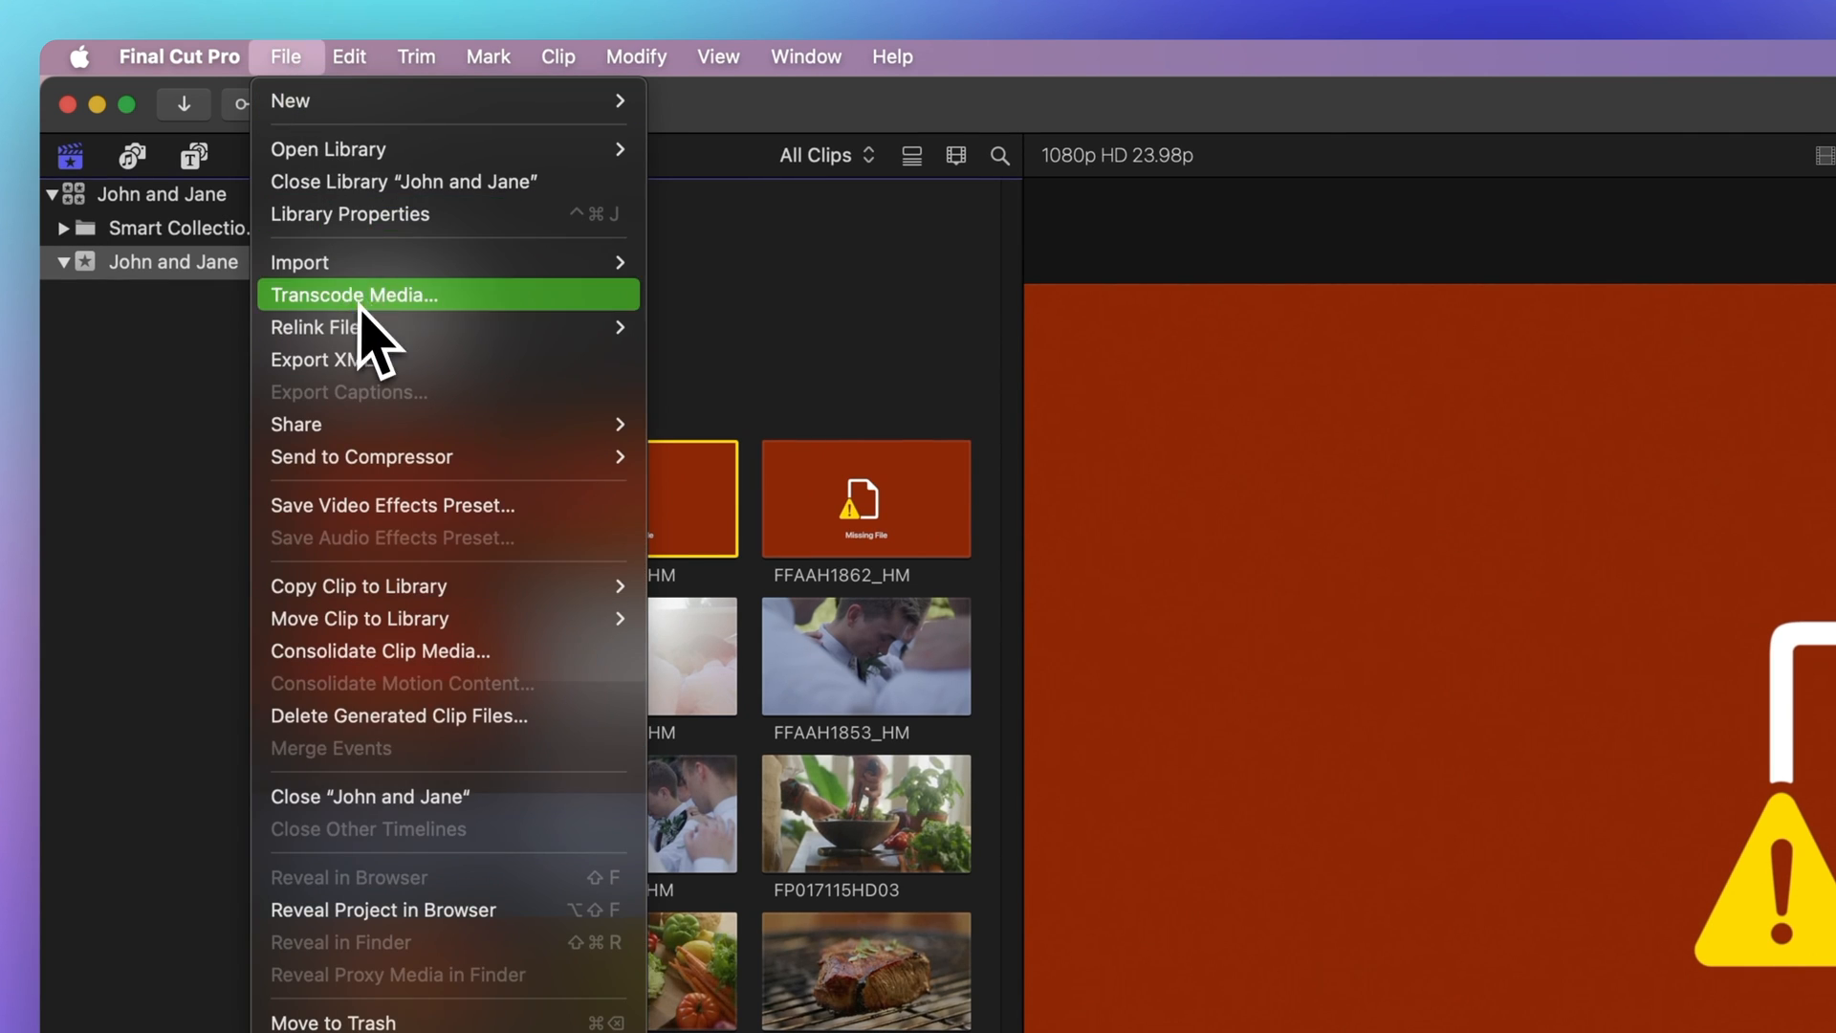
{"action": "left_click", "coordinate": [313, 327]}
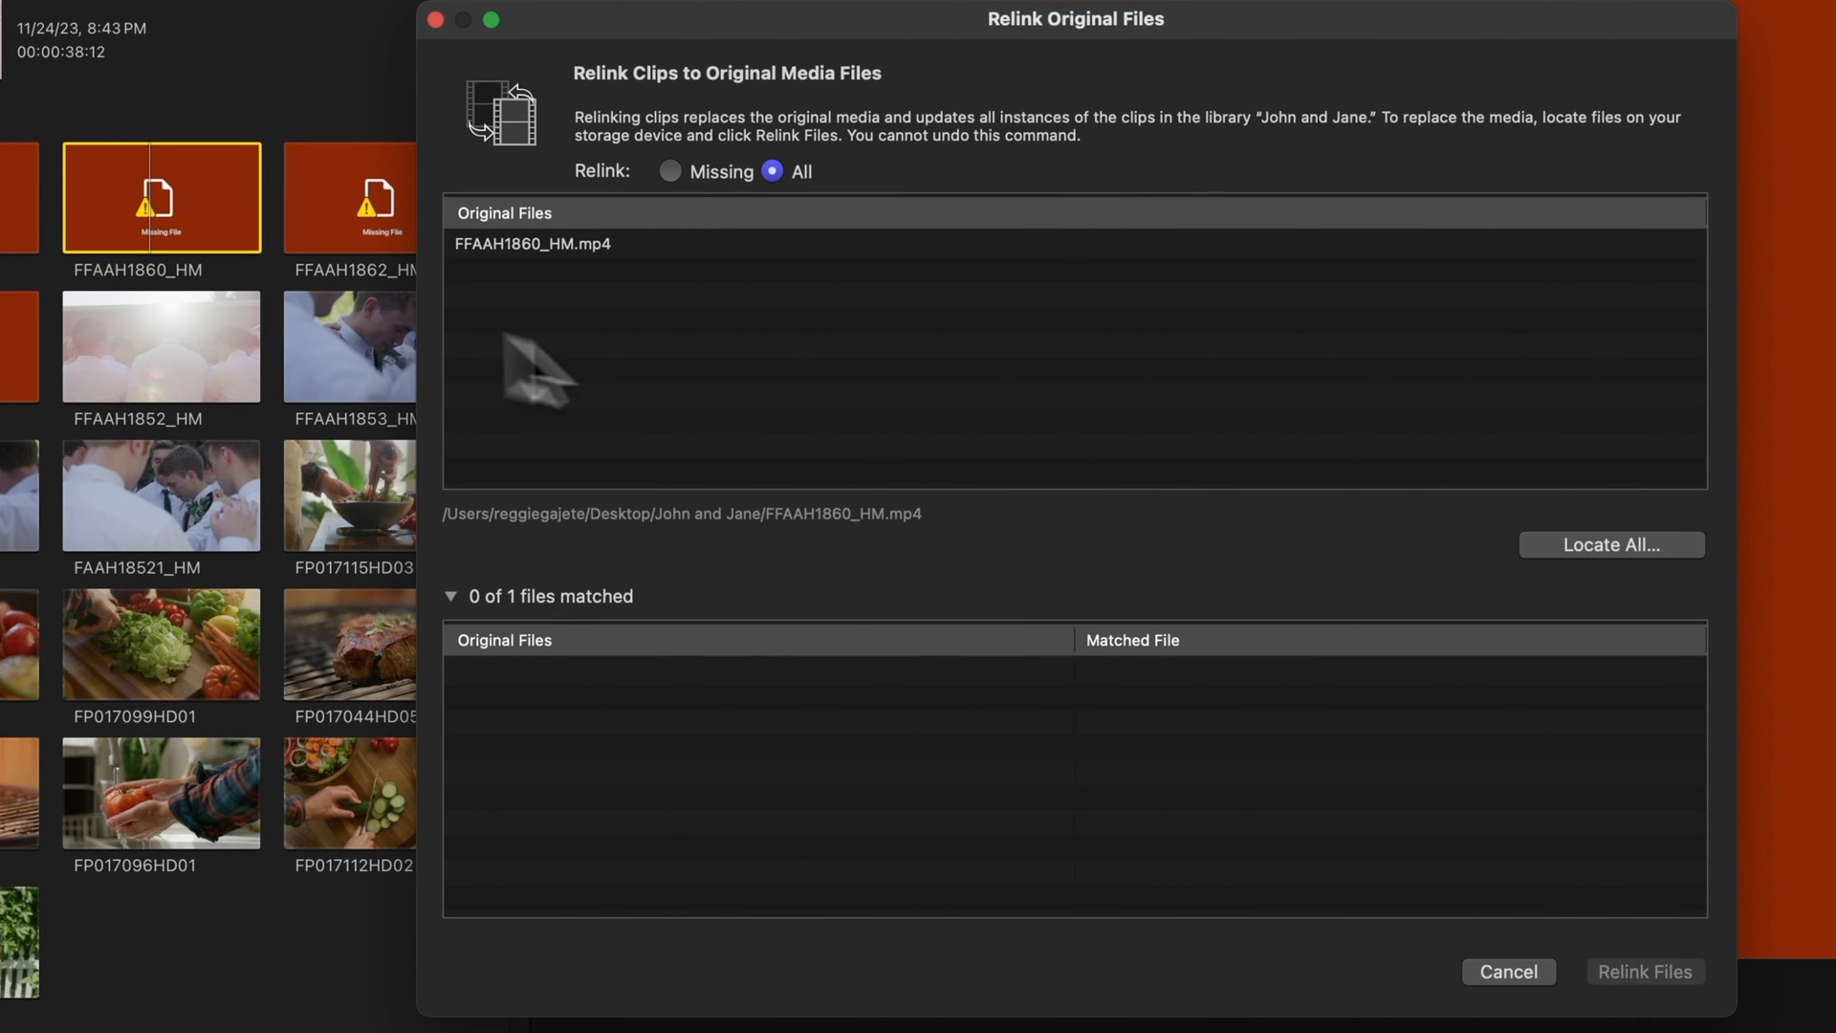
{"action": "mouse_move", "coordinate": [651, 341]}
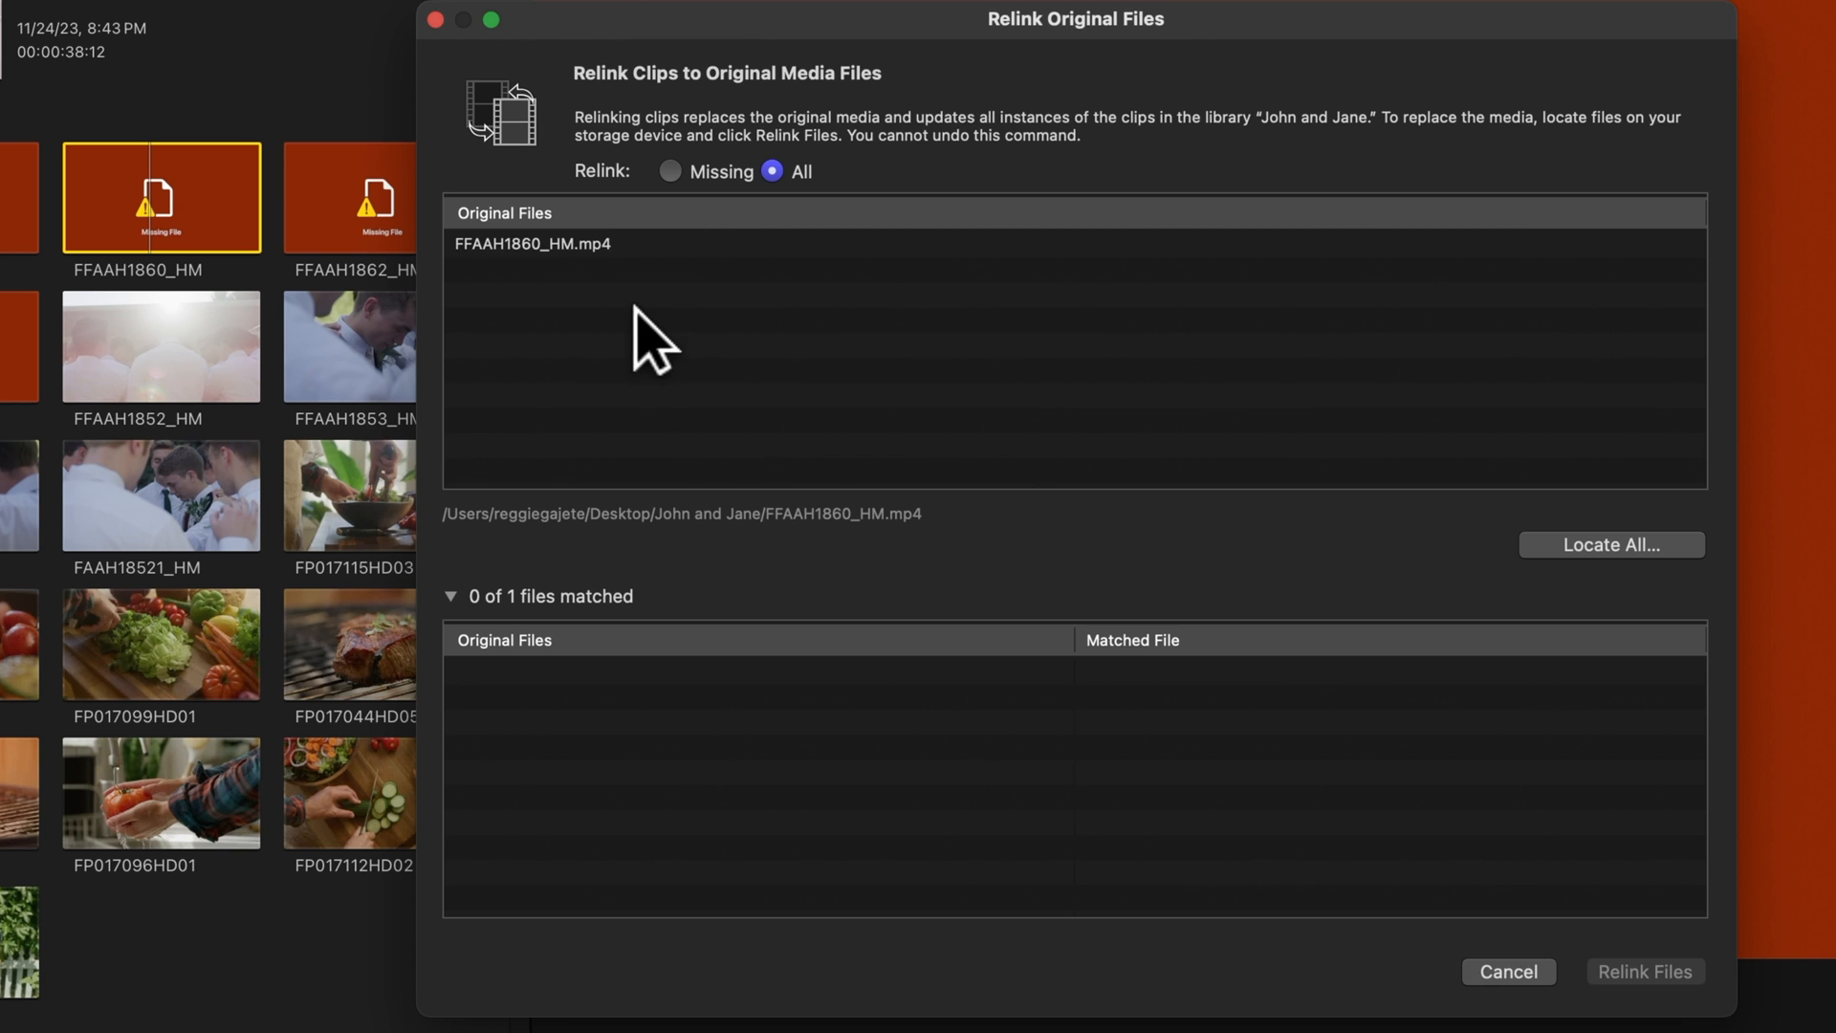
{"action": "mouse_move", "coordinate": [486, 275]}
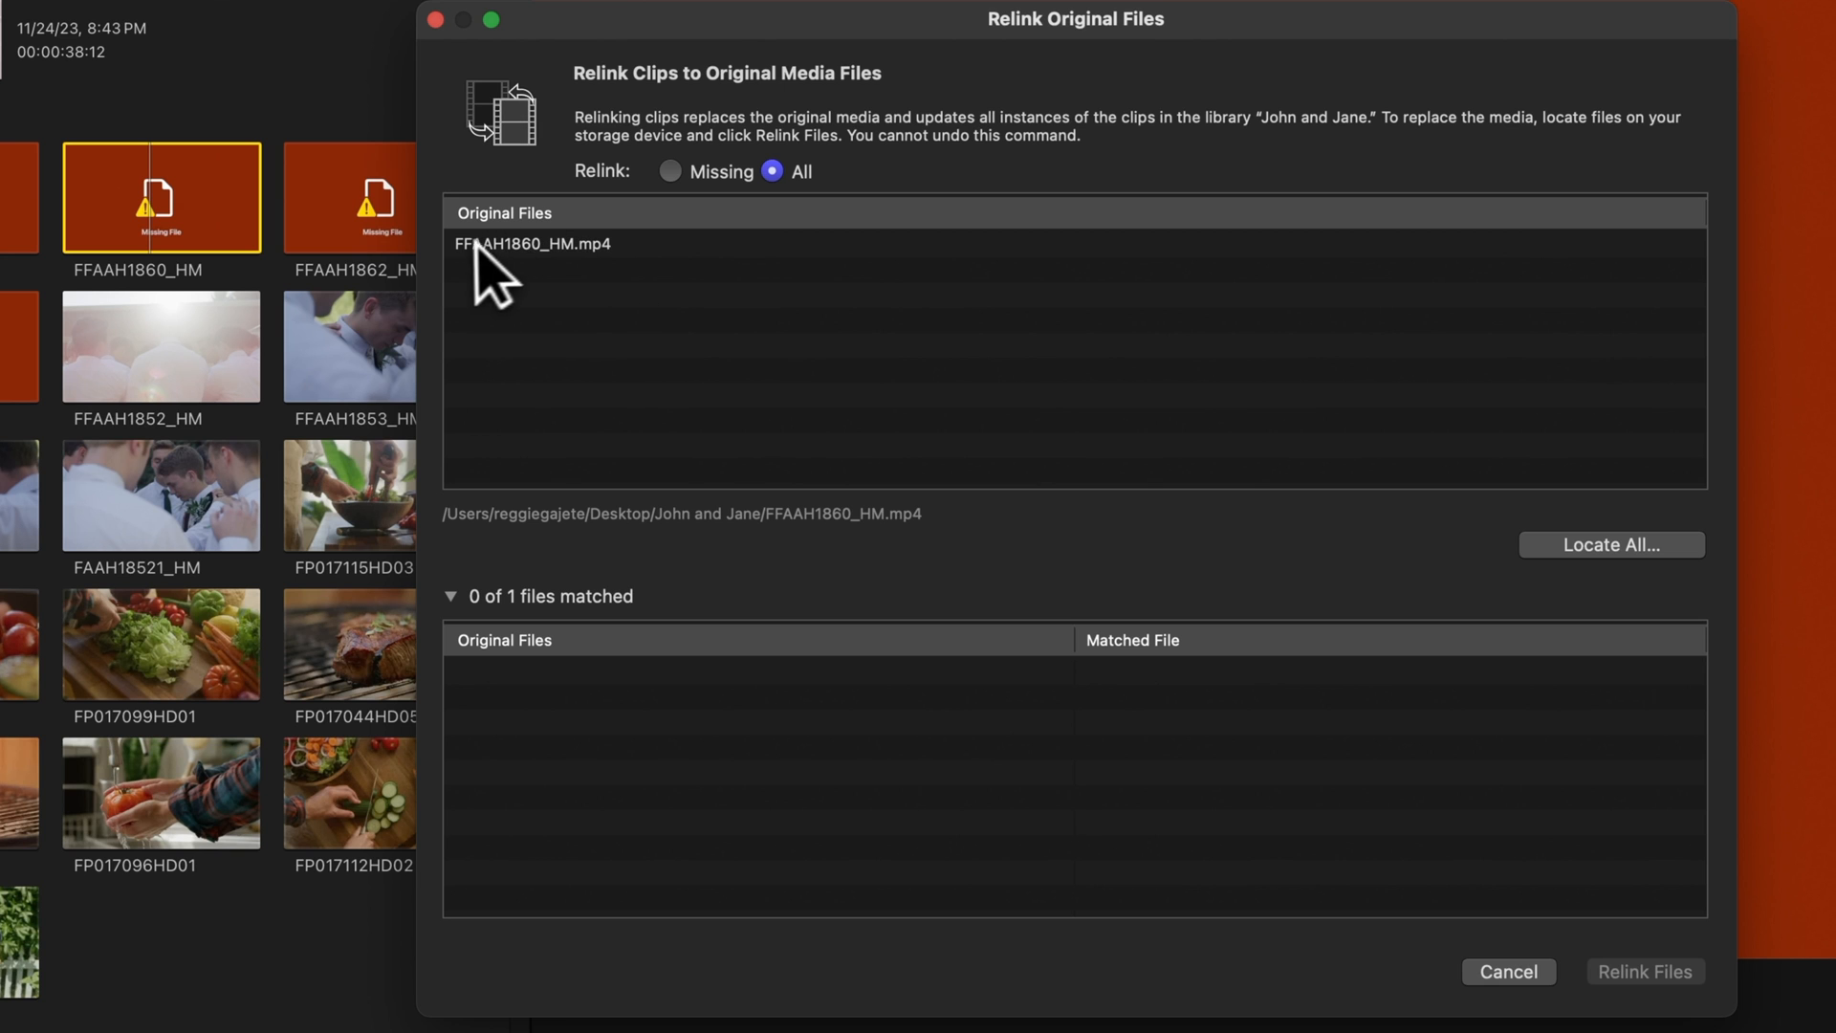
{"action": "mouse_move", "coordinate": [1094, 386]}
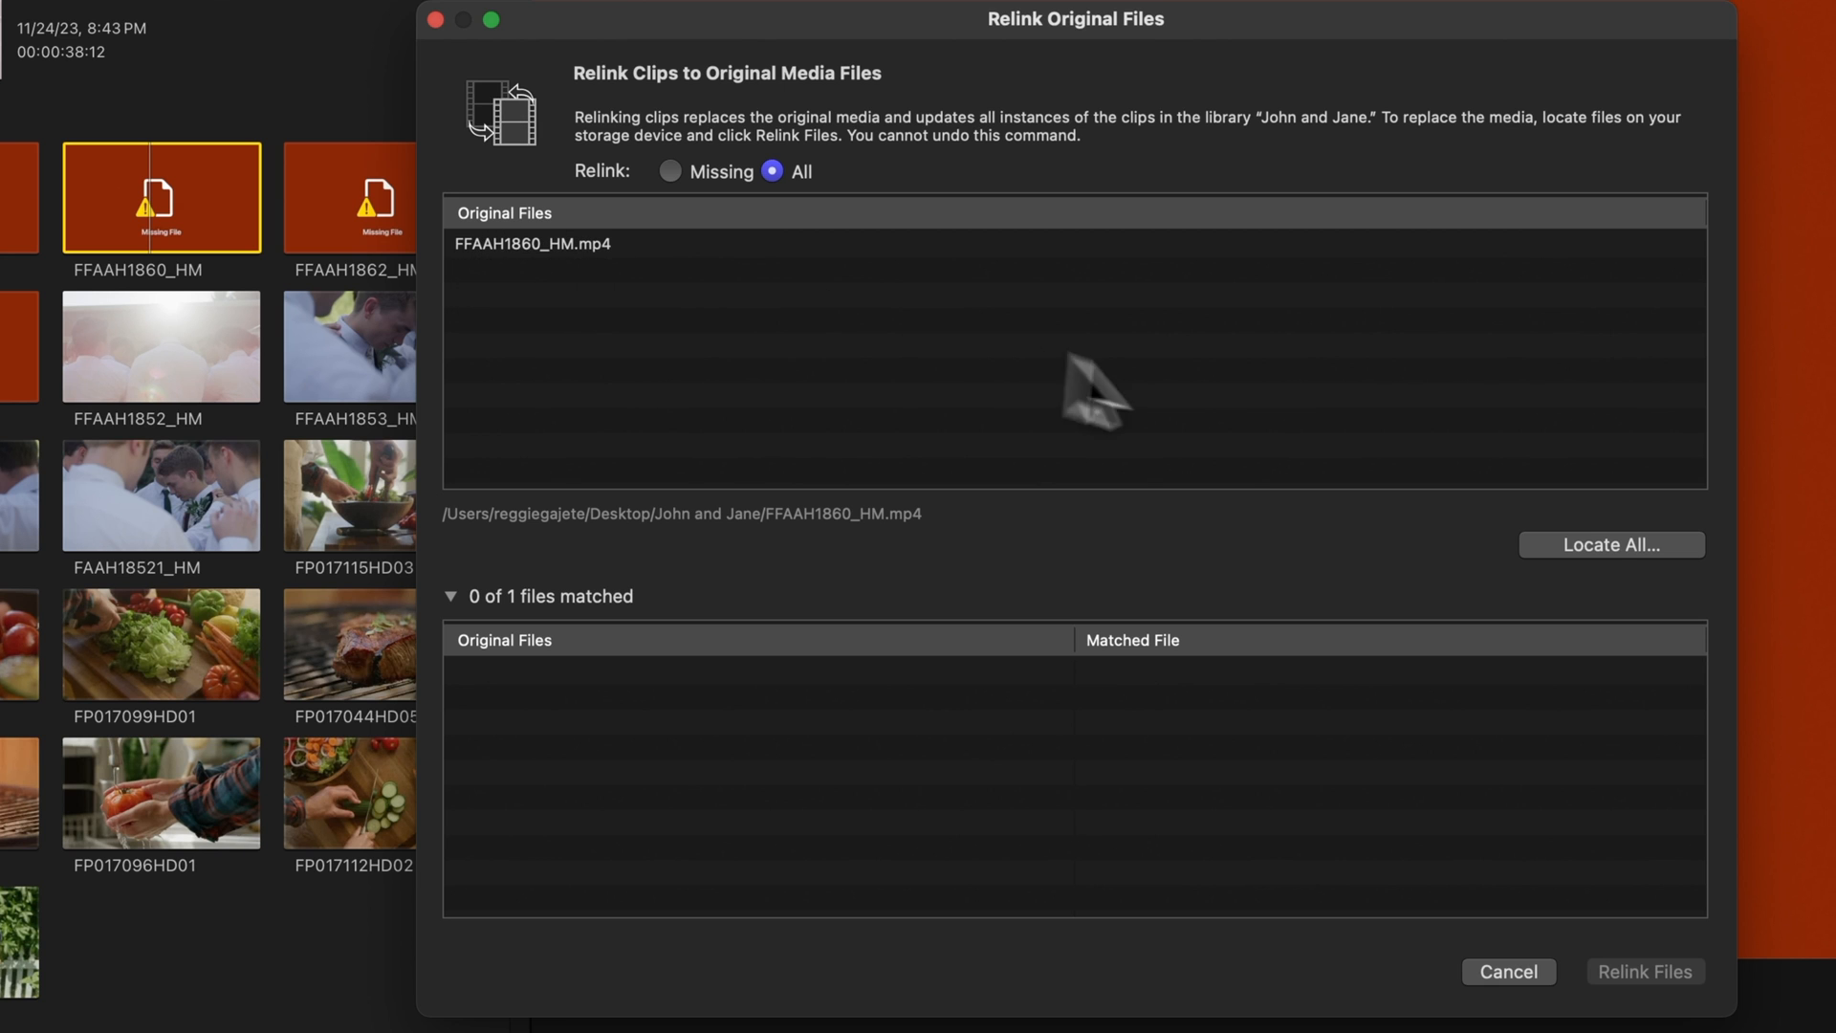
Locate FFAAH1860_HM.mp4 in John and Jane > Name and relink the clip to it.
{"action": "left_click", "coordinate": [1609, 543]}
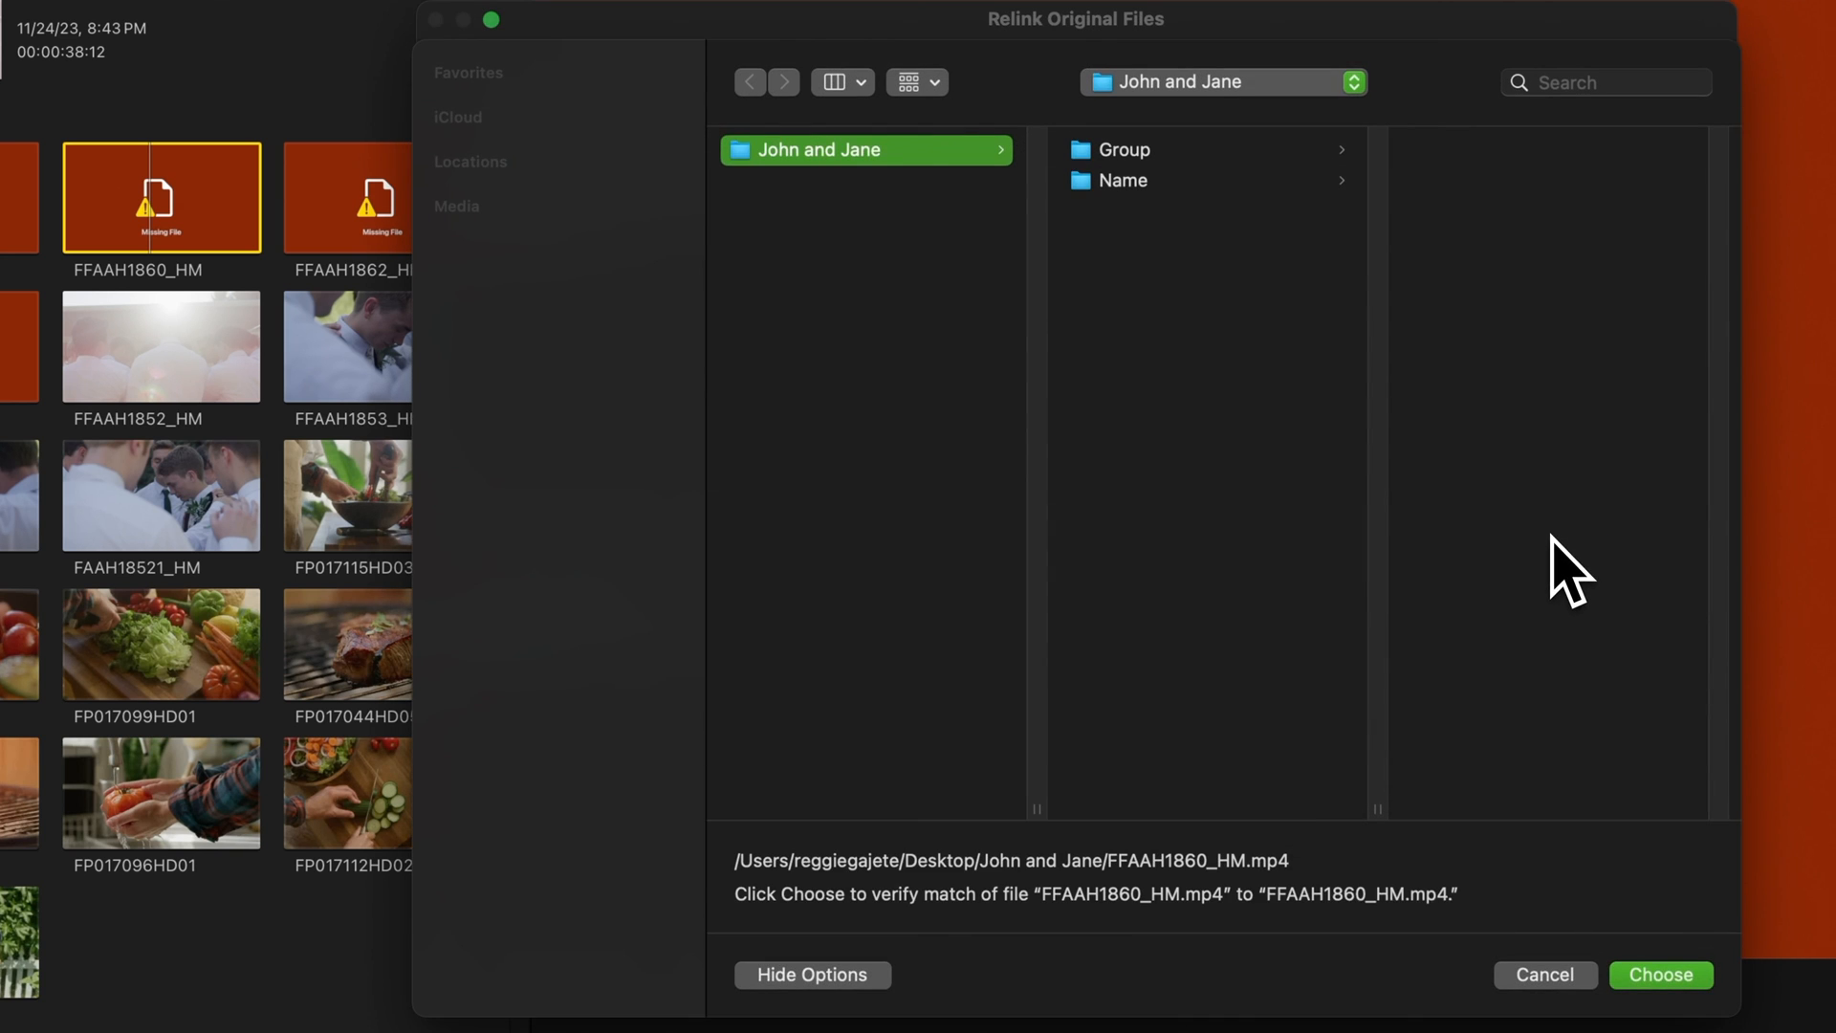
{"action": "mouse_move", "coordinate": [1193, 227]}
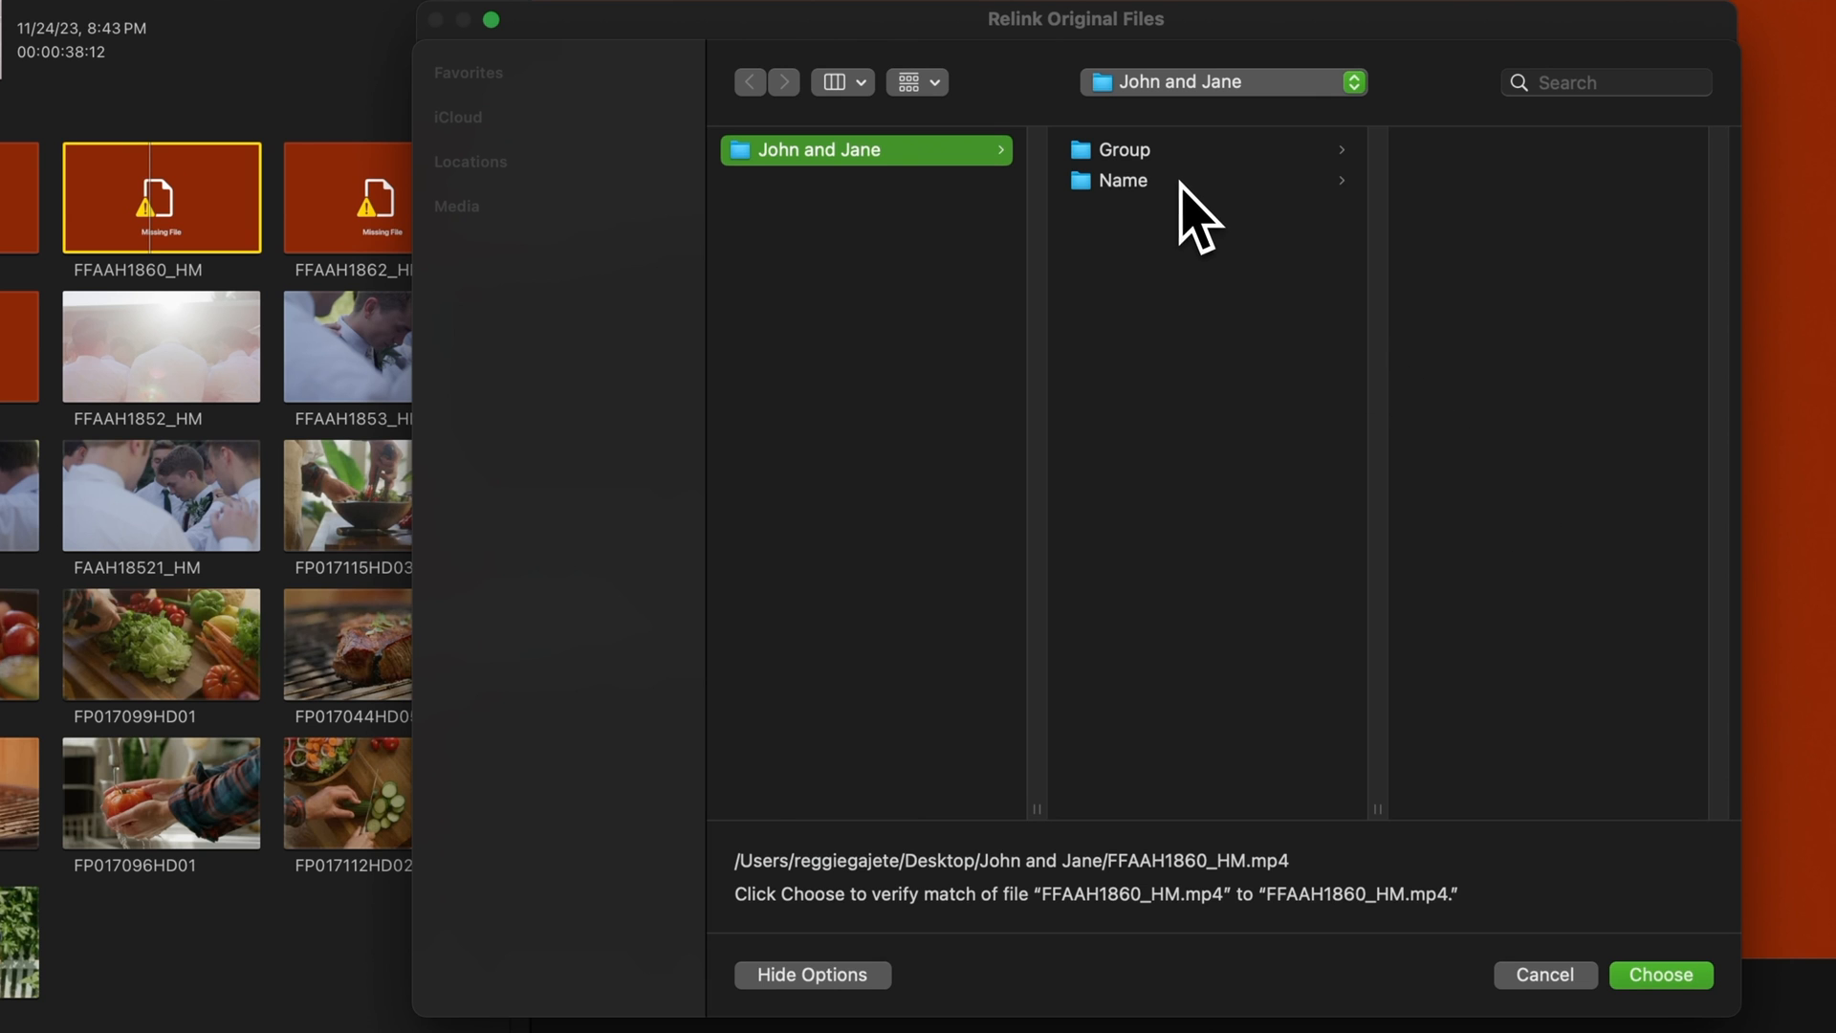
{"action": "left_click", "coordinate": [1125, 180]}
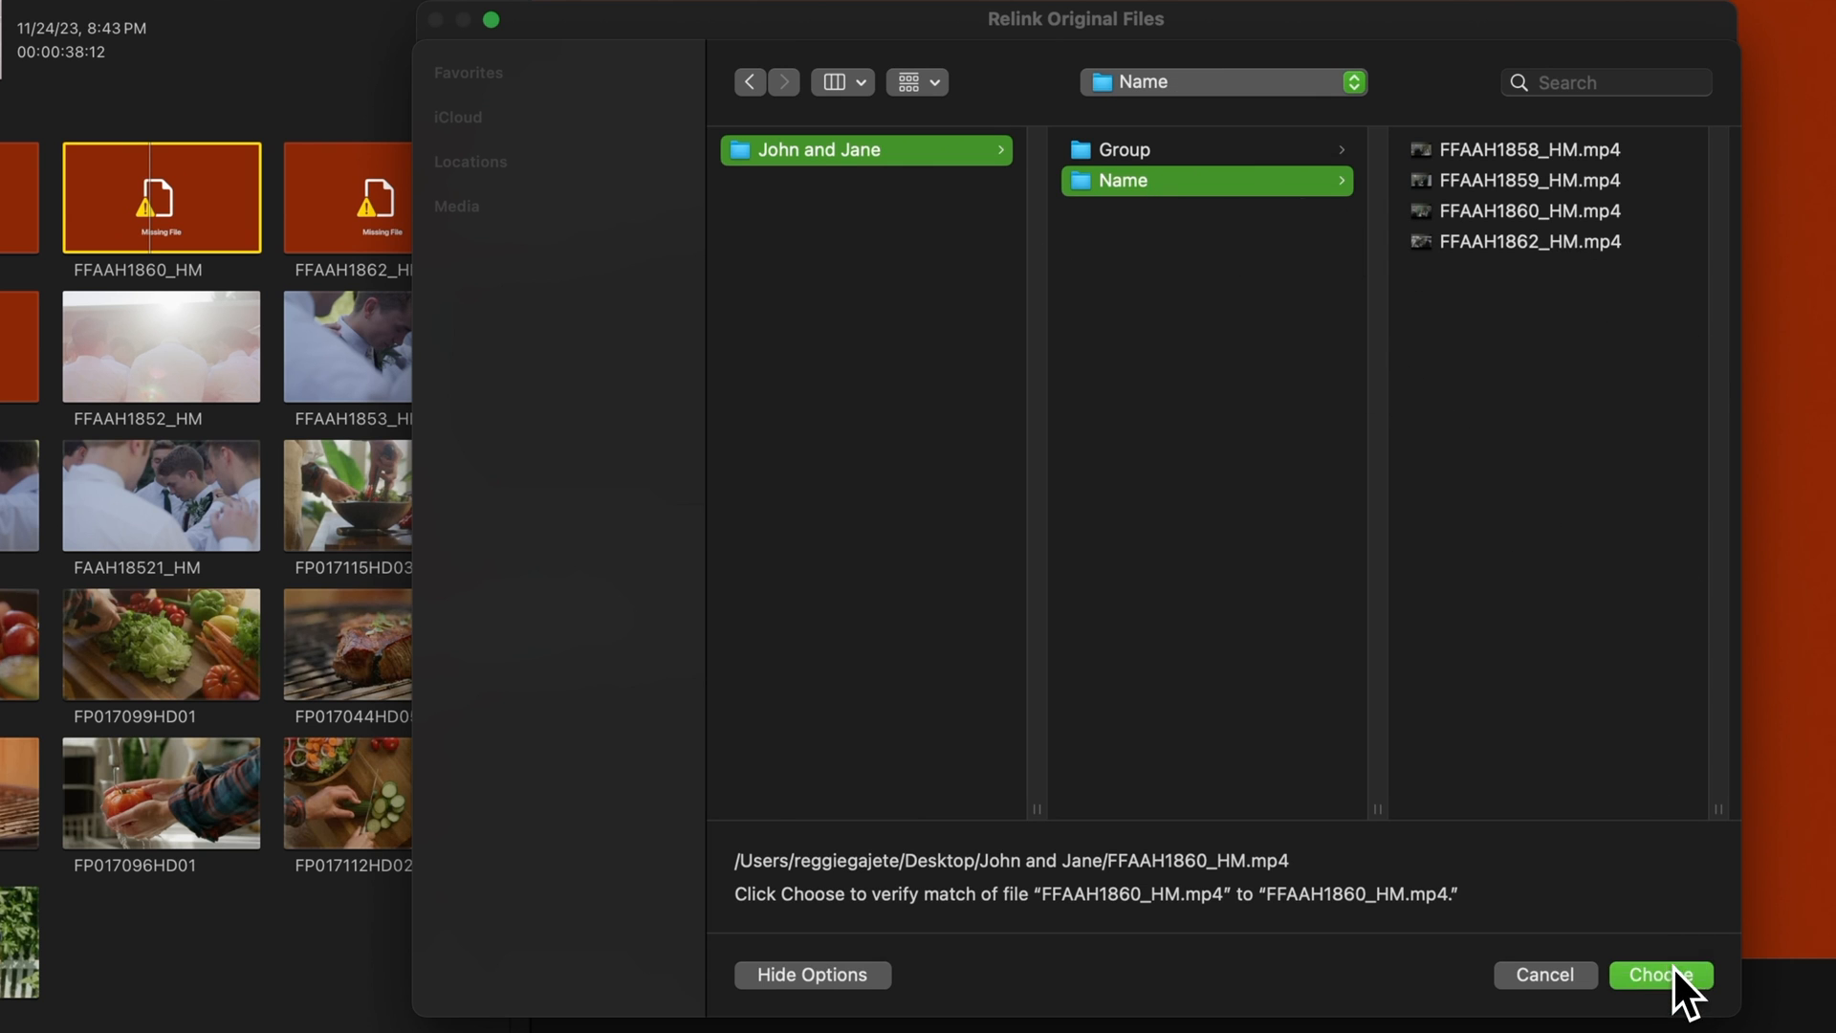
{"action": "left_click", "coordinate": [1660, 973]}
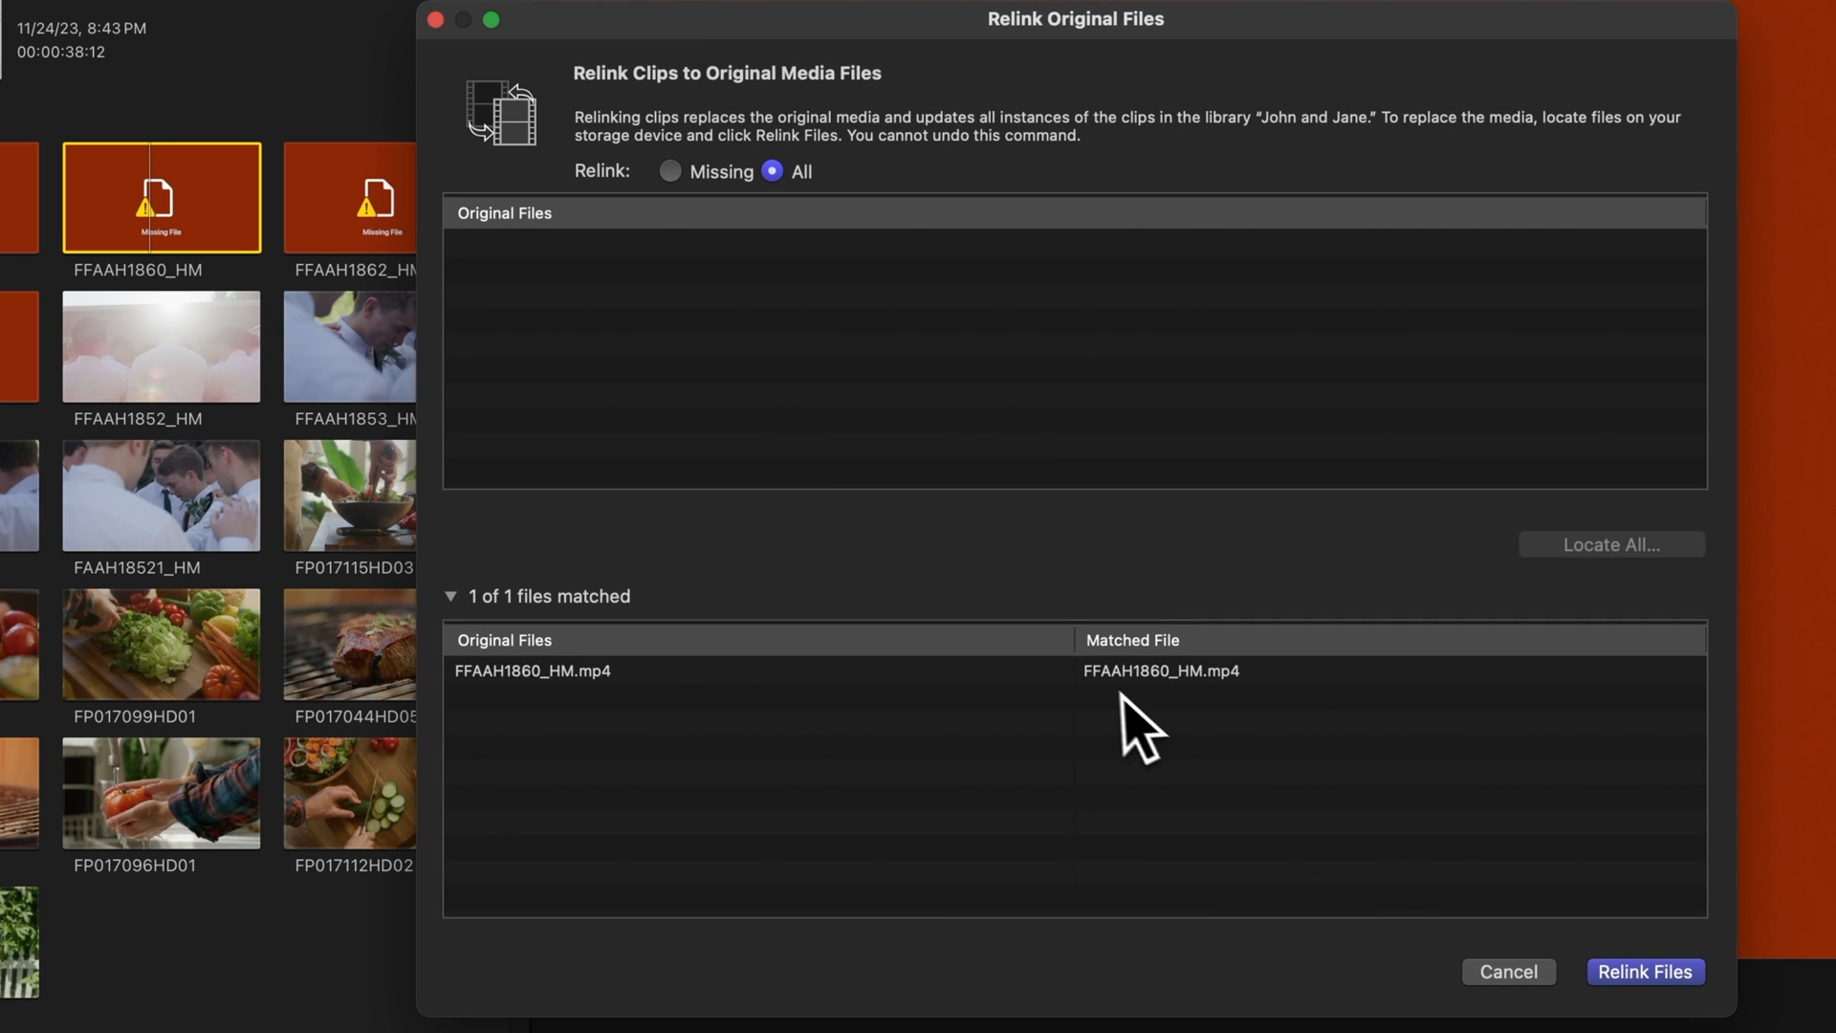
{"action": "mouse_move", "coordinate": [826, 713]}
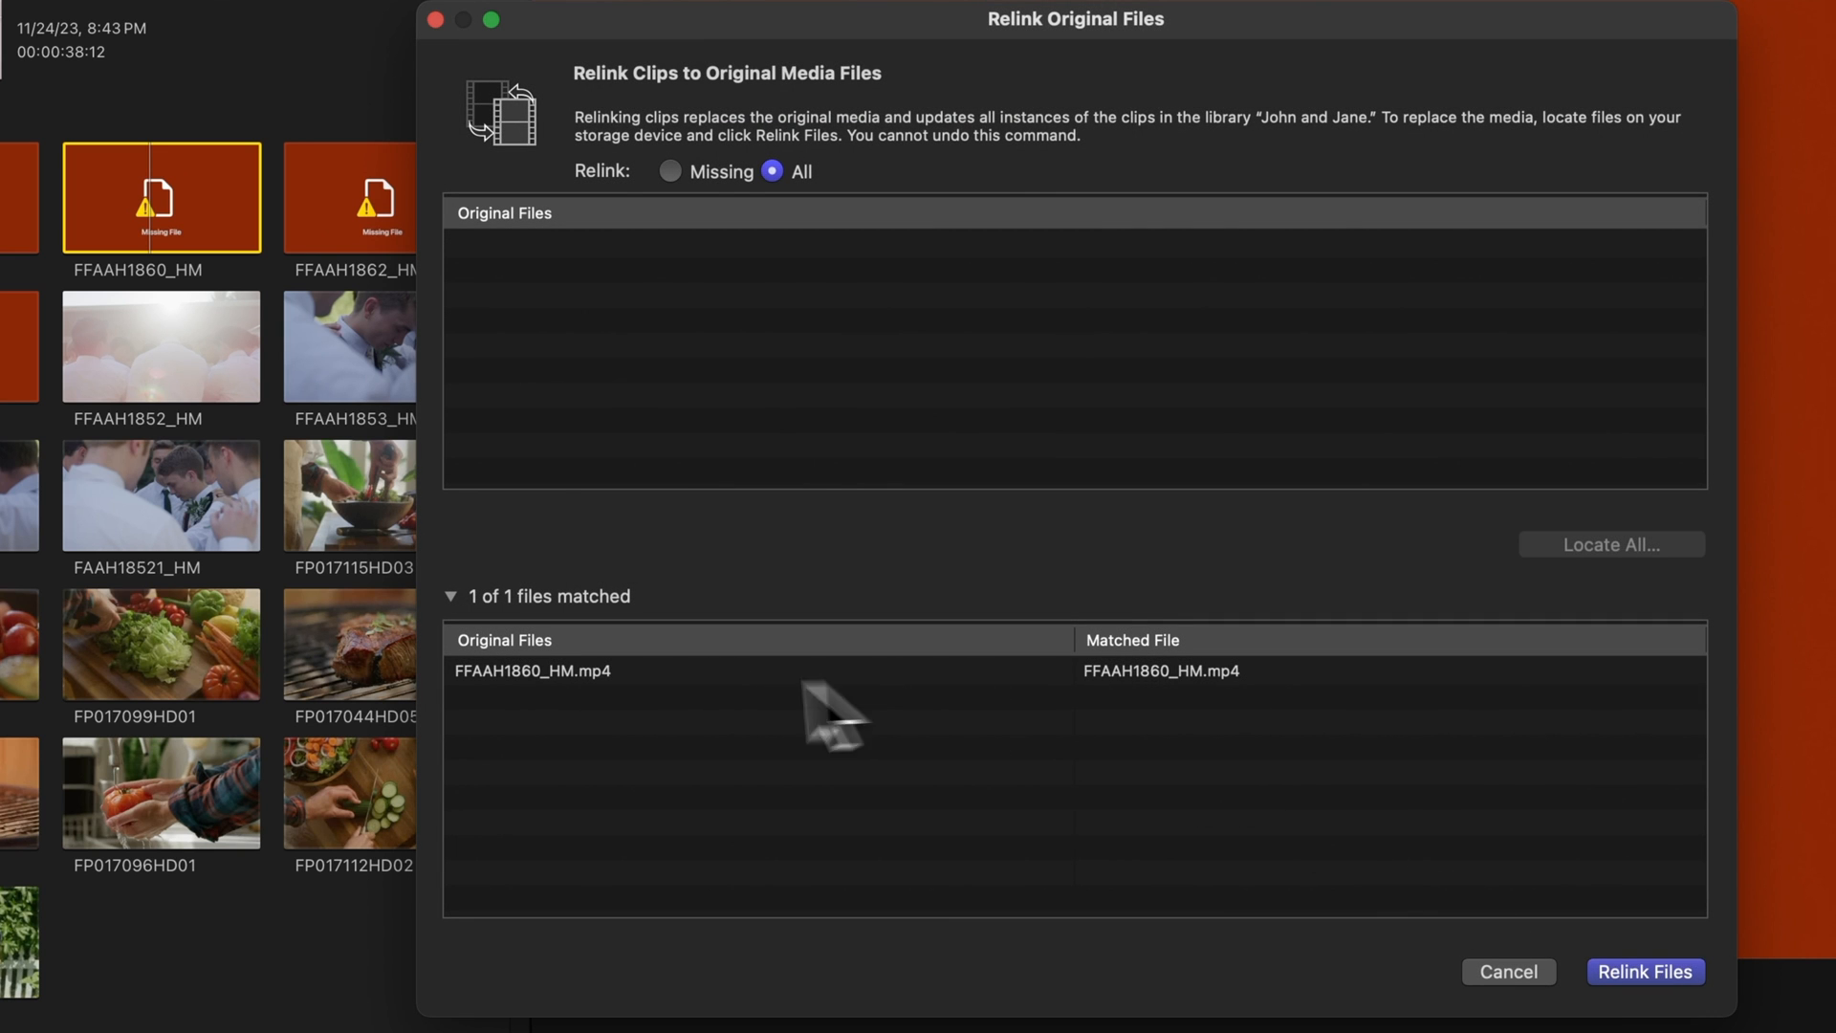
{"action": "mouse_move", "coordinate": [1745, 889]}
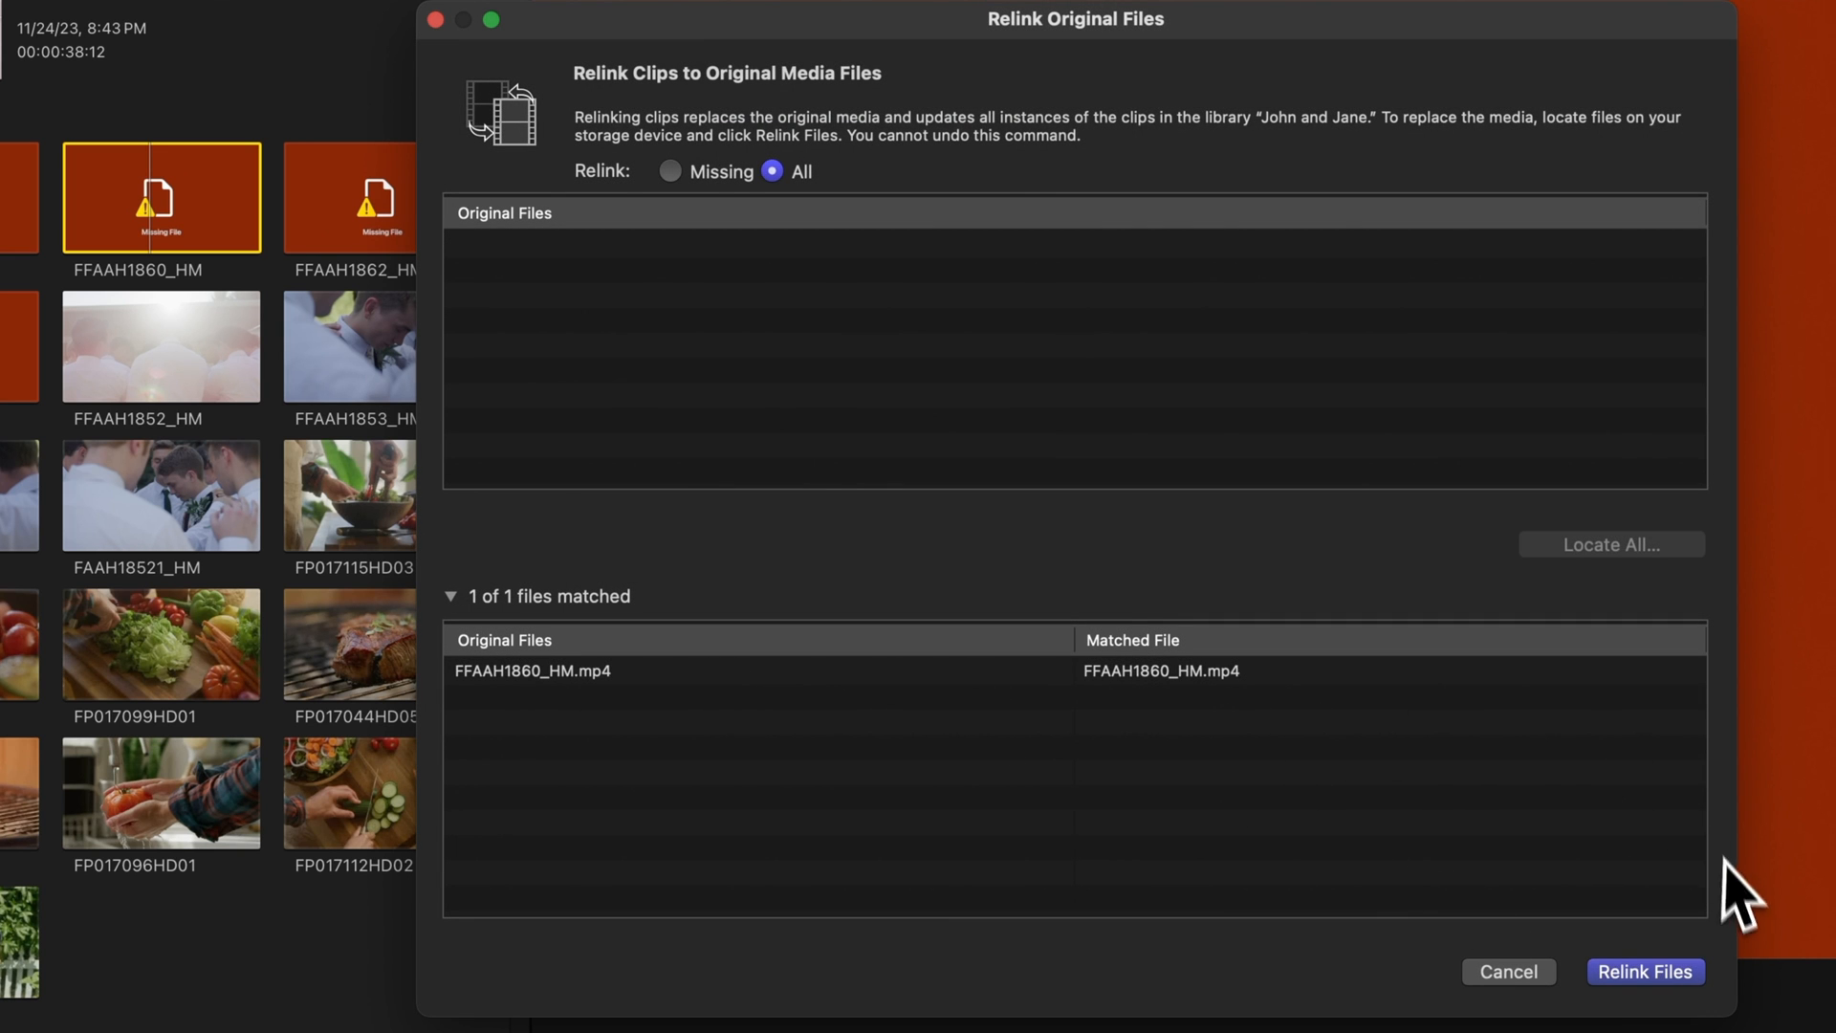
{"action": "left_click", "coordinate": [1644, 972]}
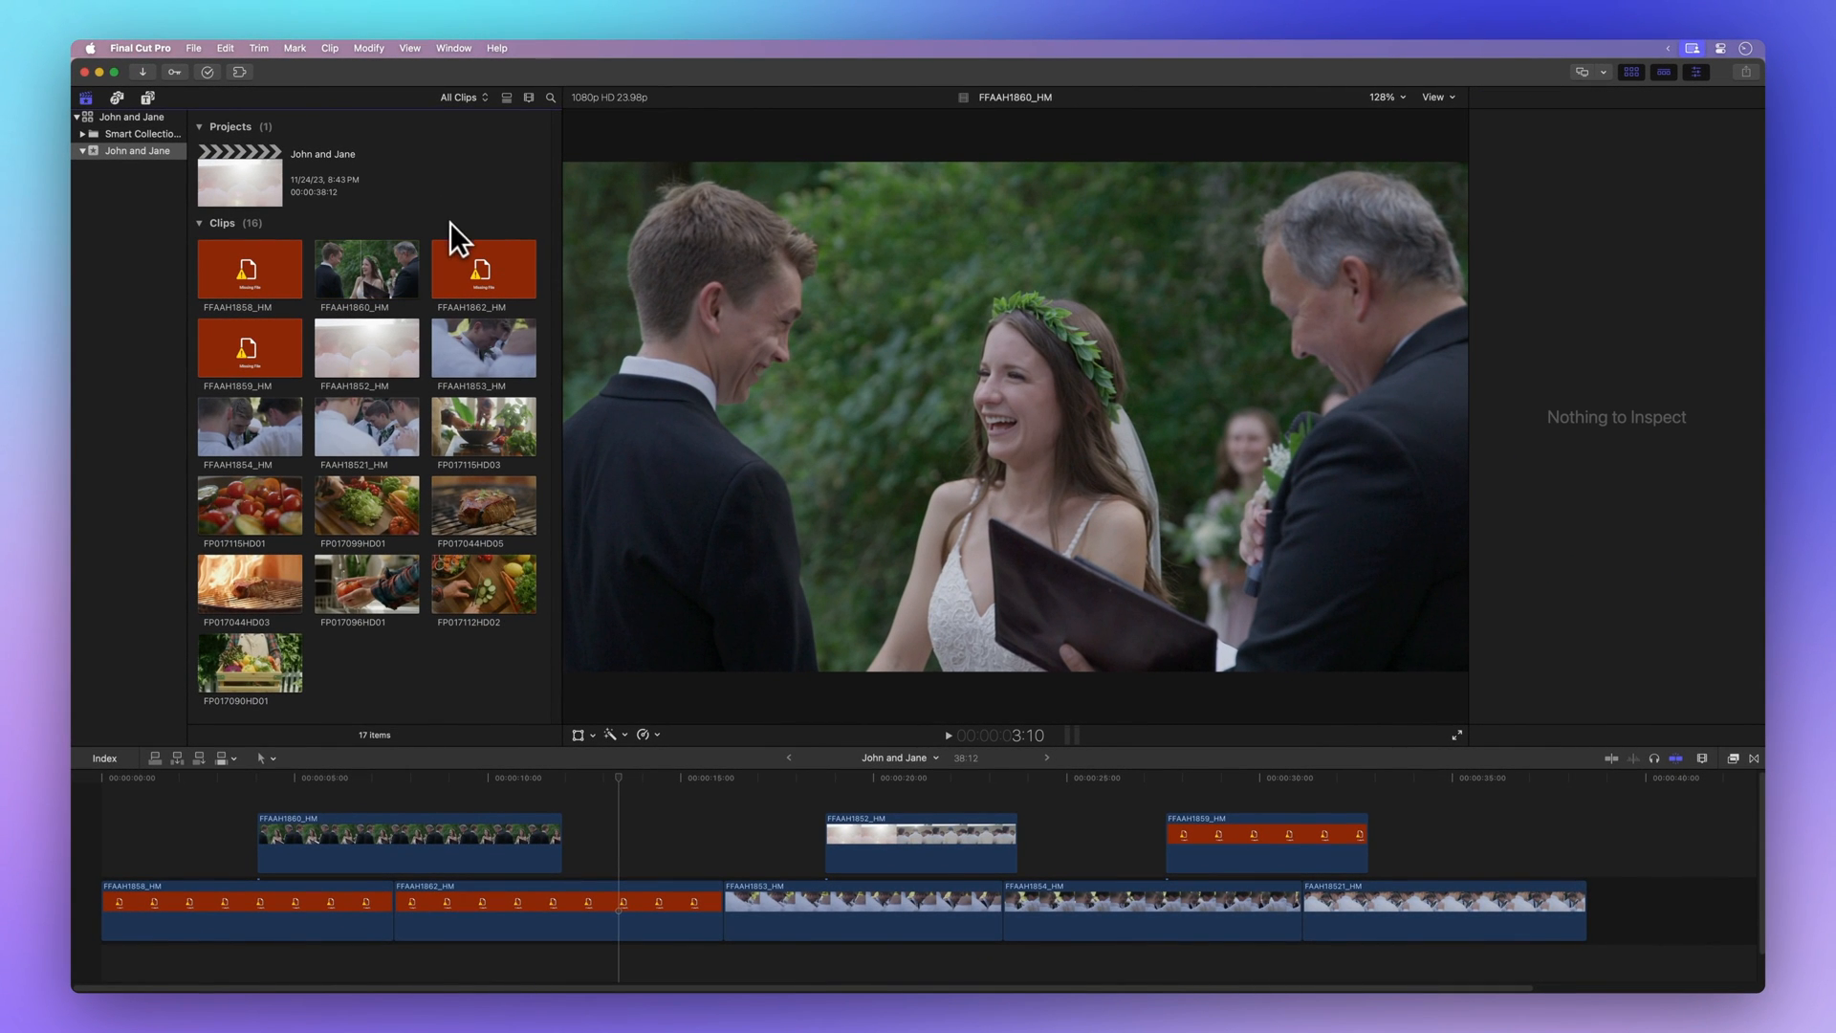
Select missing clips FFAAH1858_HM, FFAAH1859_HM and FFAAH1862_HM together and go to the File menu.
{"action": "left_click", "coordinate": [367, 425]}
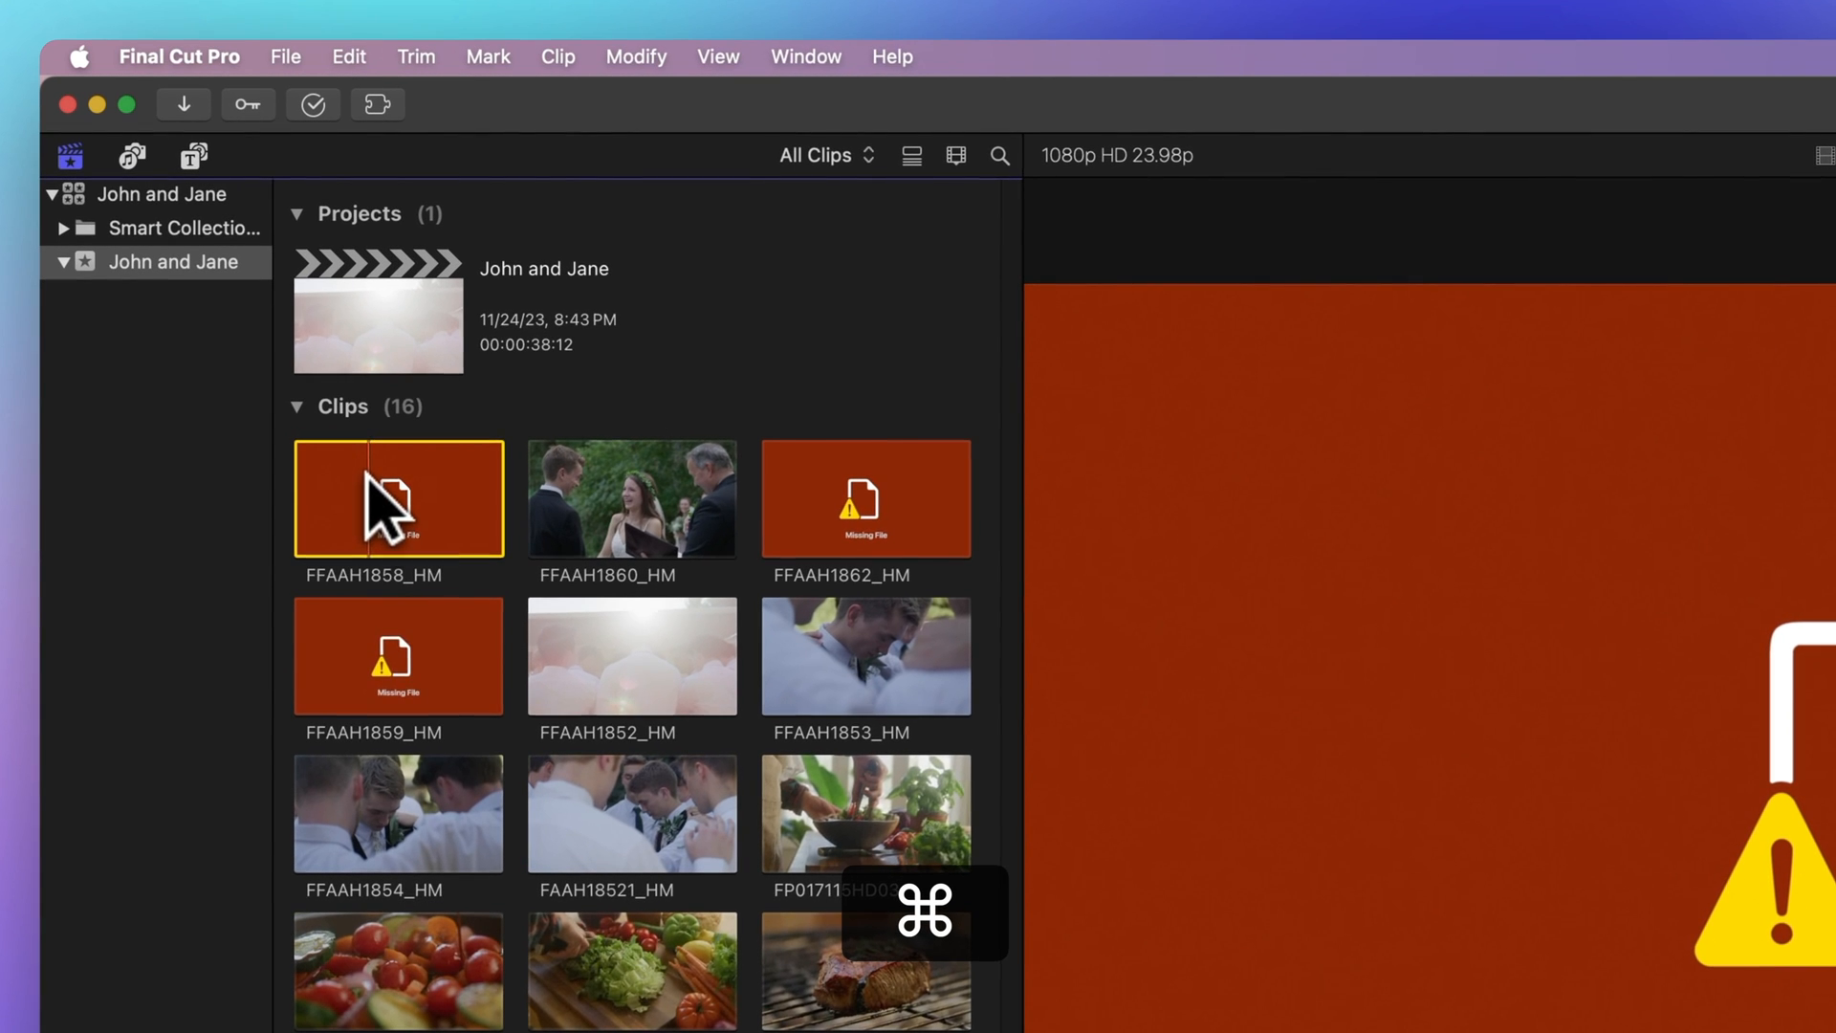
{"action": "left_click", "coordinate": [864, 497]}
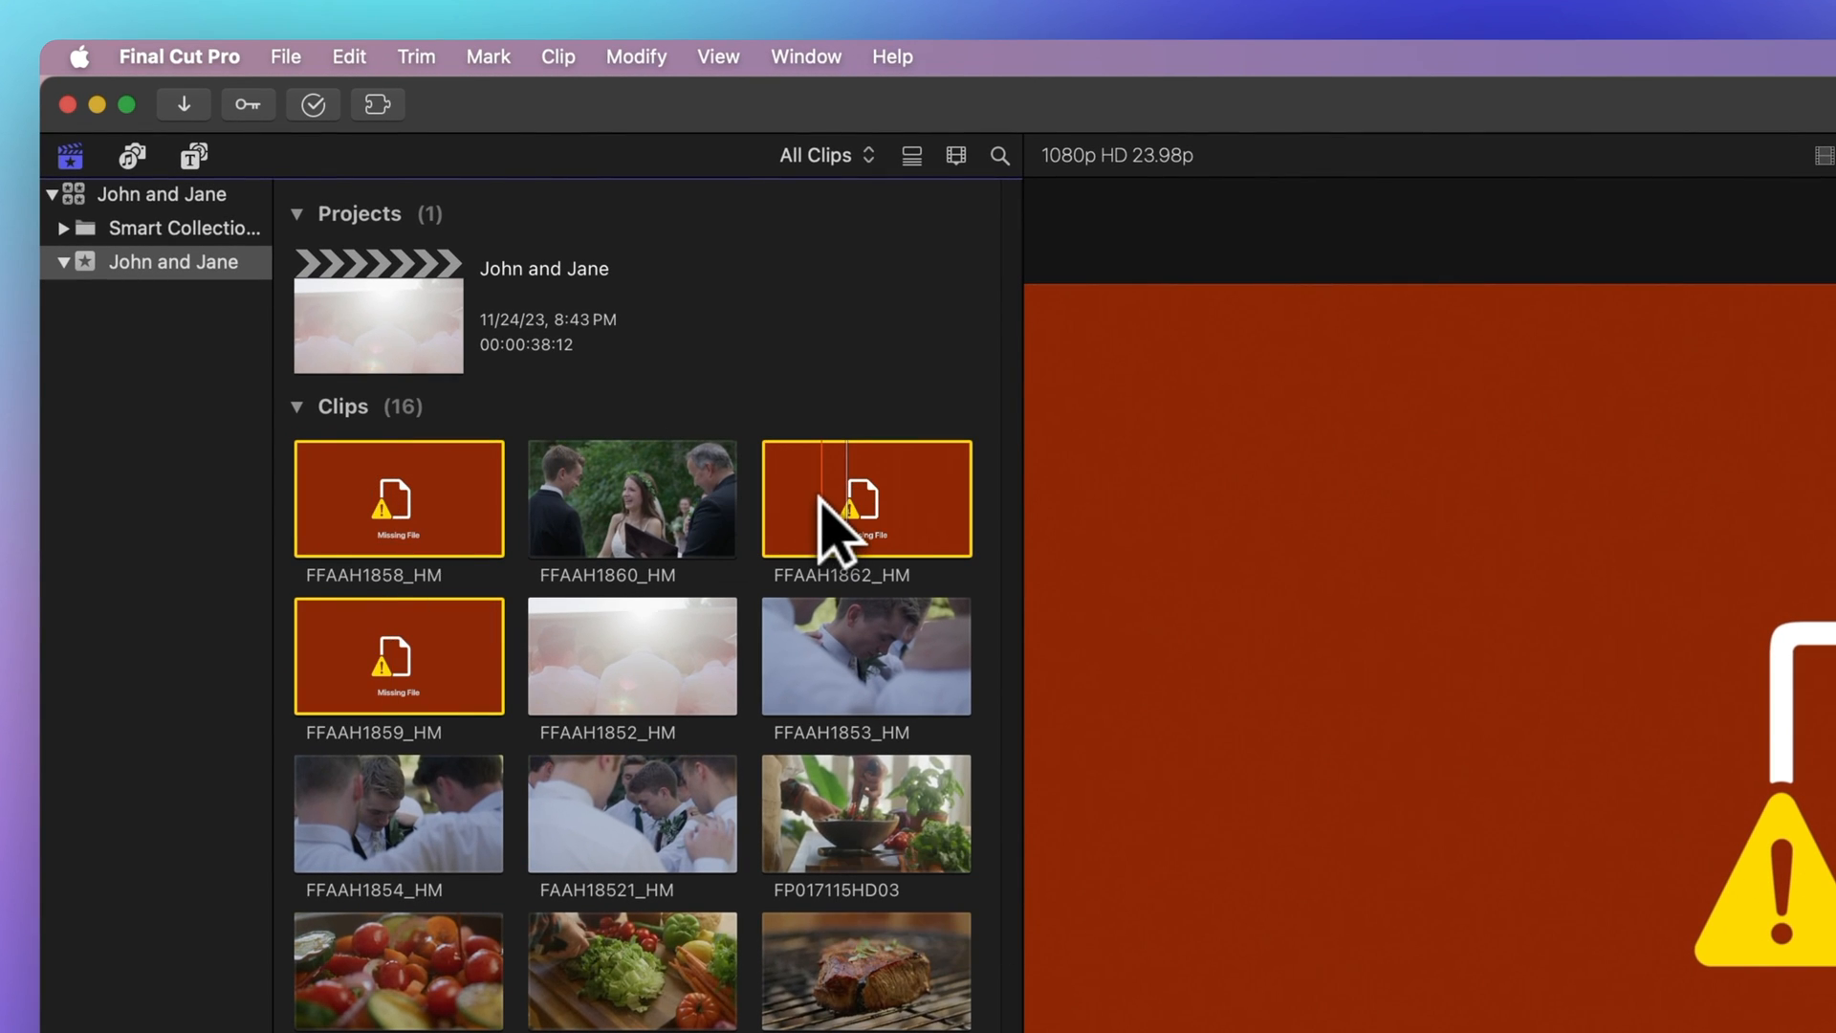
{"action": "mouse_move", "coordinate": [340, 111]}
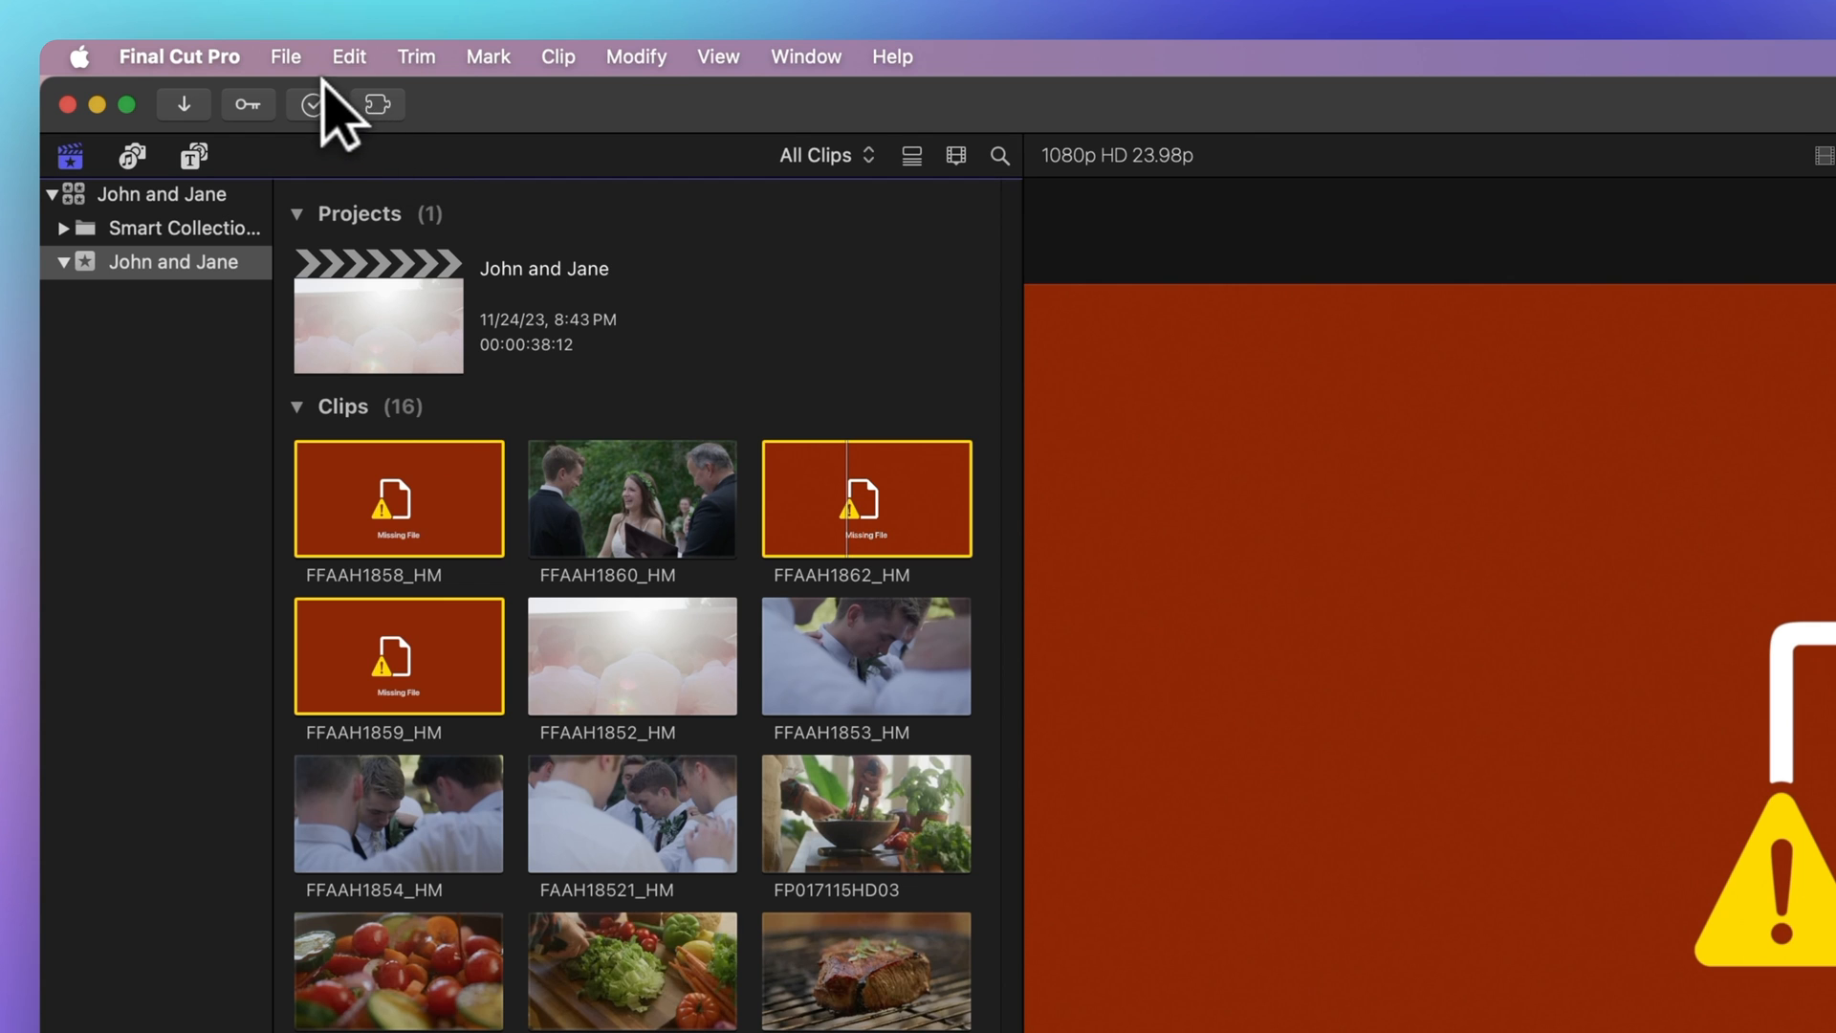
{"action": "left_click", "coordinate": [285, 55]}
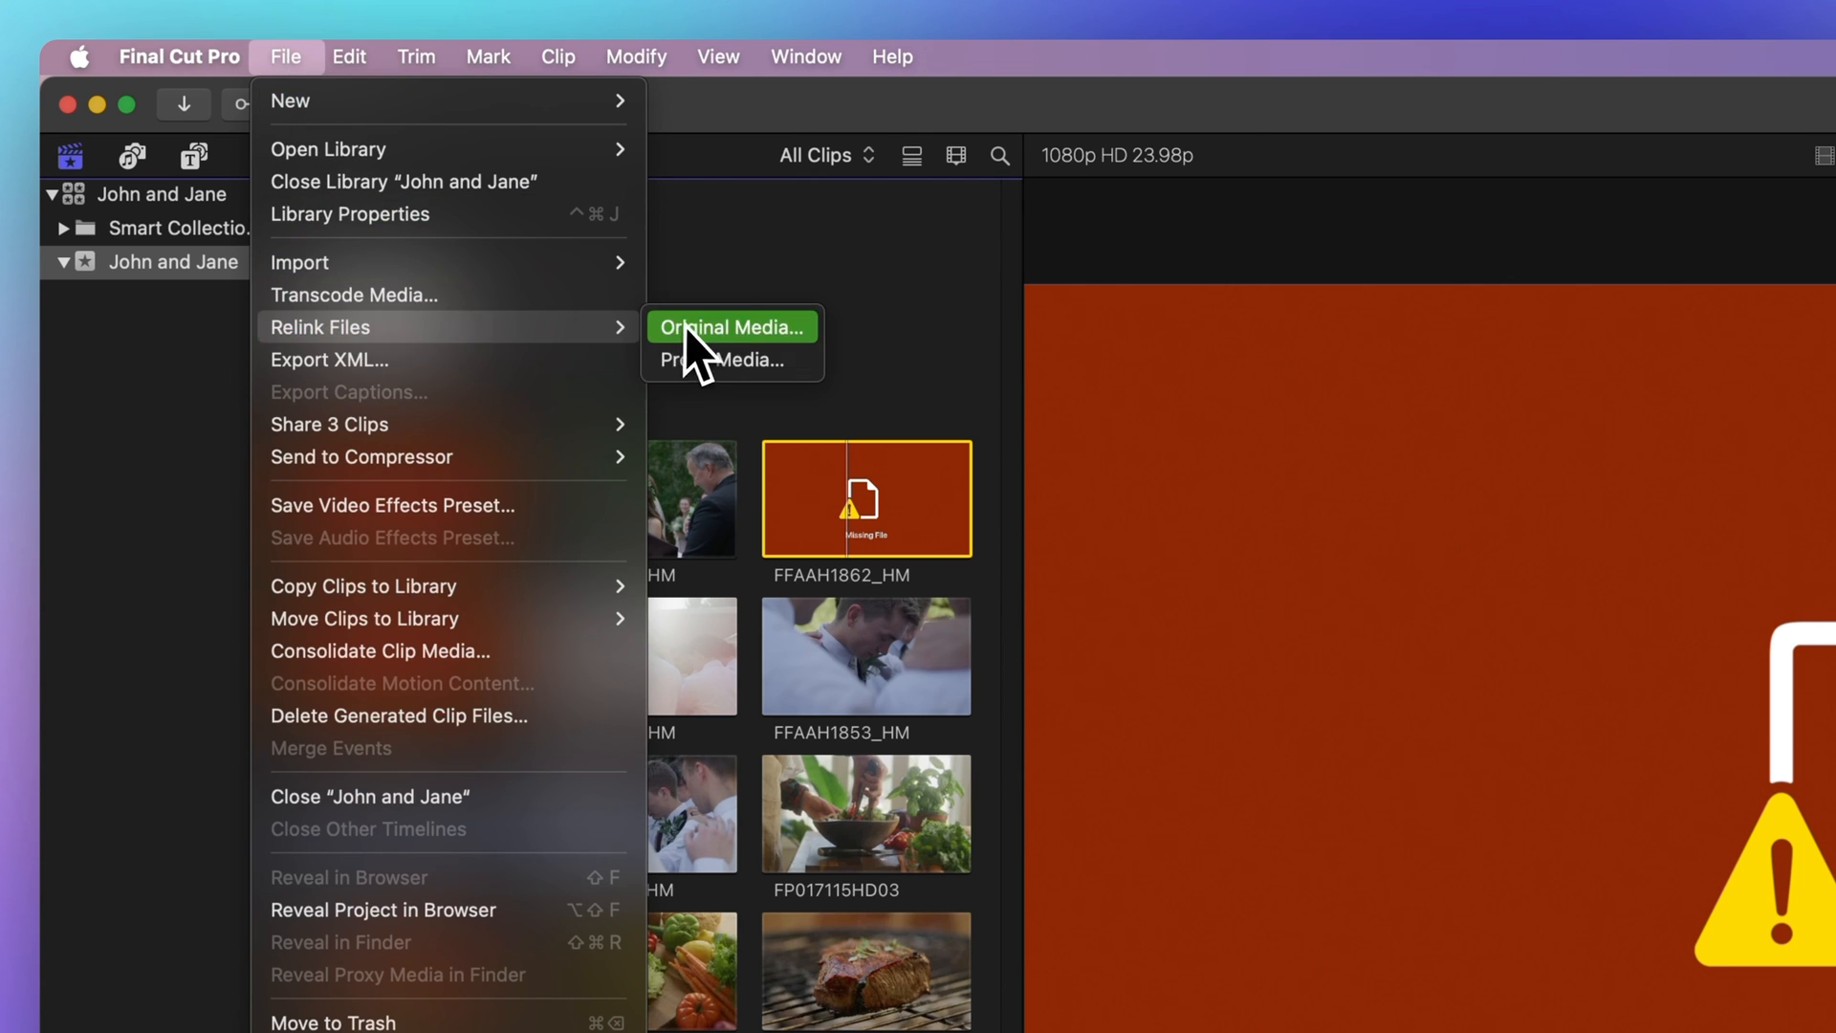
Locate All three missing files in the Name folder and relink the clips to them.
{"action": "left_click", "coordinate": [729, 327]}
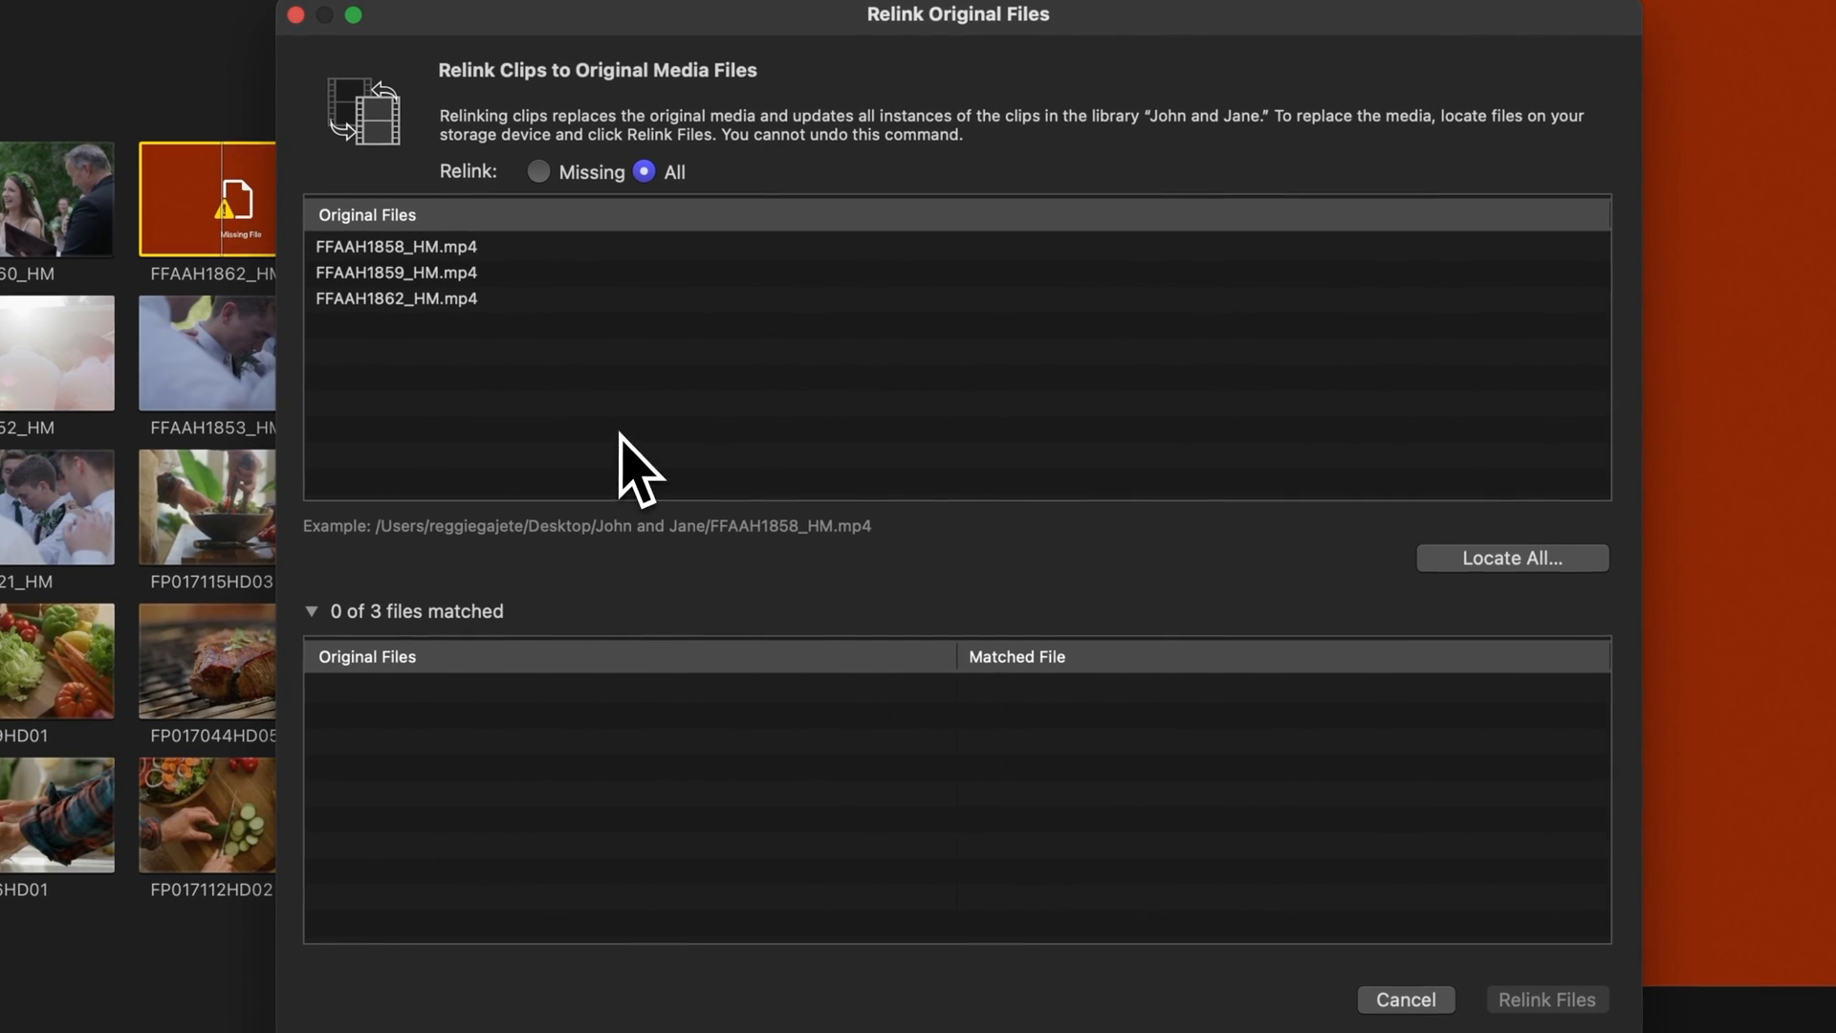
{"action": "mouse_move", "coordinate": [480, 392]}
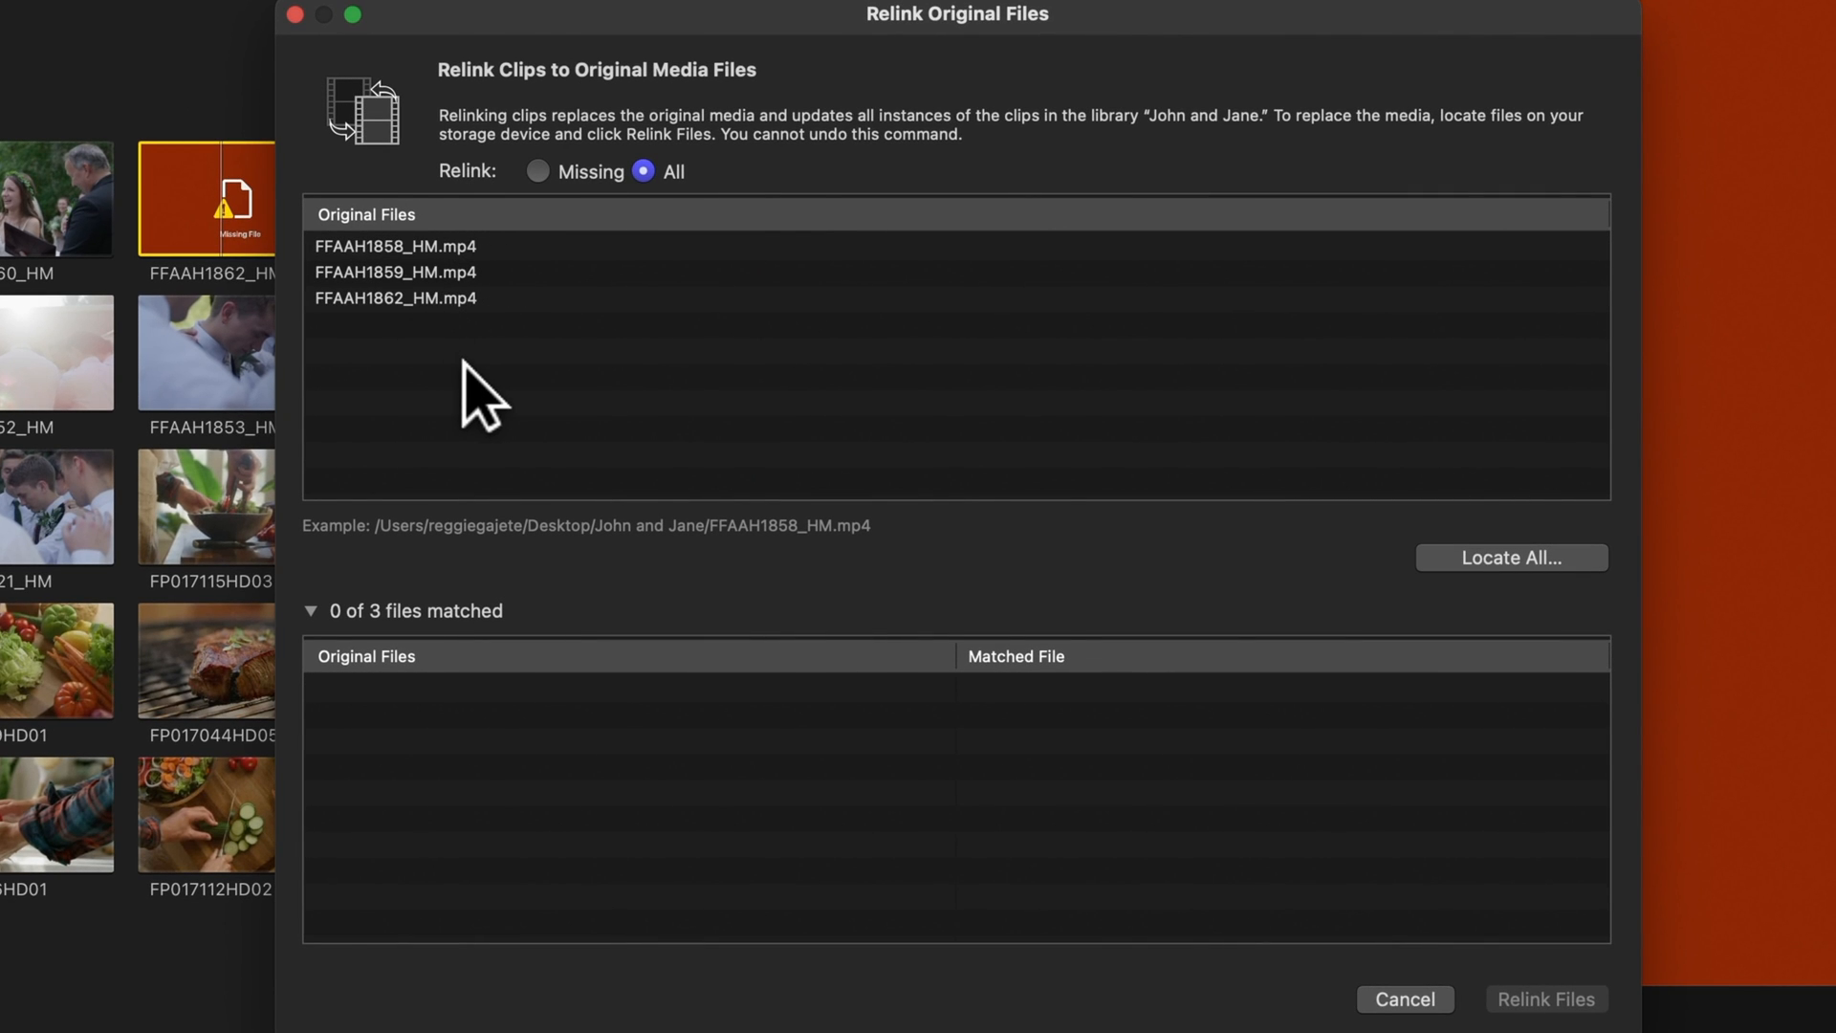
{"action": "left_click", "coordinate": [1511, 556]}
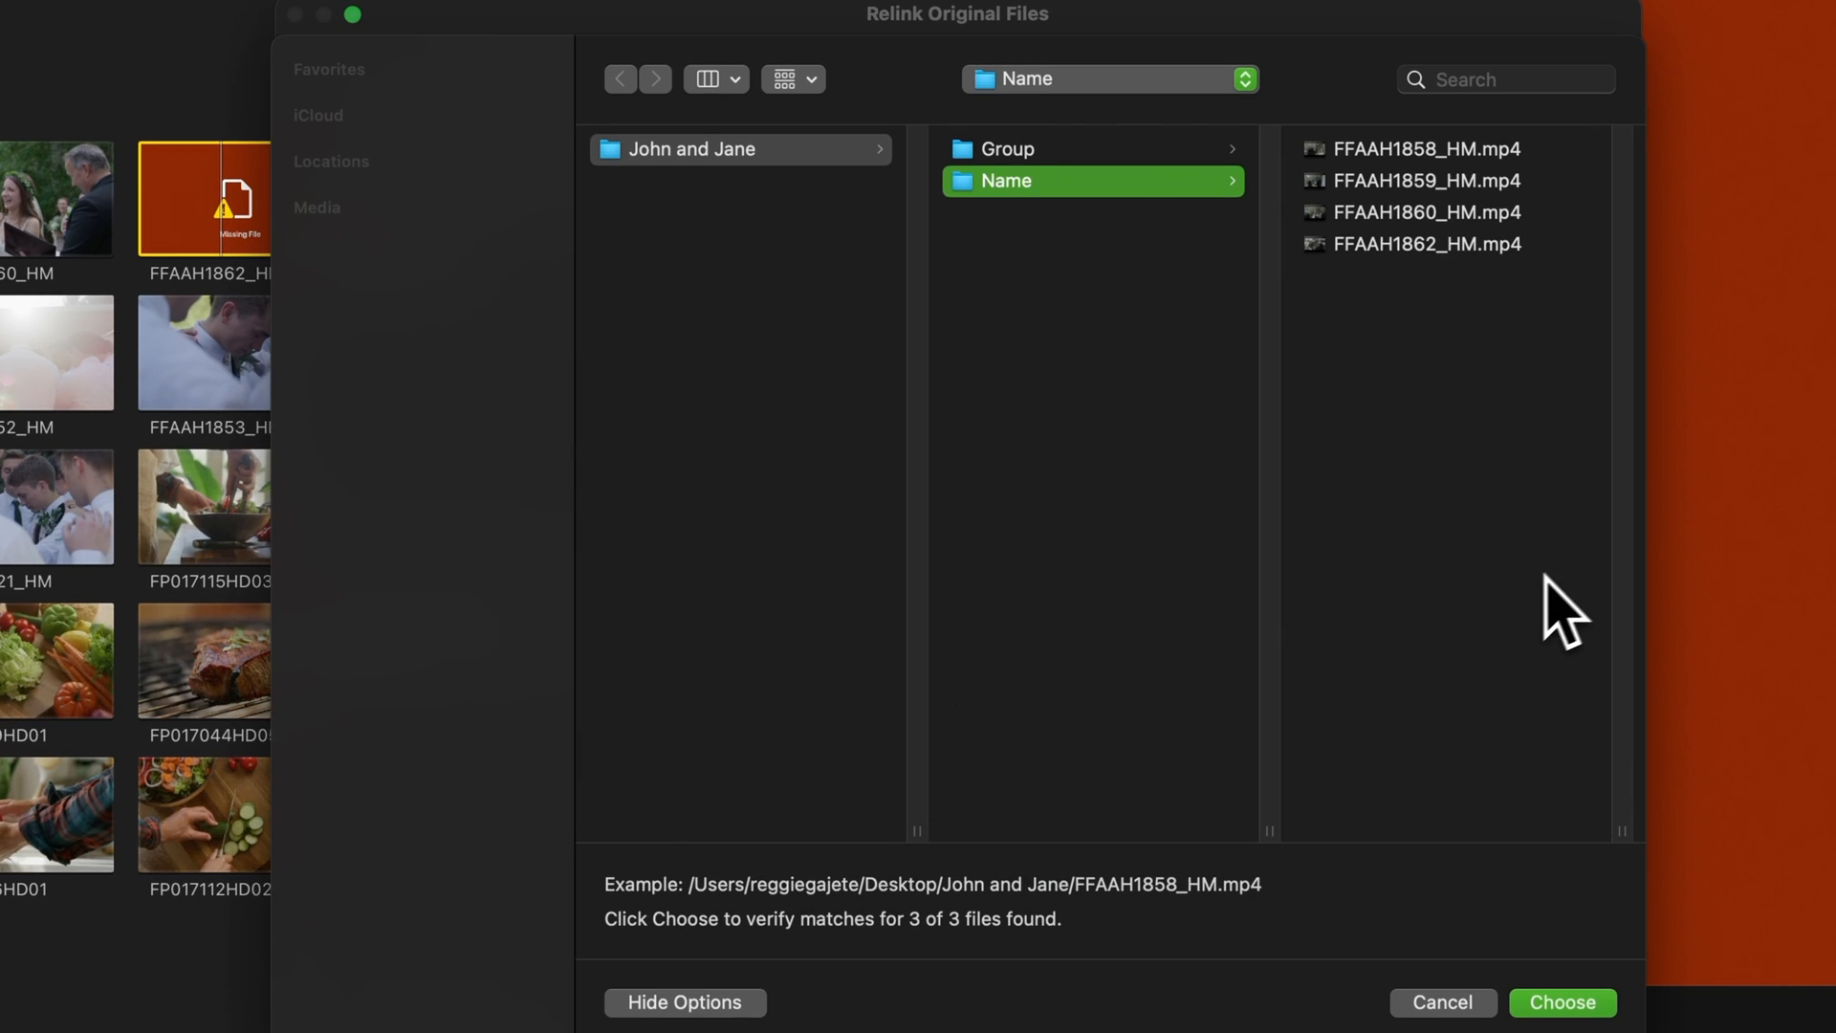
{"action": "mouse_move", "coordinate": [1411, 574]}
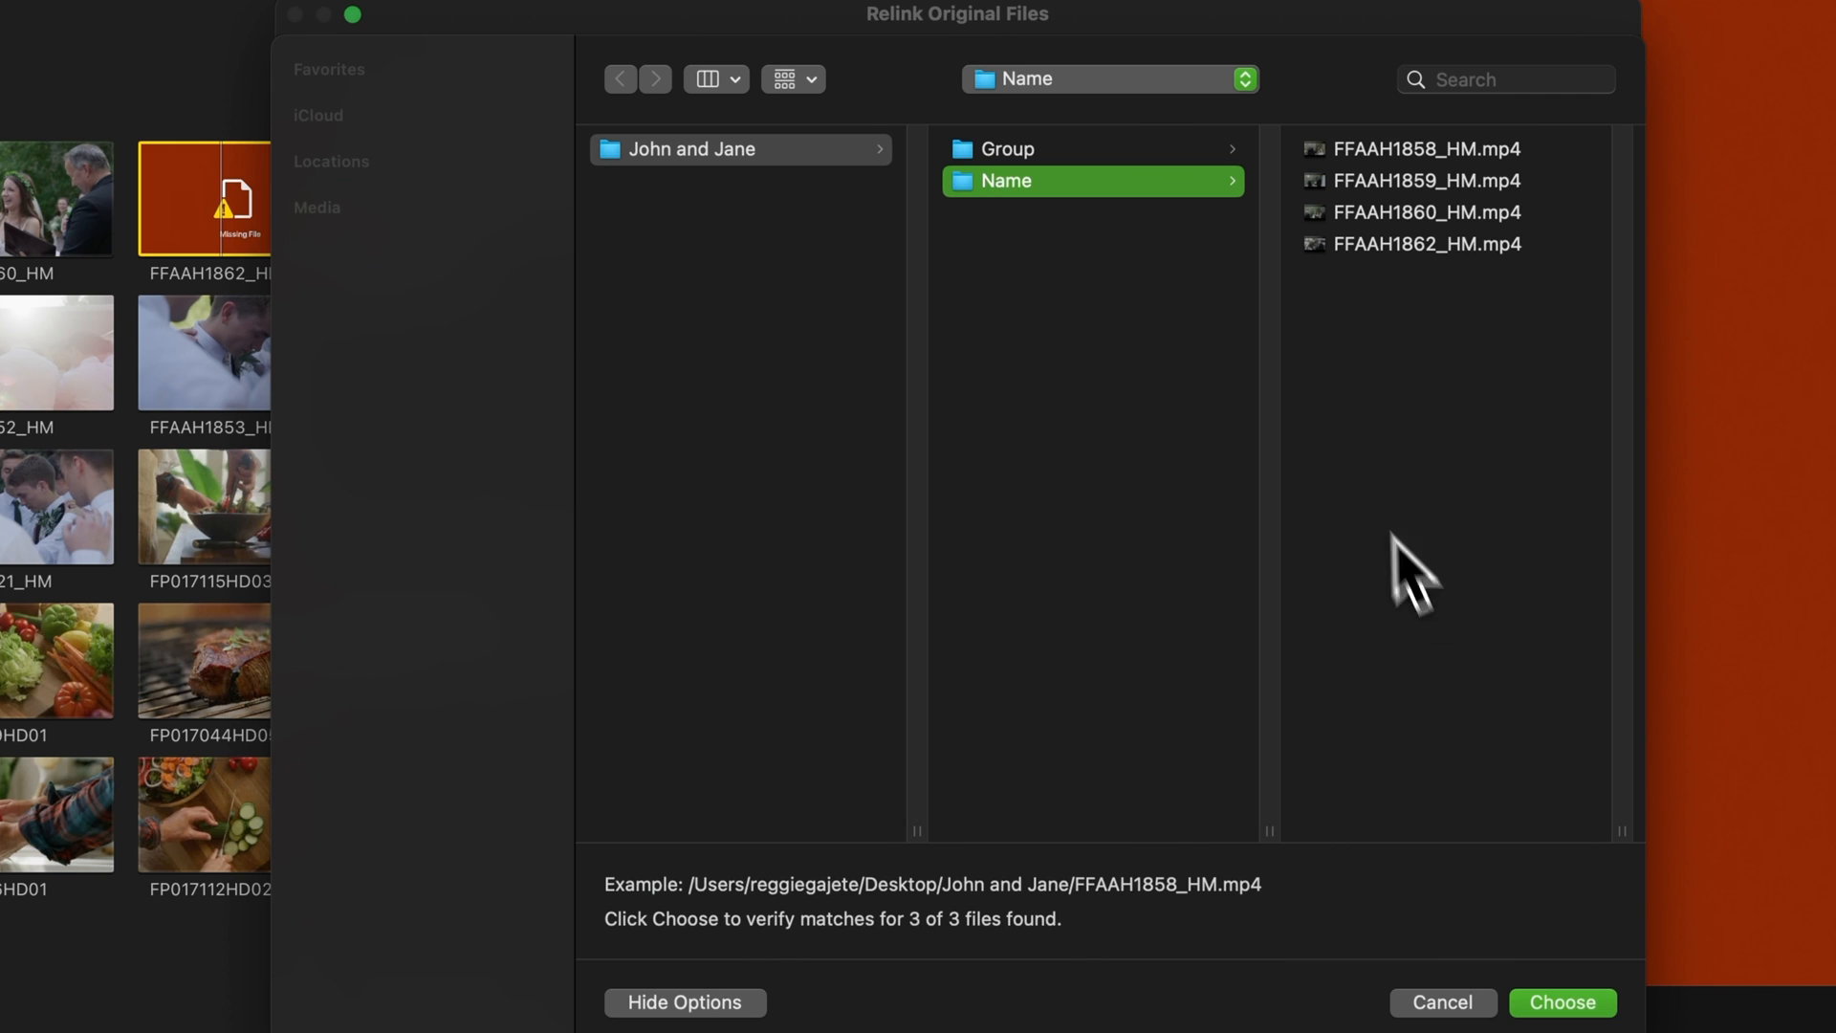
{"action": "mouse_move", "coordinate": [1432, 480]}
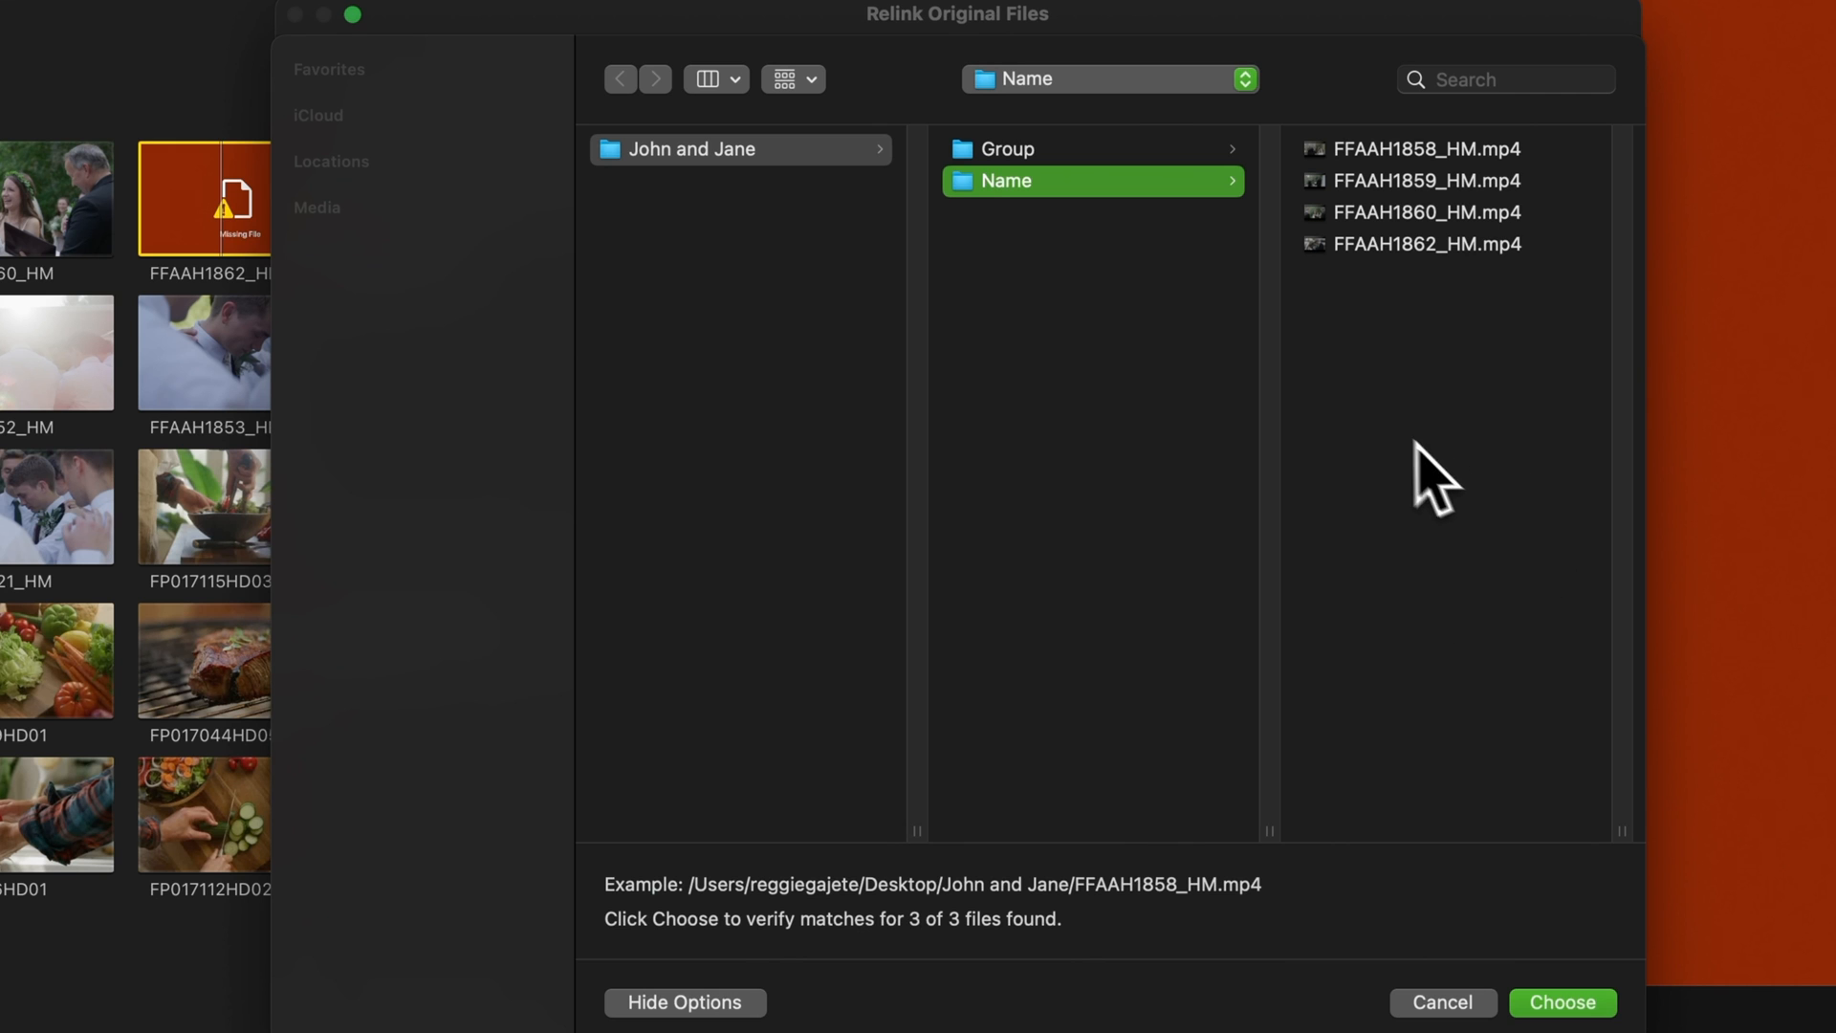
{"action": "mouse_move", "coordinate": [1490, 614]}
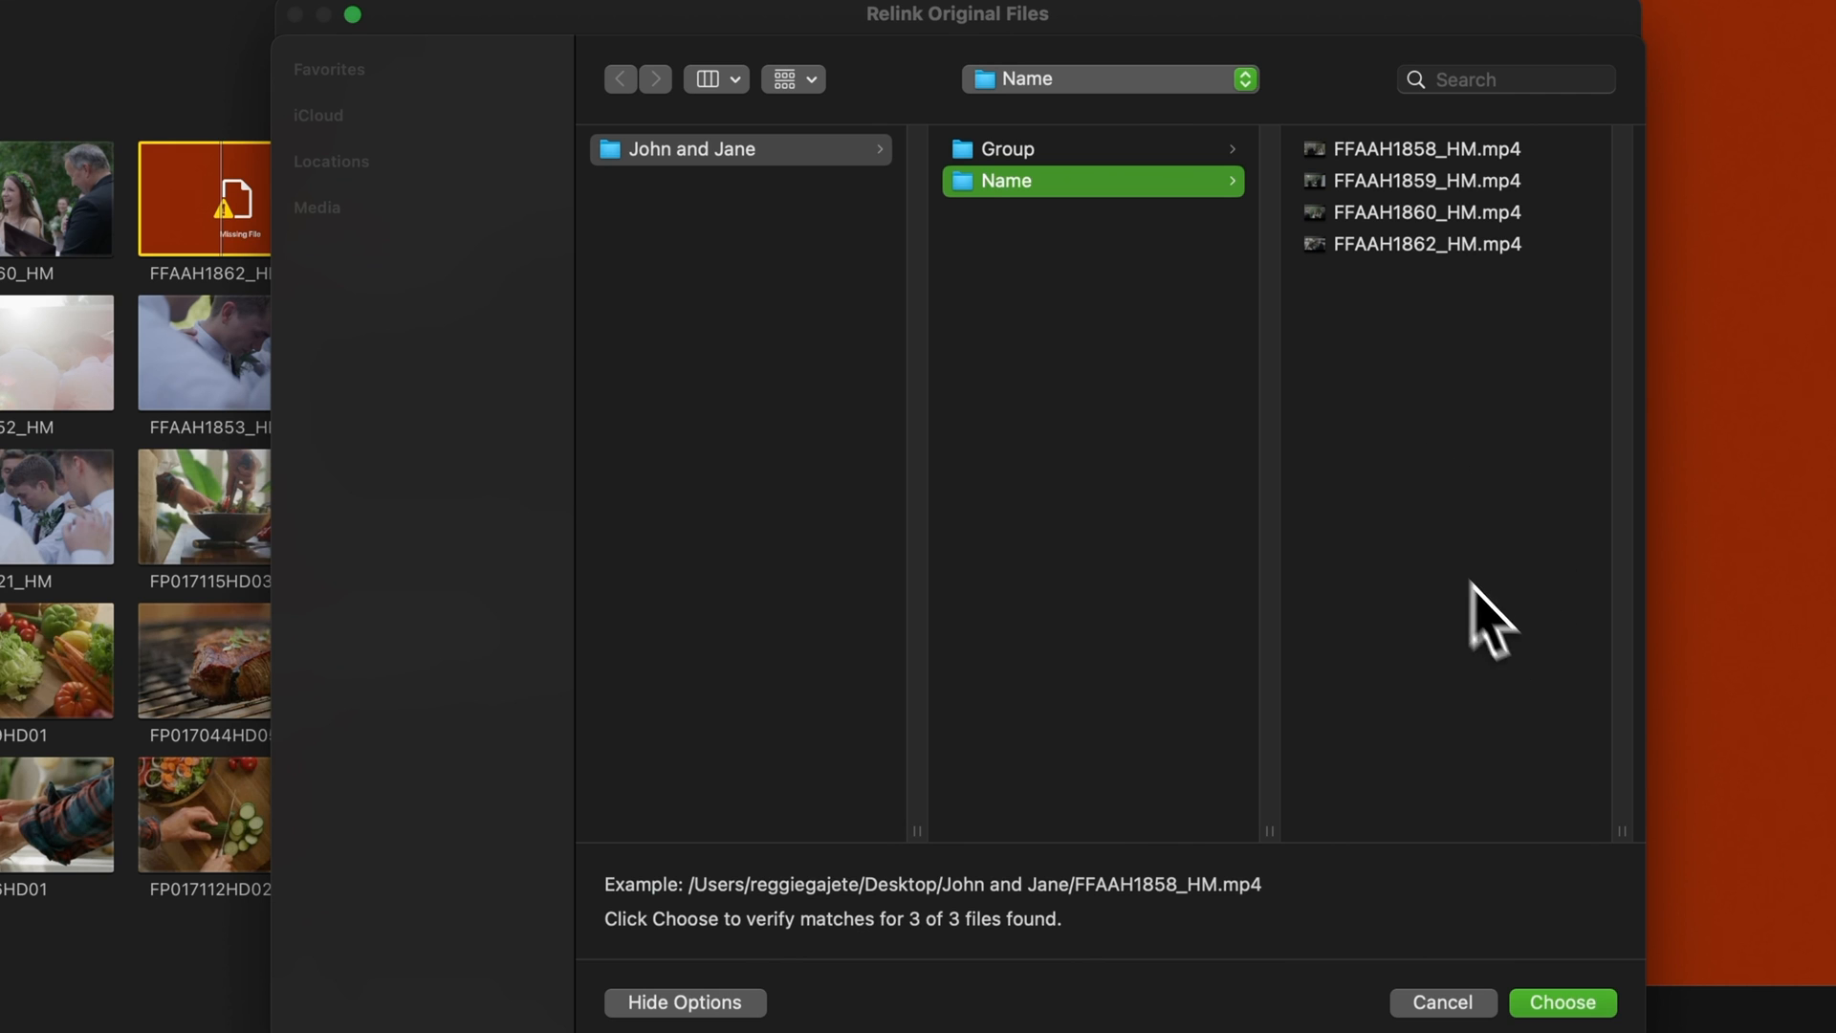
{"action": "left_click", "coordinate": [1561, 1002]}
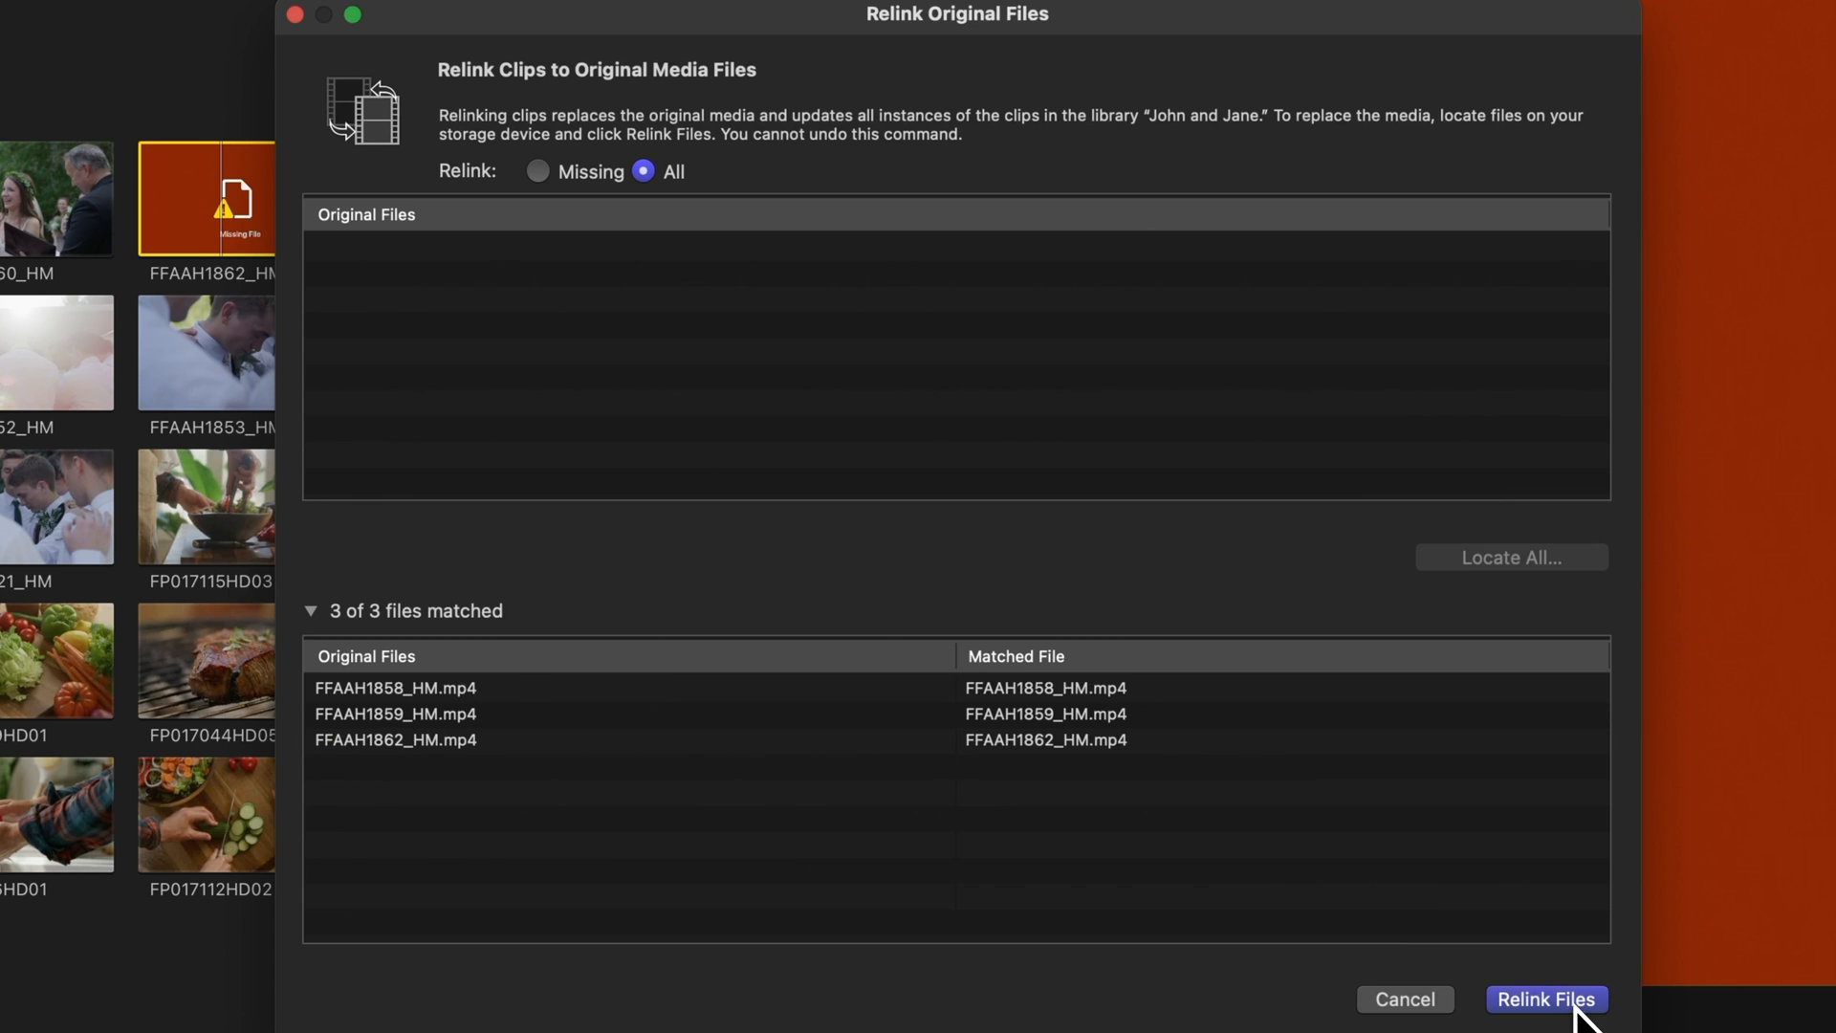
{"action": "mouse_move", "coordinate": [1136, 756]}
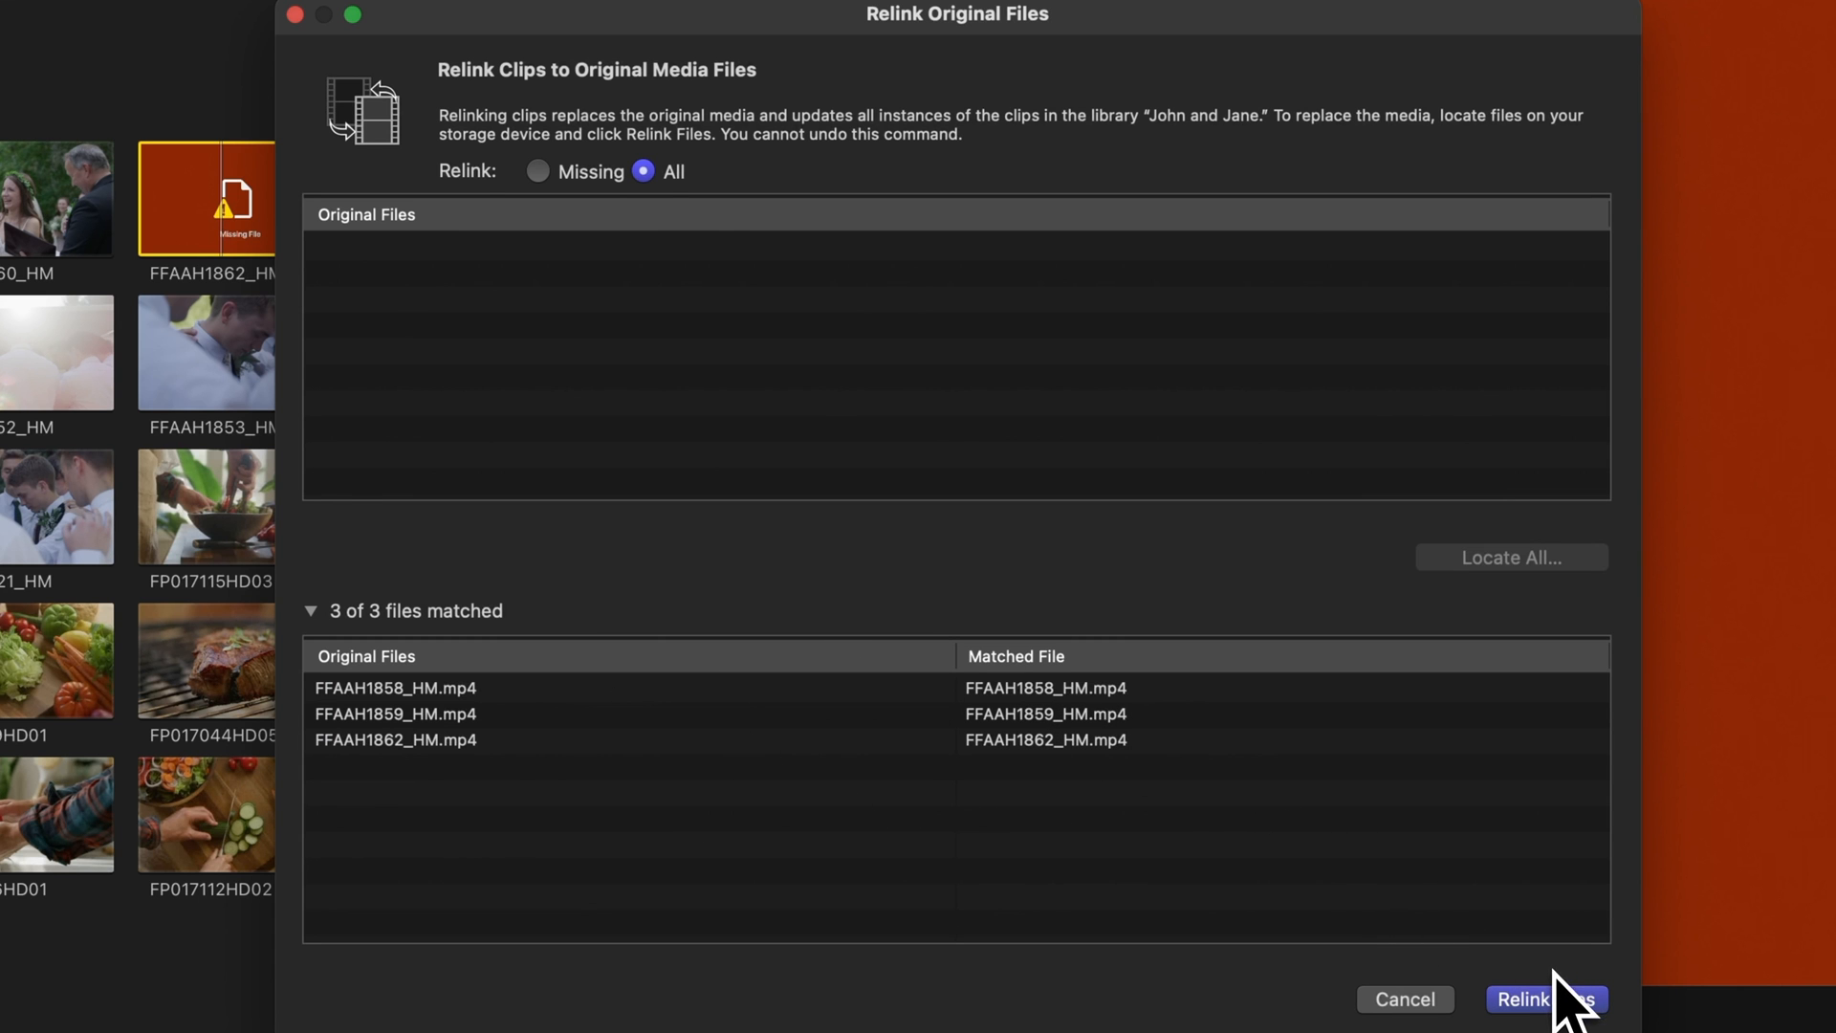
{"action": "left_click", "coordinate": [1545, 998]}
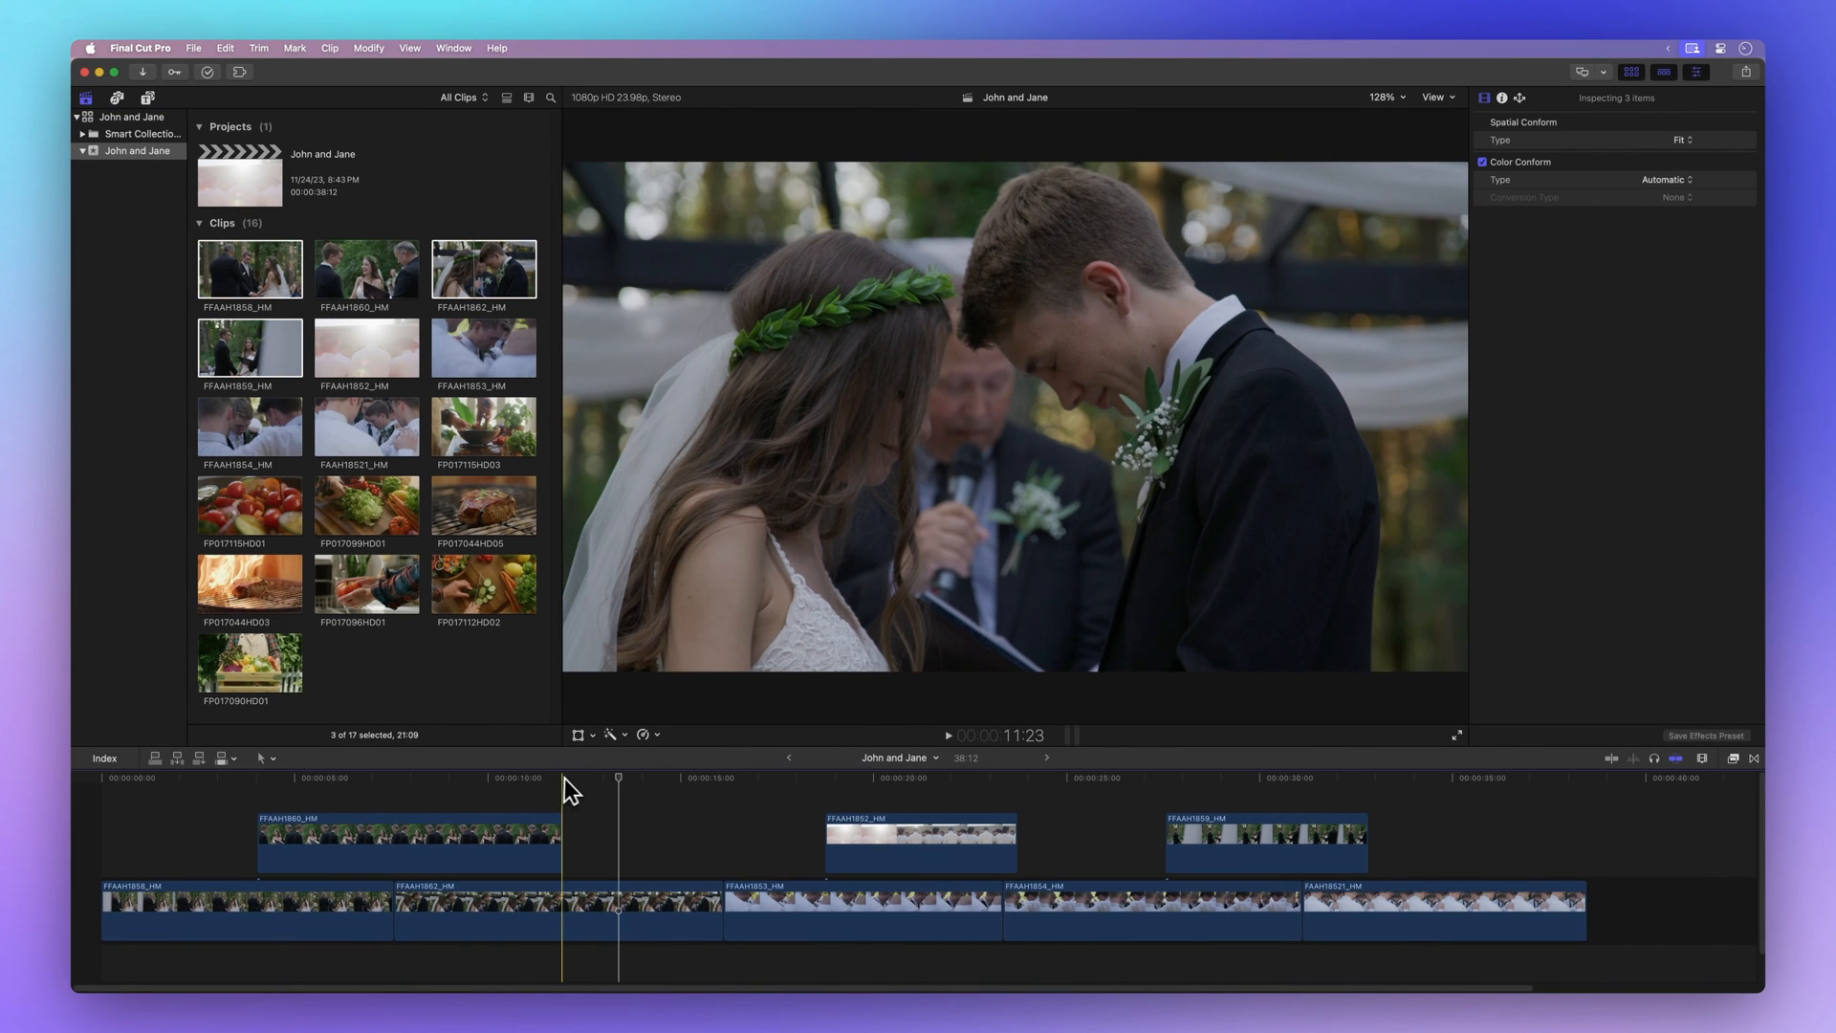
{"action": "left_click", "coordinate": [618, 779]}
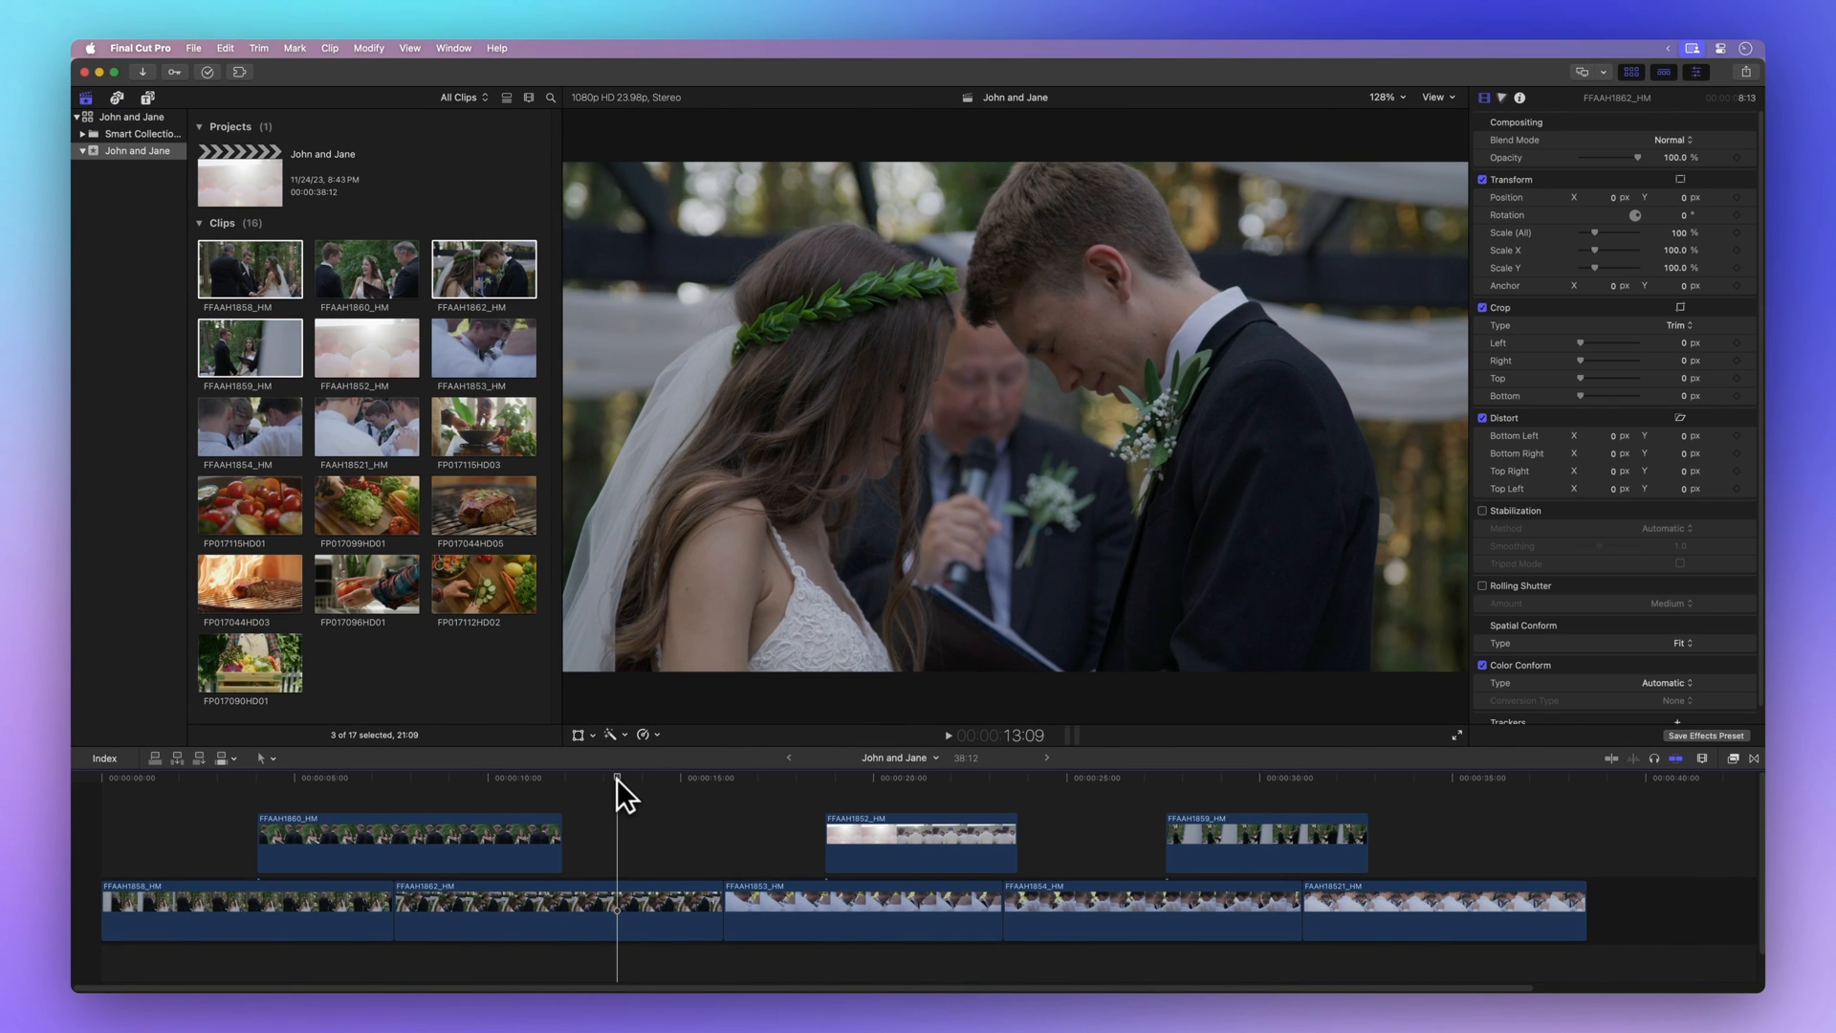